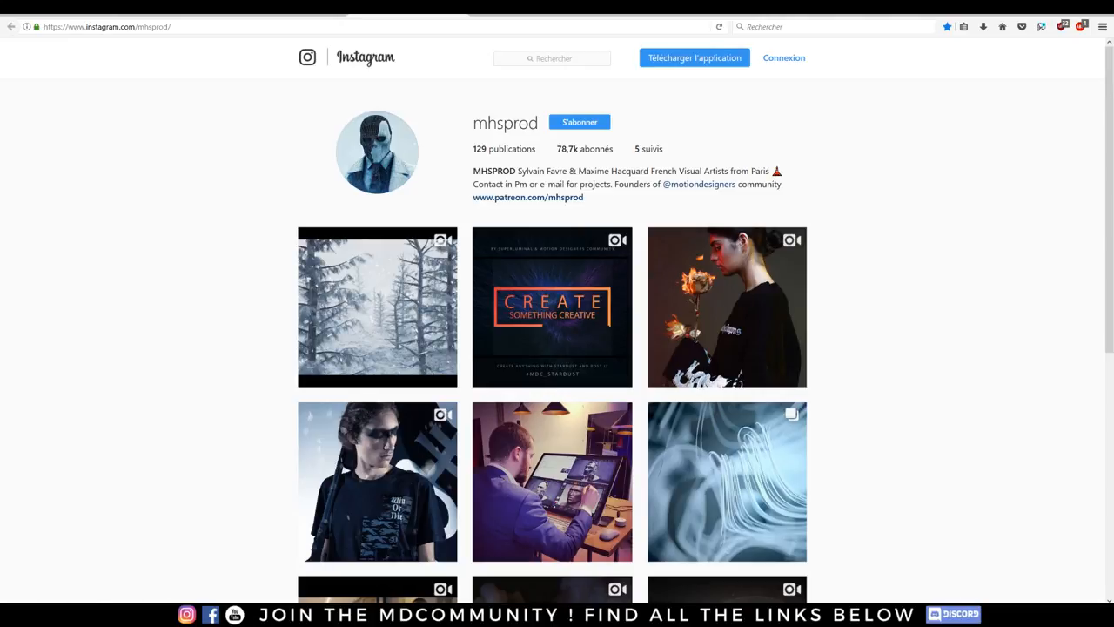
mouse_move(40, 55)
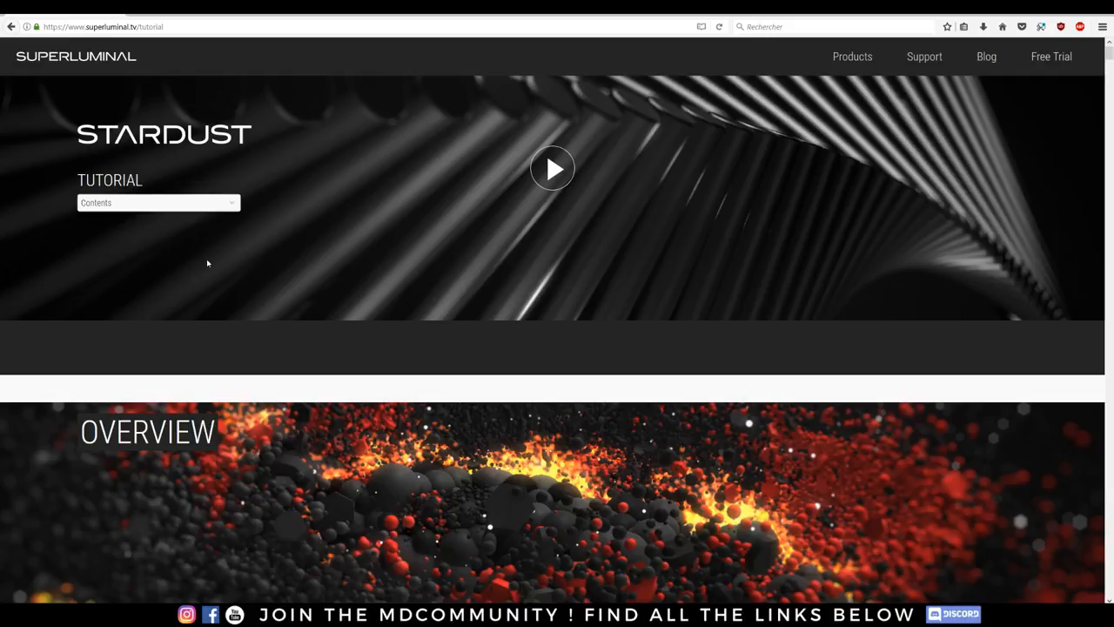
Scroll down the Motion Designers Community YouTube videos page
scroll(down, 3)
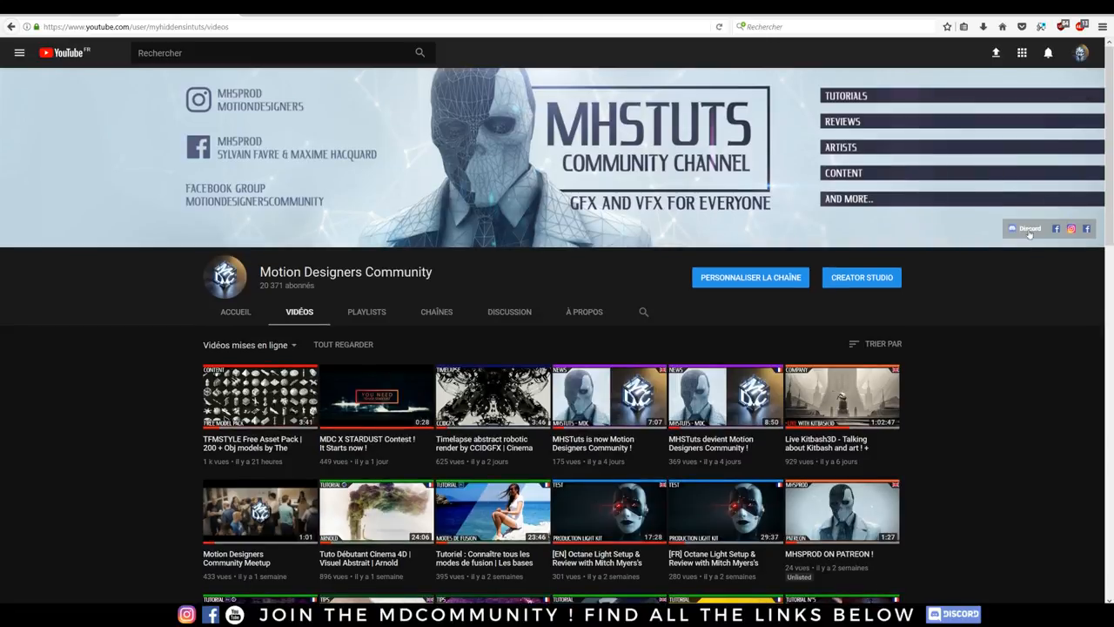
scroll(down, 3)
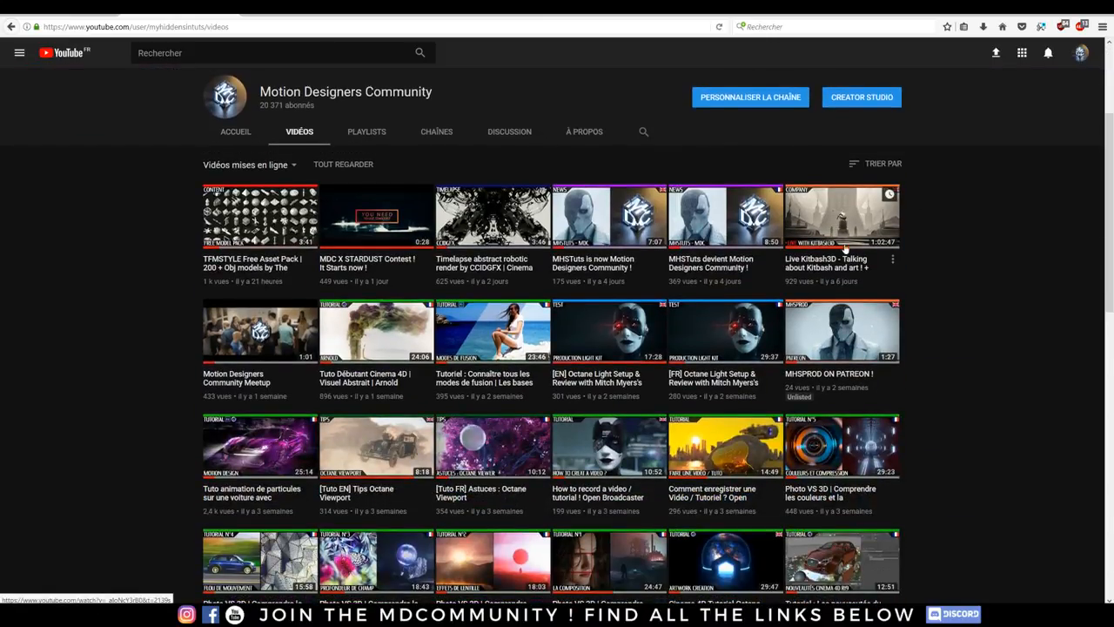
mouse_move(658, 306)
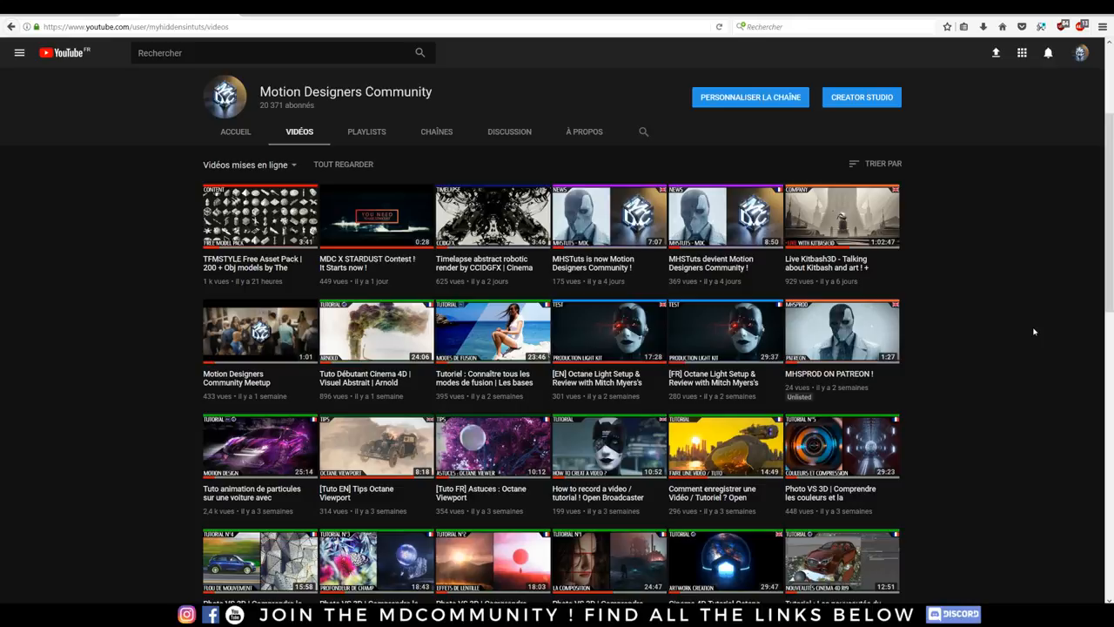
scroll(down, 3)
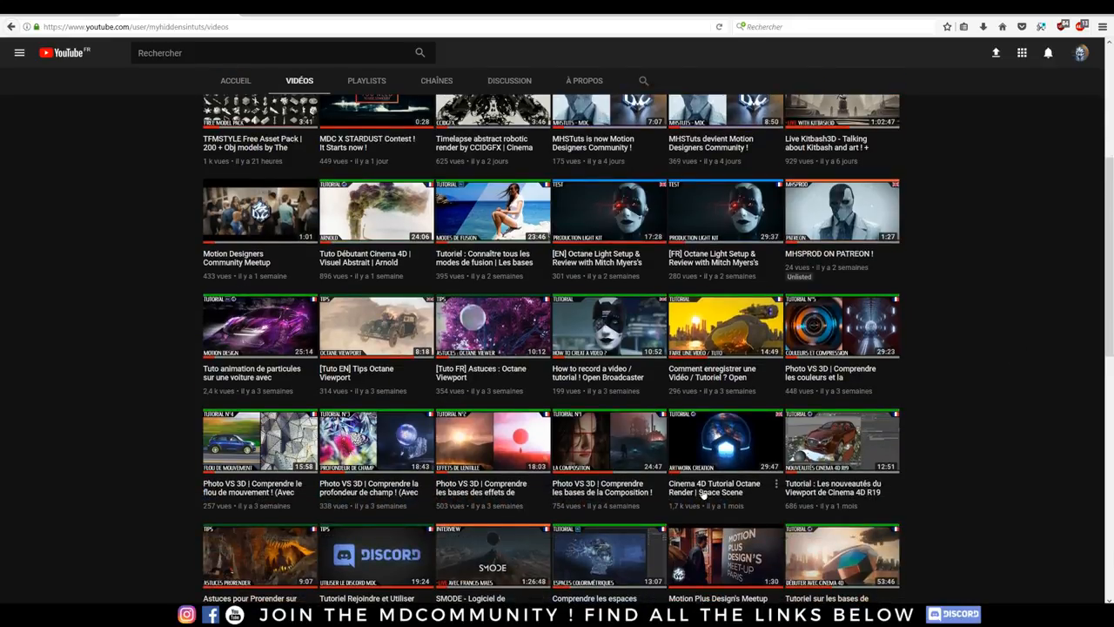
scroll(up, 3)
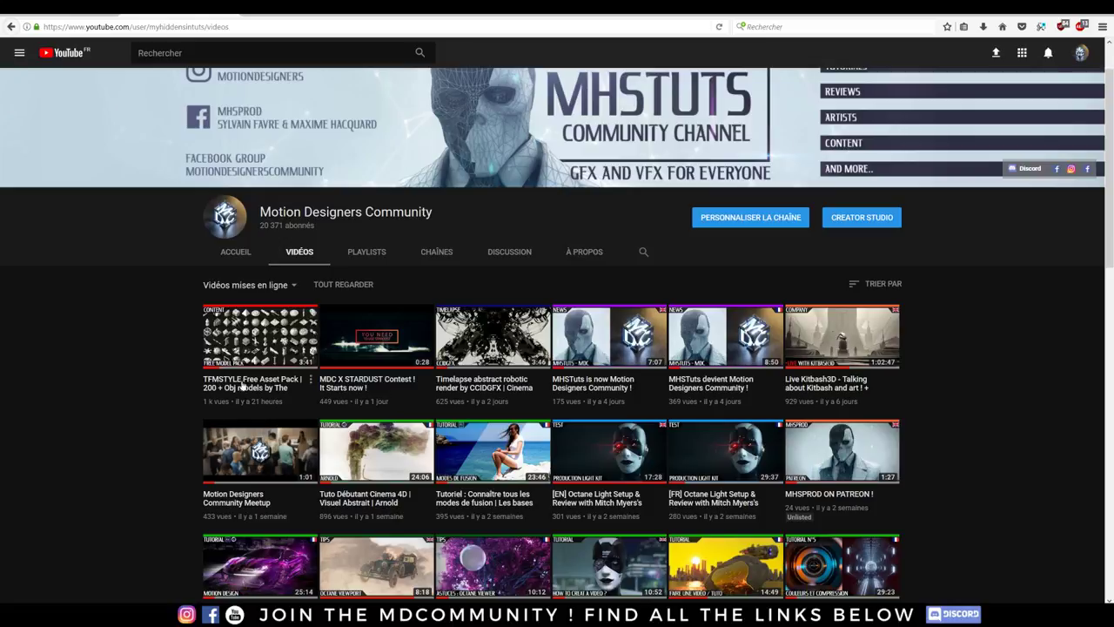
mouse_move(361, 365)
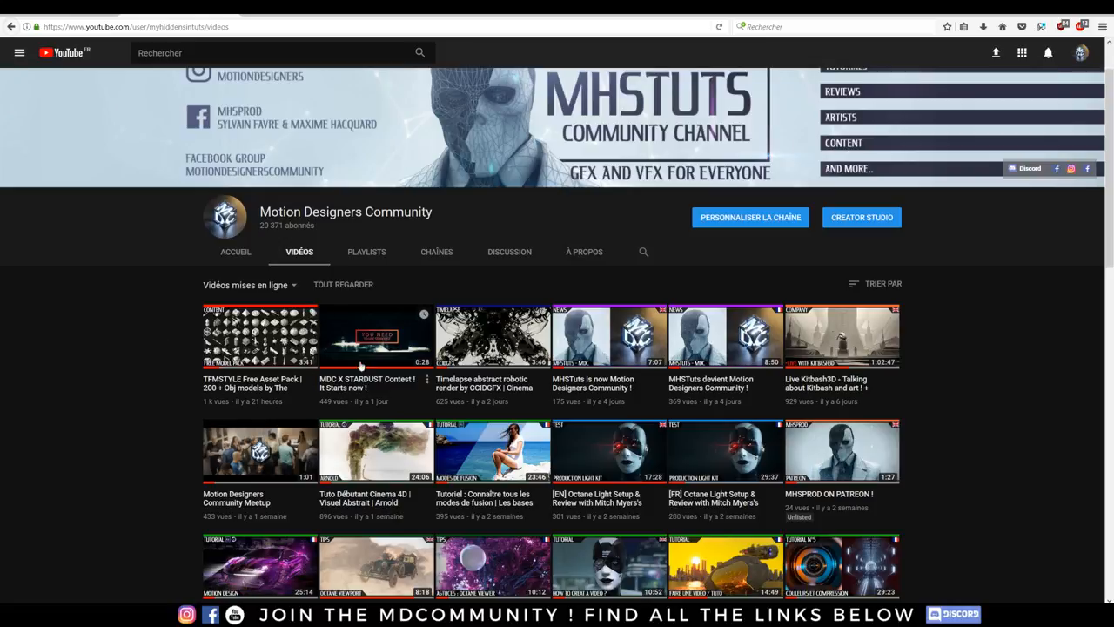
mouse_move(359, 366)
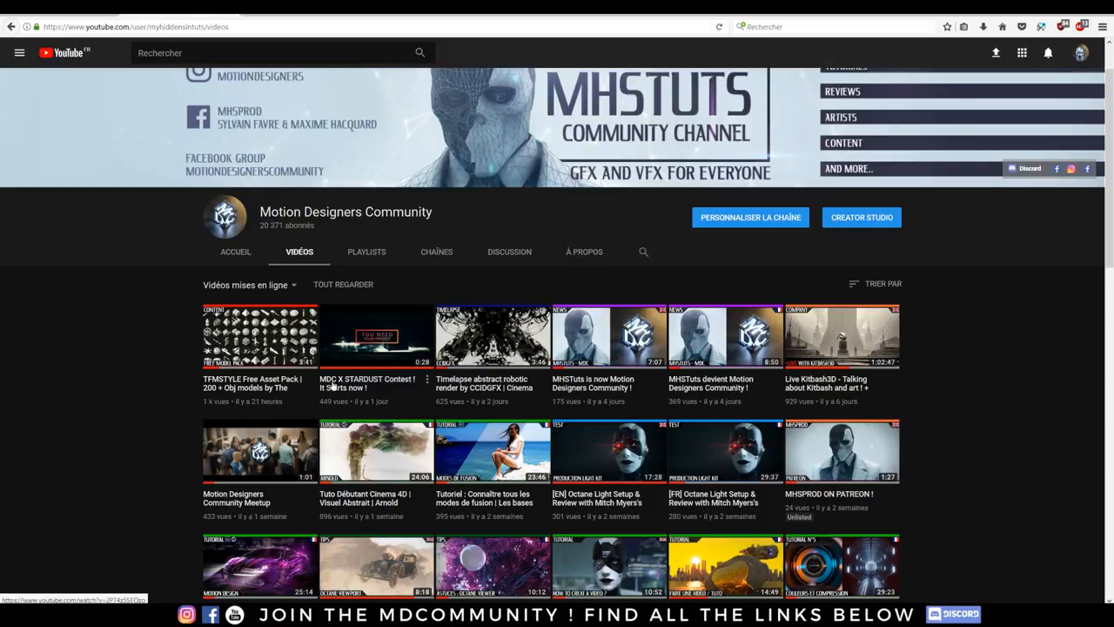
mouse_move(111, 296)
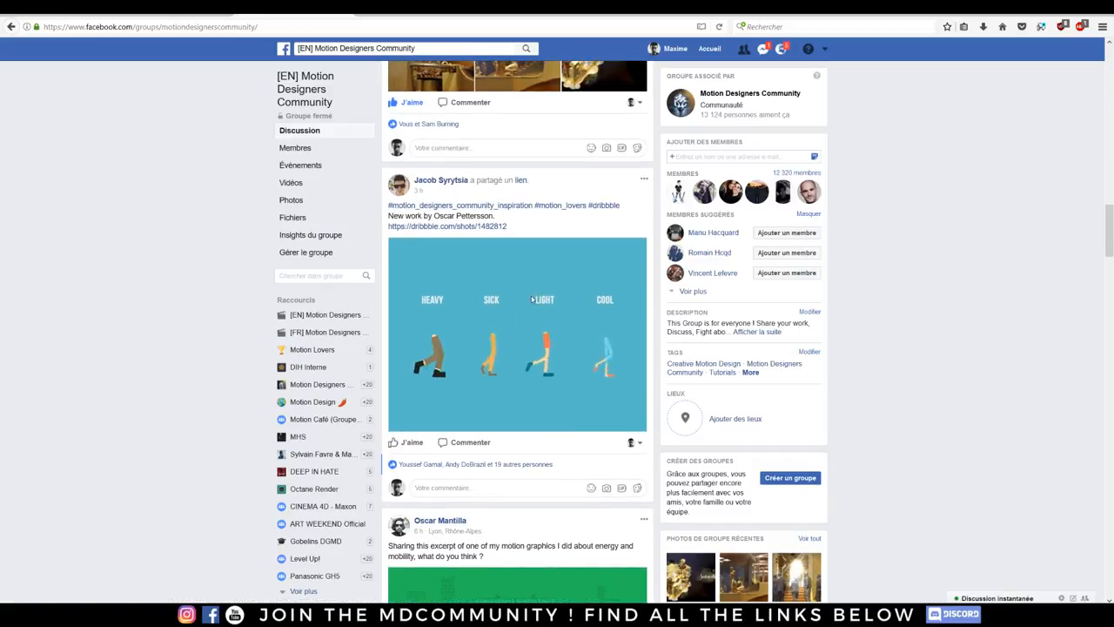
Scroll the Facebook group's Discussion feed back up to the cover header
scroll(up, 3)
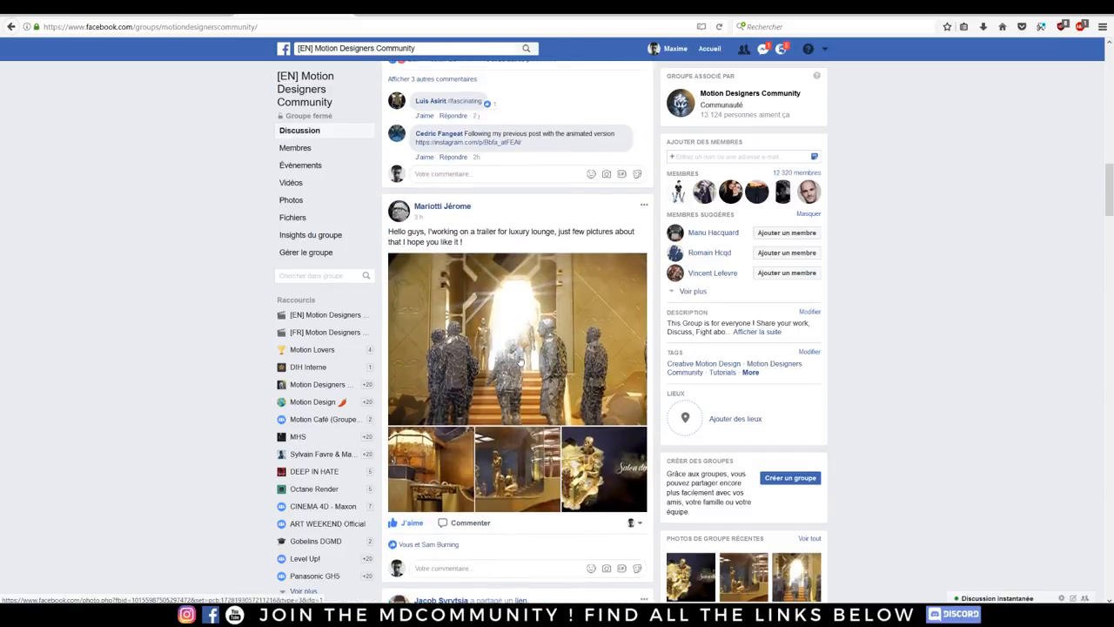
scroll(up, 3)
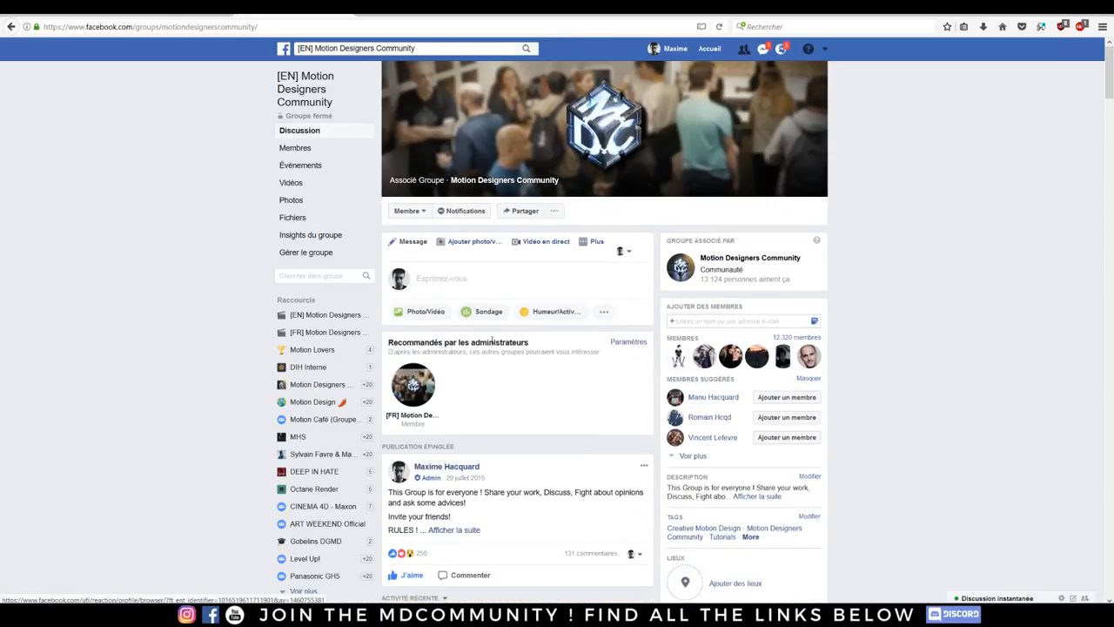
mouse_move(160, 326)
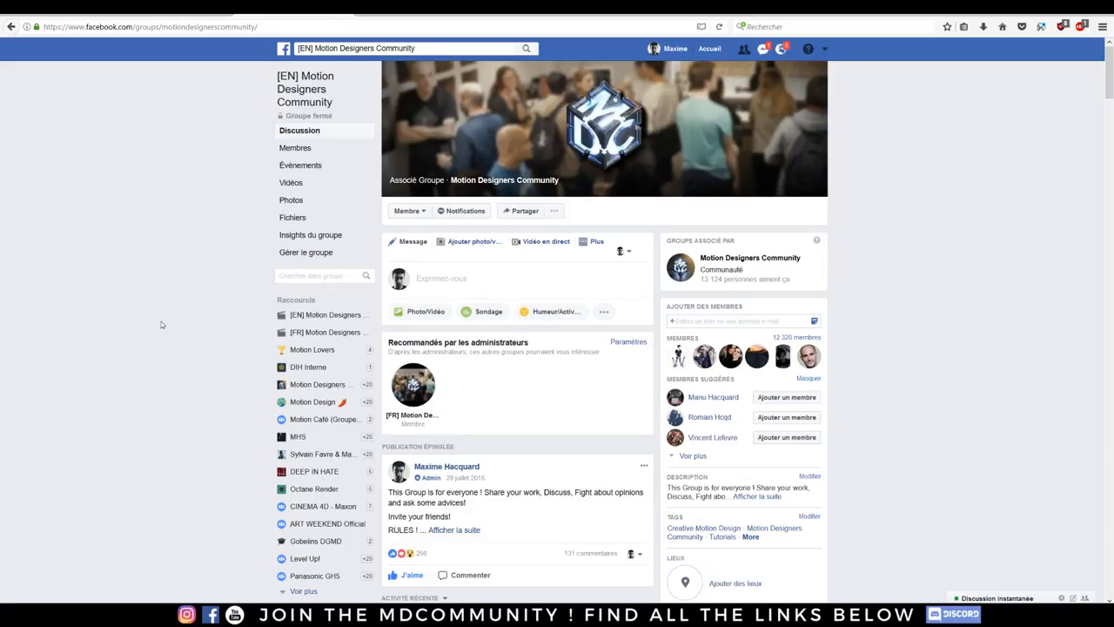
mouse_move(150, 254)
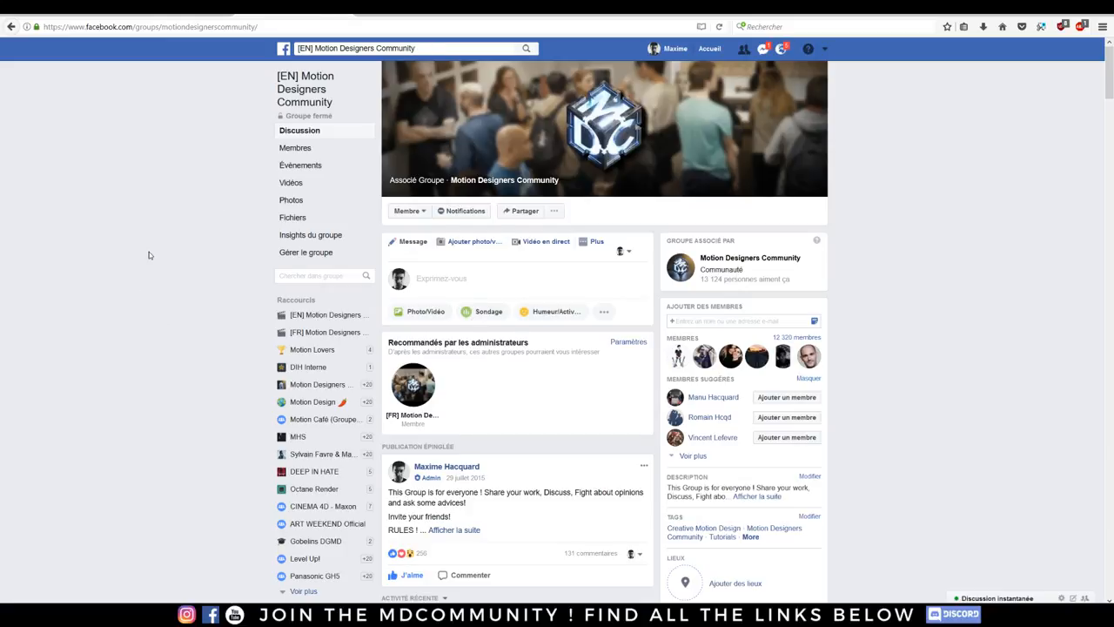
mouse_move(322, 312)
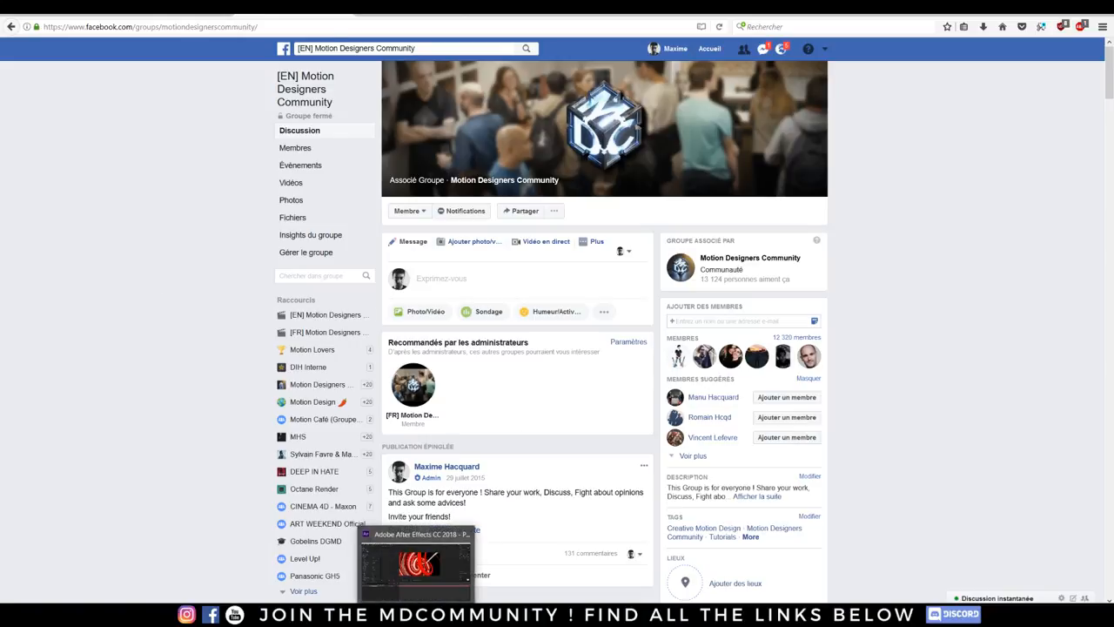
Switch to After Effects, scrub the red ribbon animation and pop out the Stardust node graph
click(414, 561)
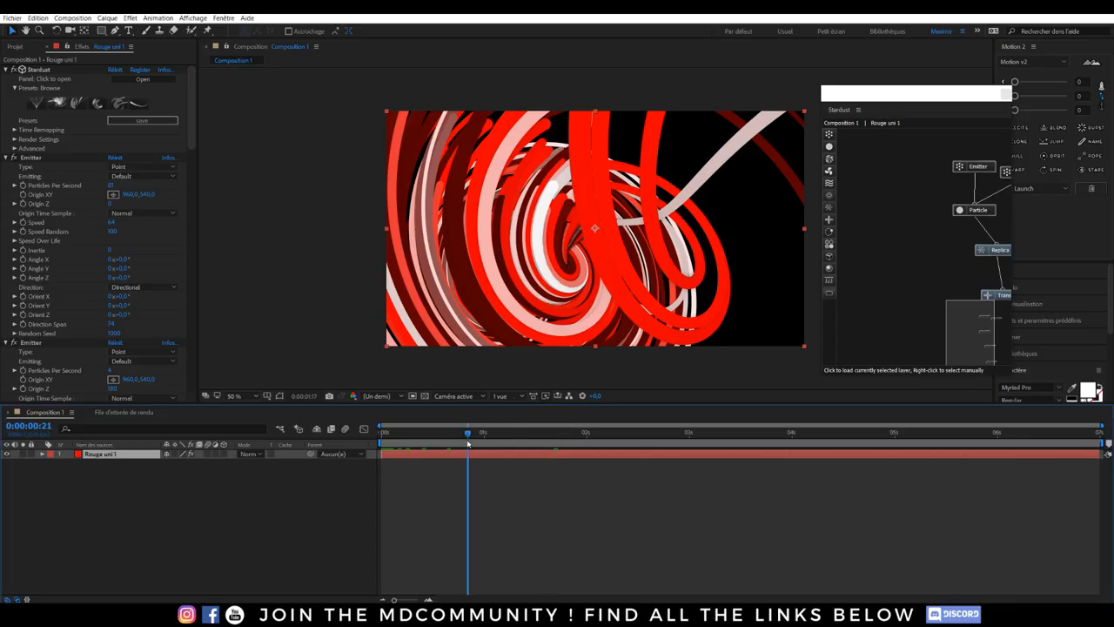
drag(466, 431, 442, 432)
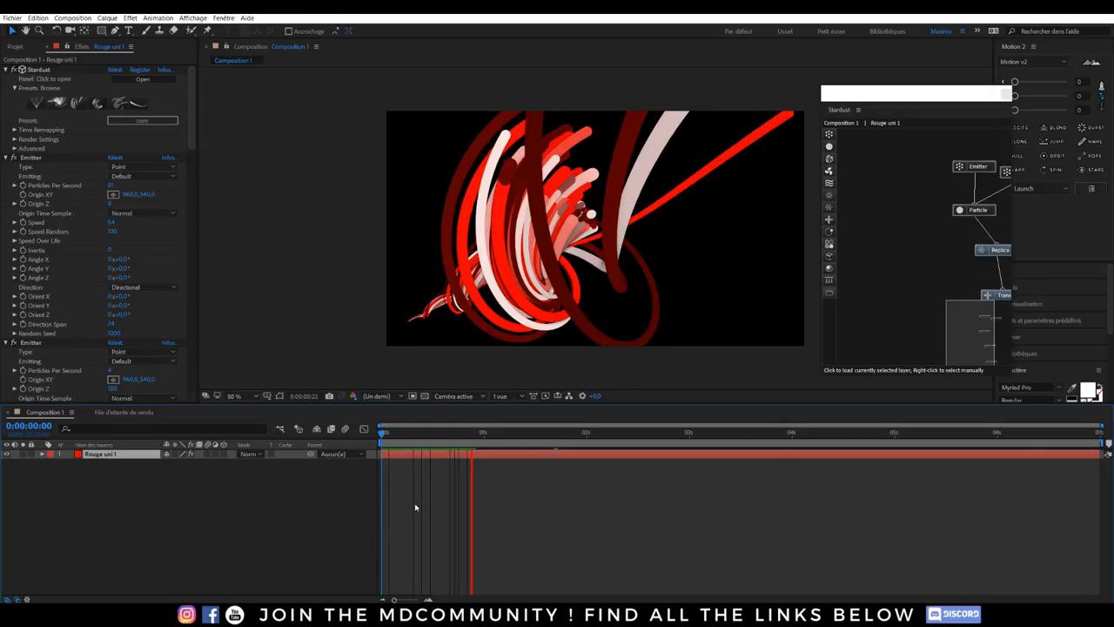
click(483, 432)
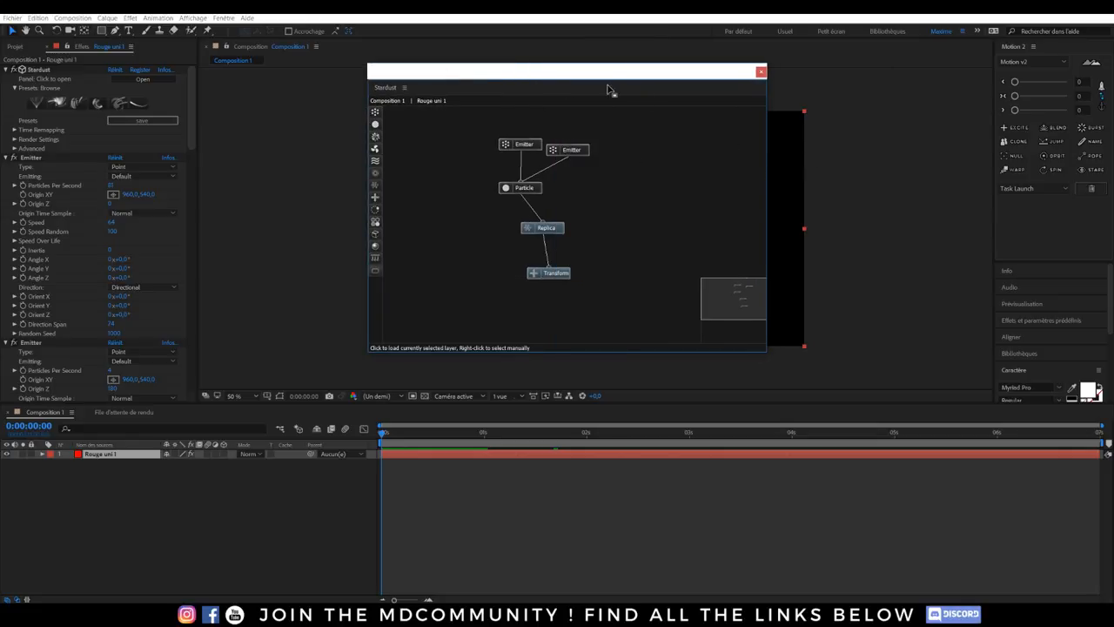
Move the Stardust node graph window aside, close it, and select the layer
drag(565, 71, 818, 193)
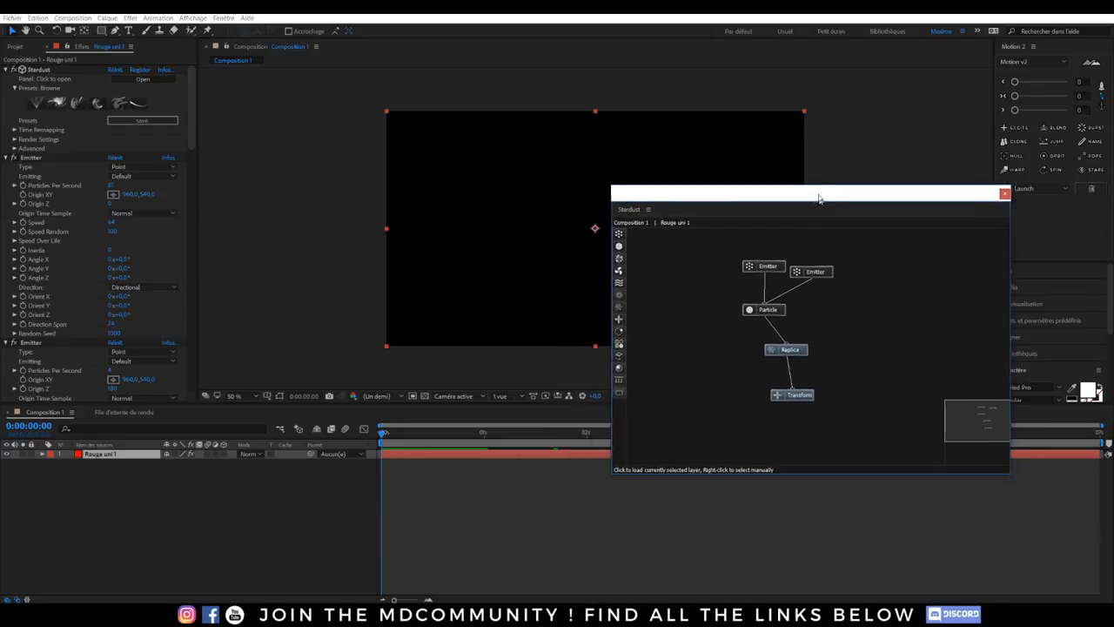
click(1004, 193)
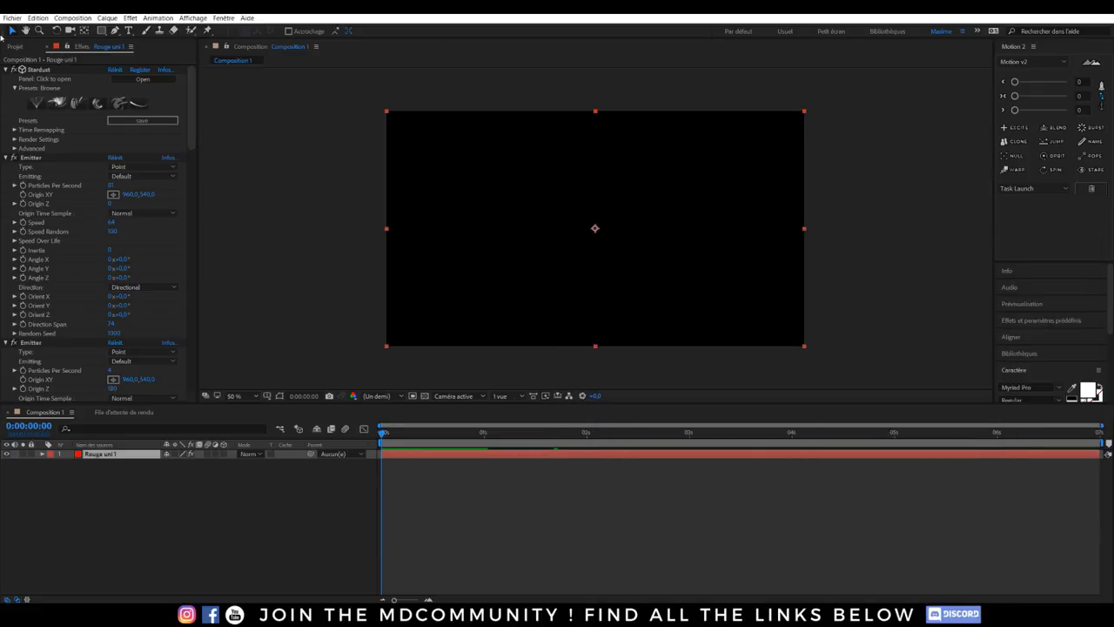
click(101, 452)
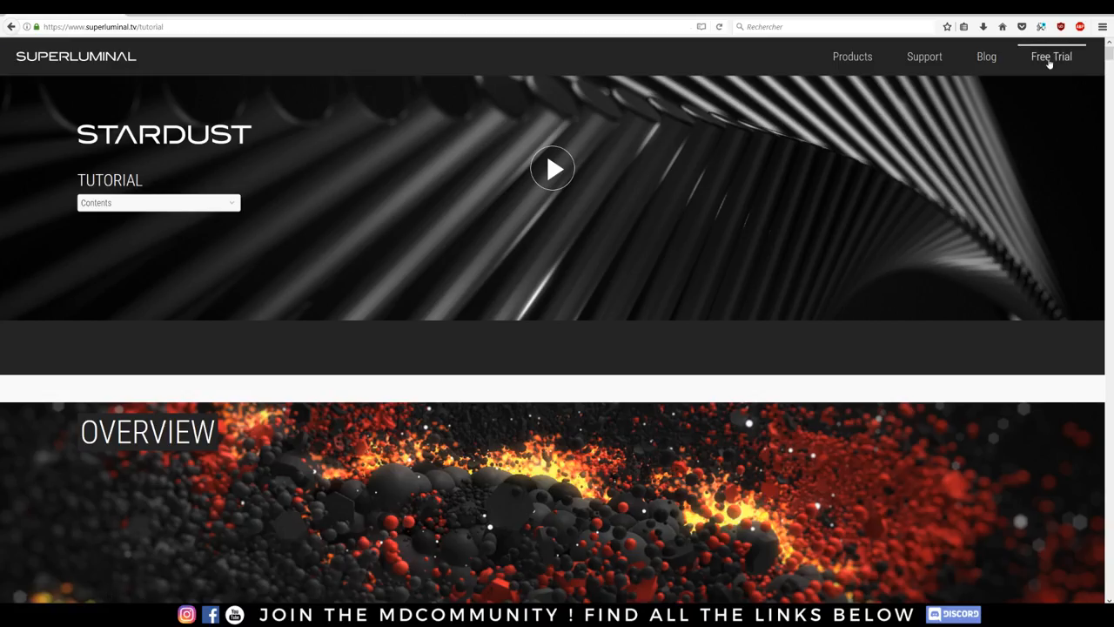
Go to the Stardust Free Trial page from the tutorial's top navigation
click(1051, 56)
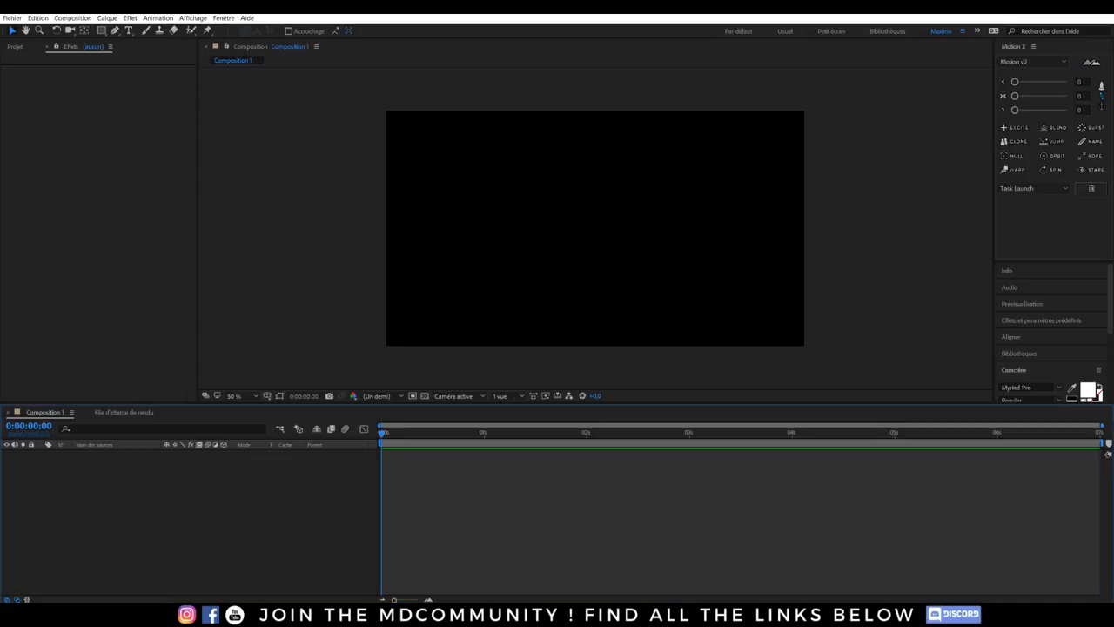
mouse_move(153, 496)
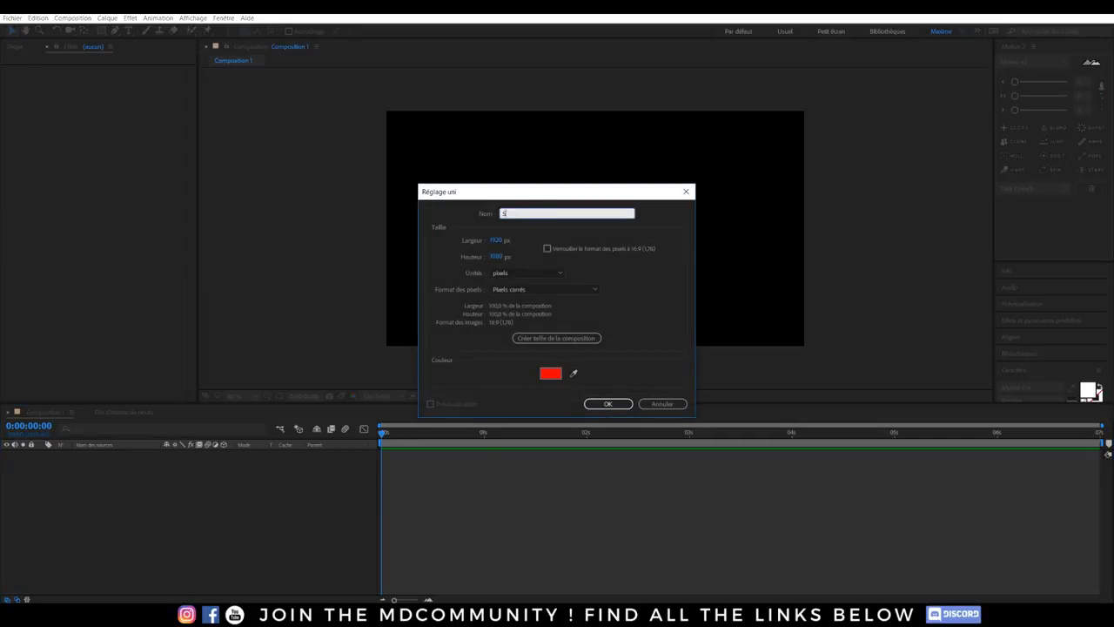
Create a new red full-frame solid layer named 'Stardust'
text(Stardust)
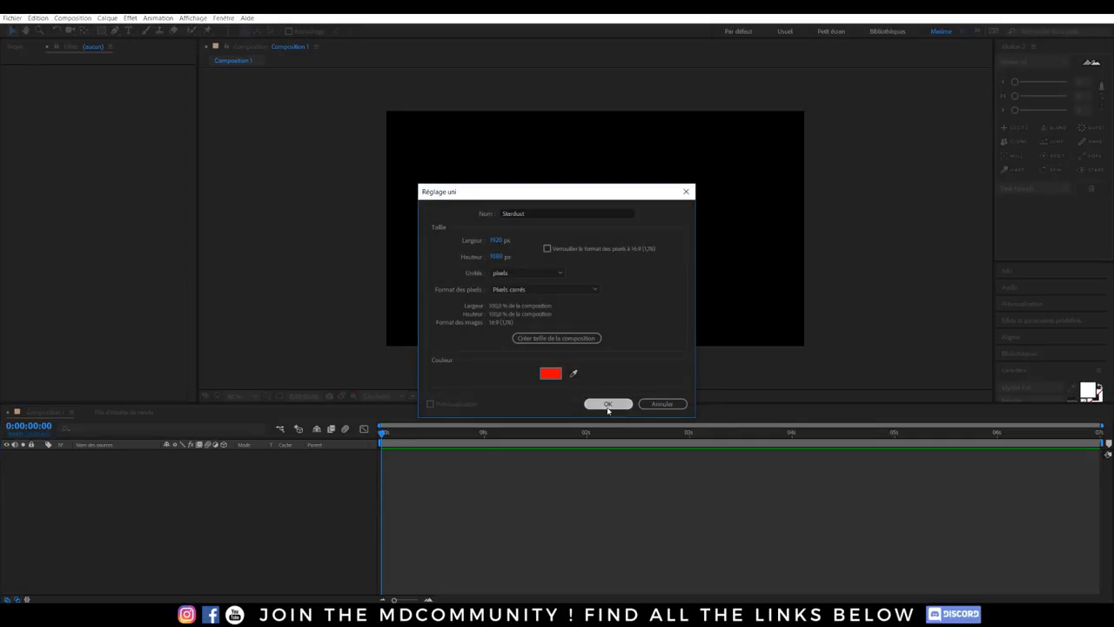
click(608, 404)
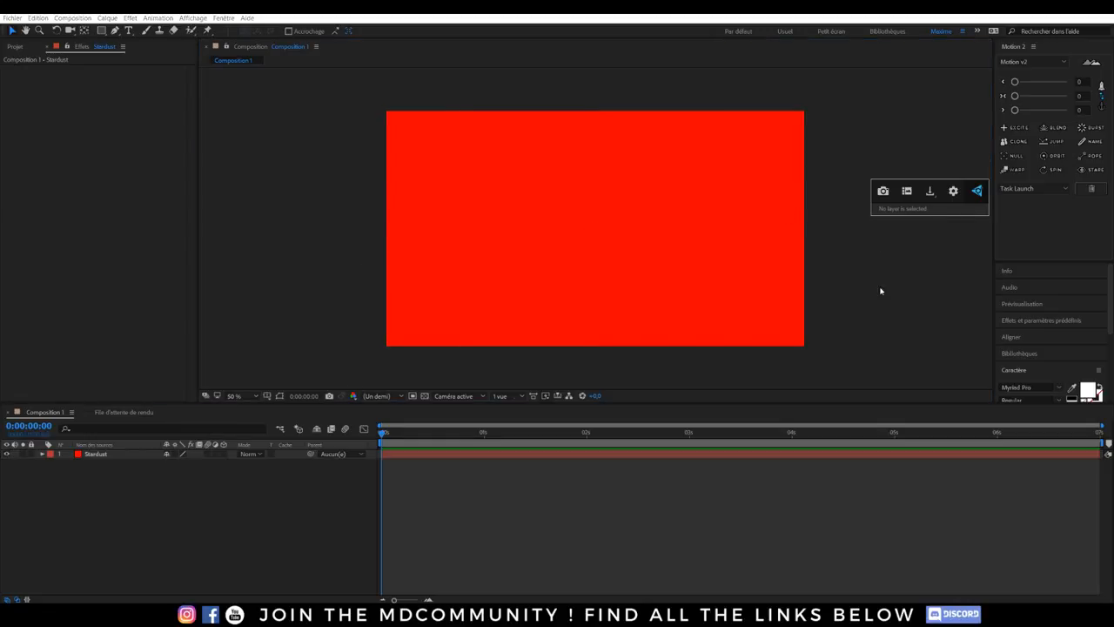
Apply the Stardust effect to the selected Stardust solid via the 'st' effect search
click(96, 452)
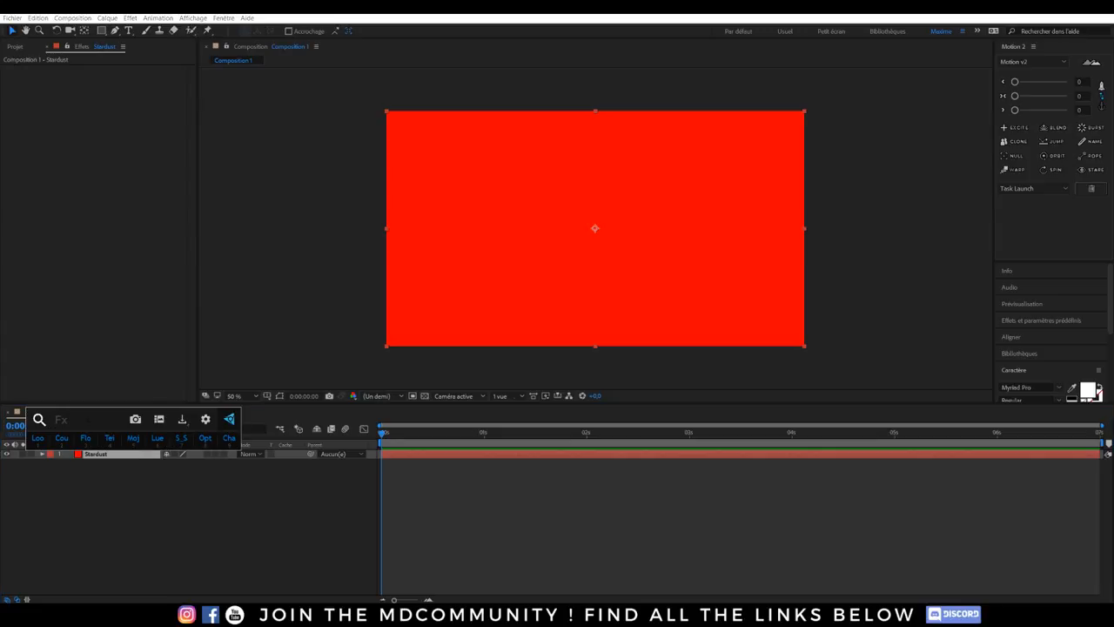
text(st)
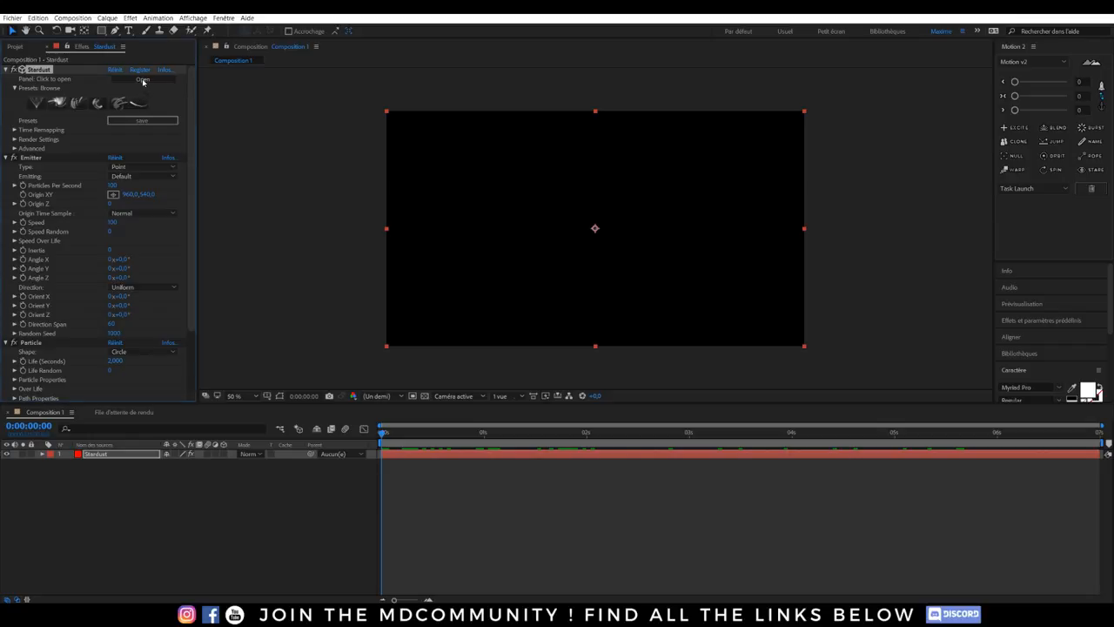
click(143, 80)
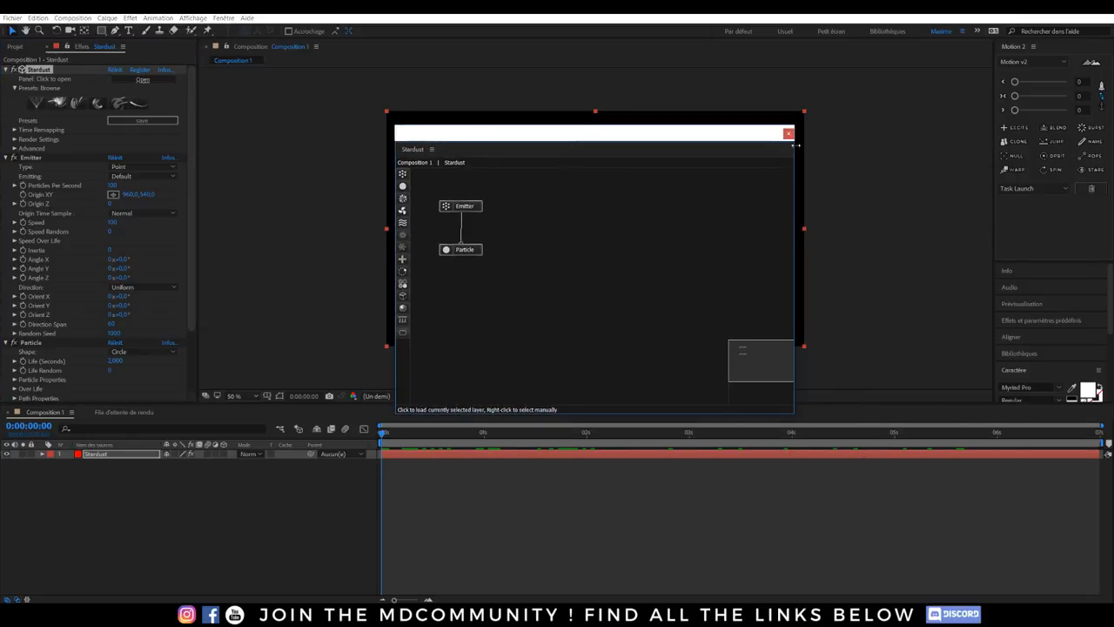
click(788, 132)
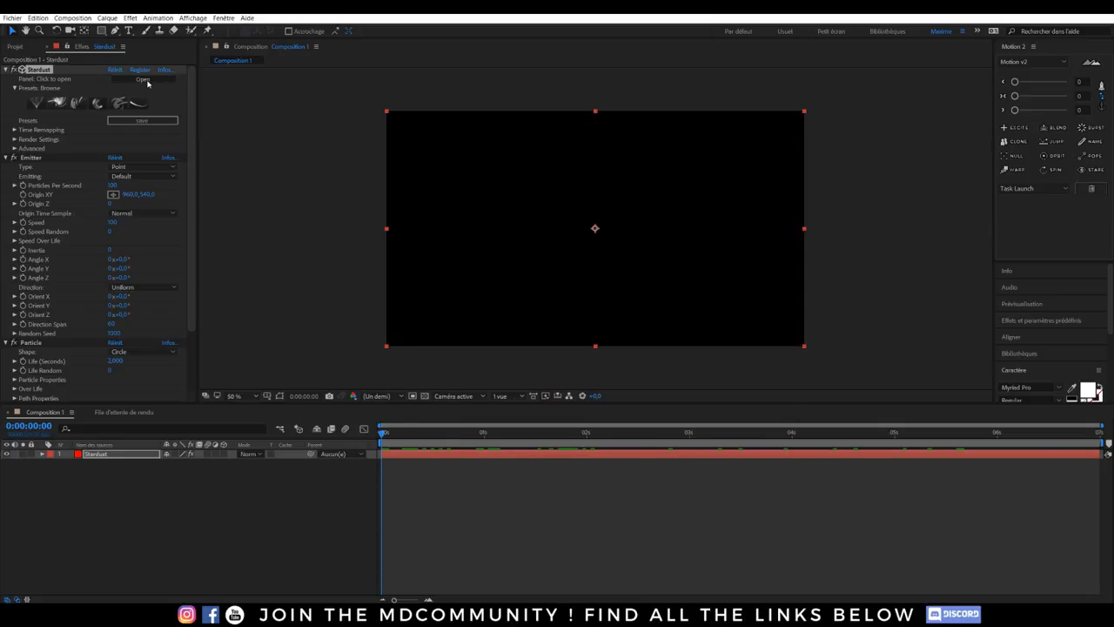
click(142, 80)
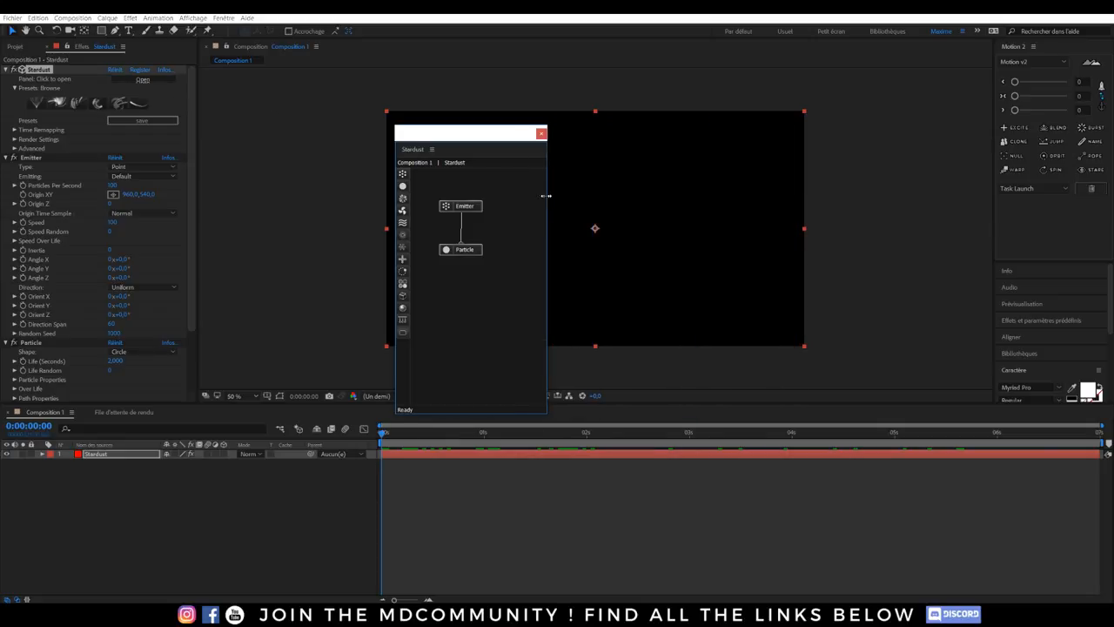
drag(470, 133, 901, 133)
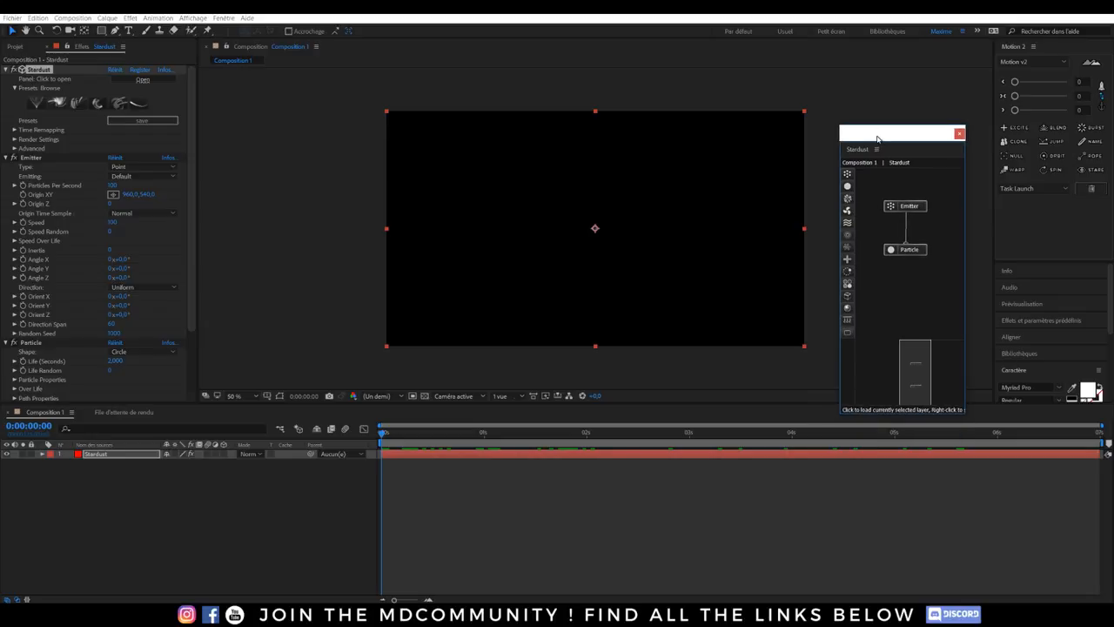
drag(901, 132, 996, 164)
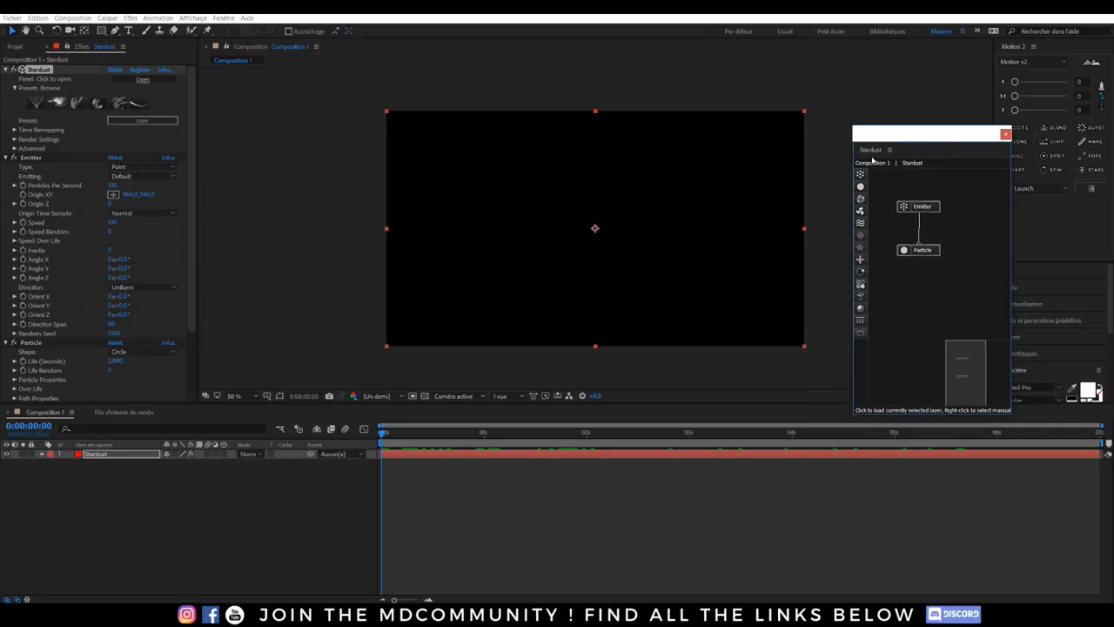
click(1006, 132)
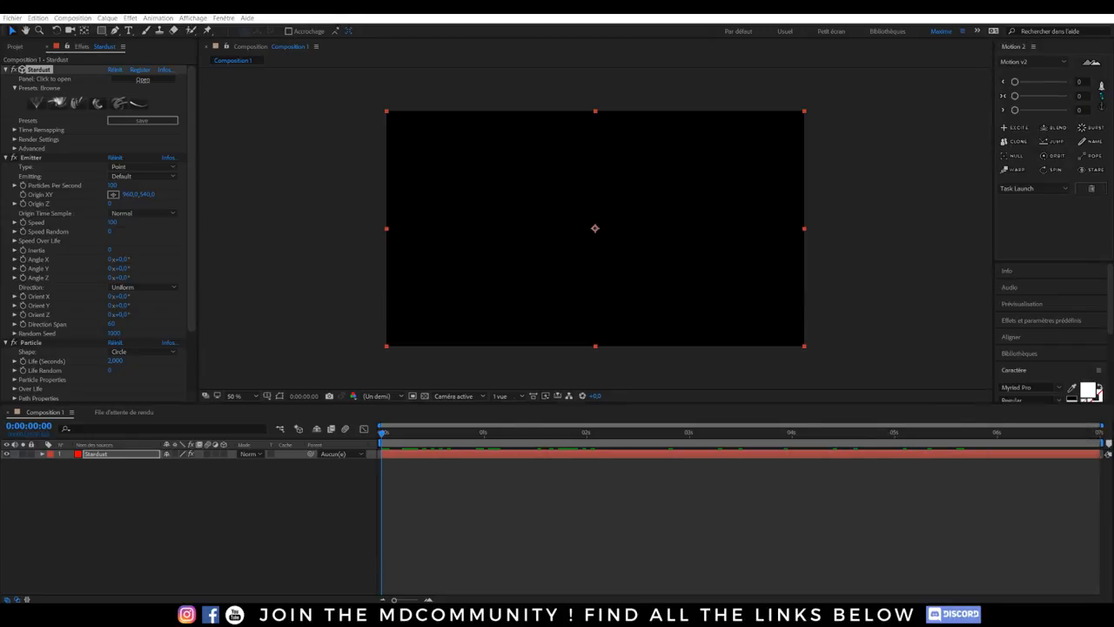
click(143, 80)
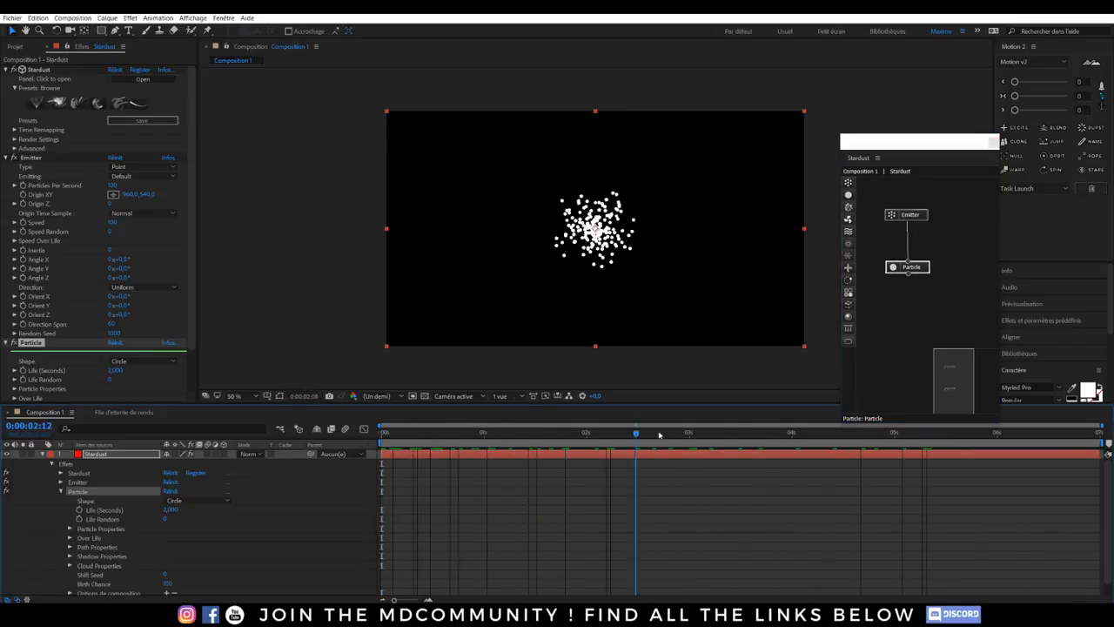
Jump the time indicator to about 3 seconds to preview the white particle burst
click(381, 431)
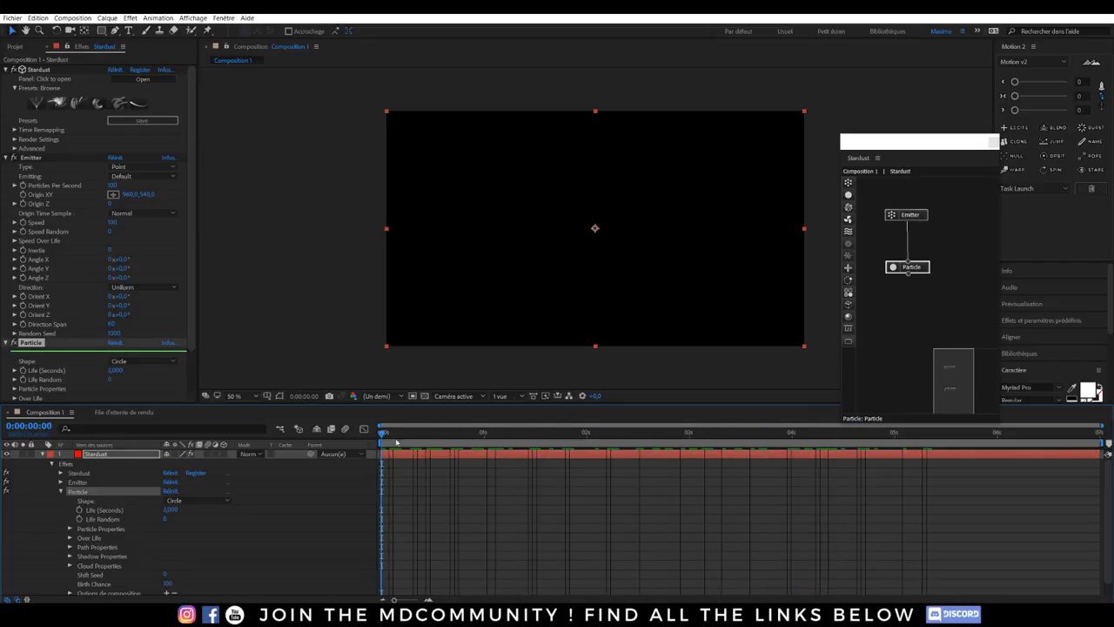
click(742, 432)
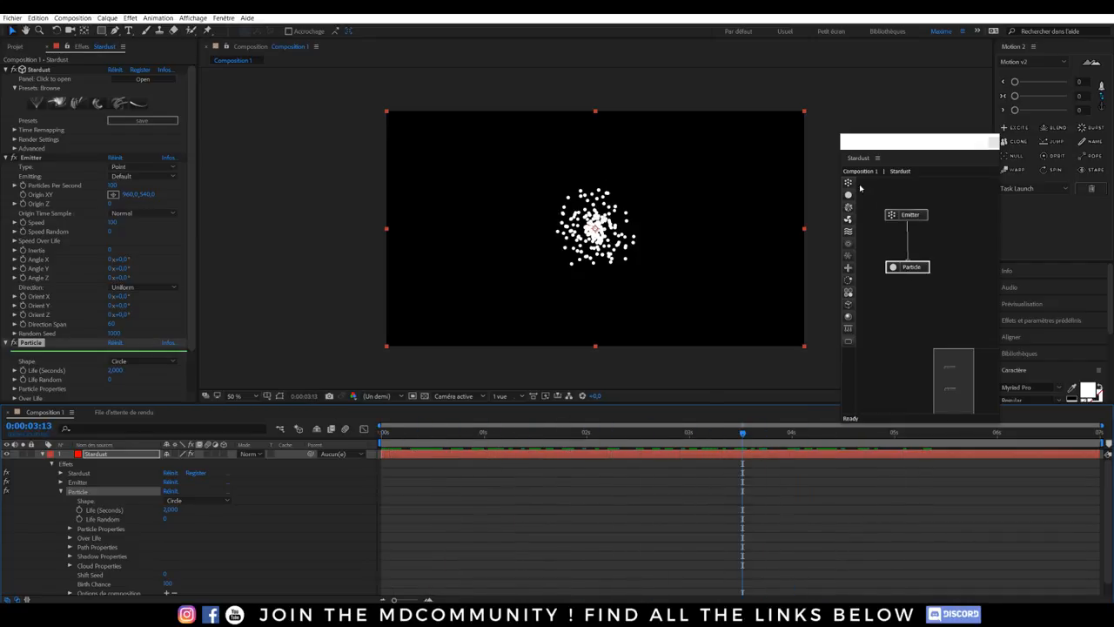
mouse_move(847, 241)
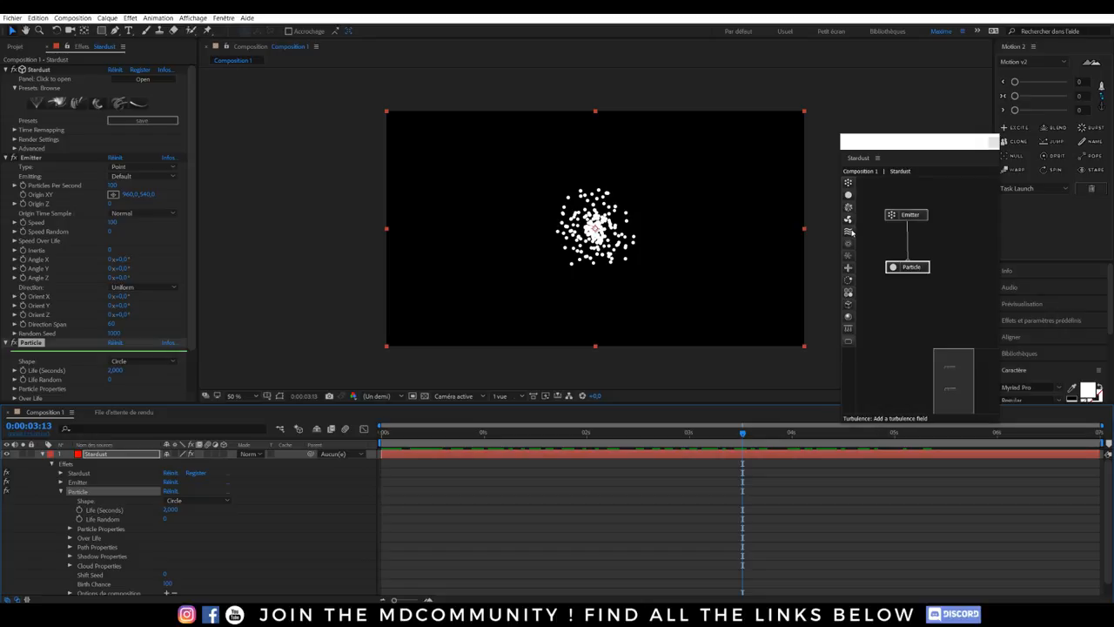
mouse_move(849, 217)
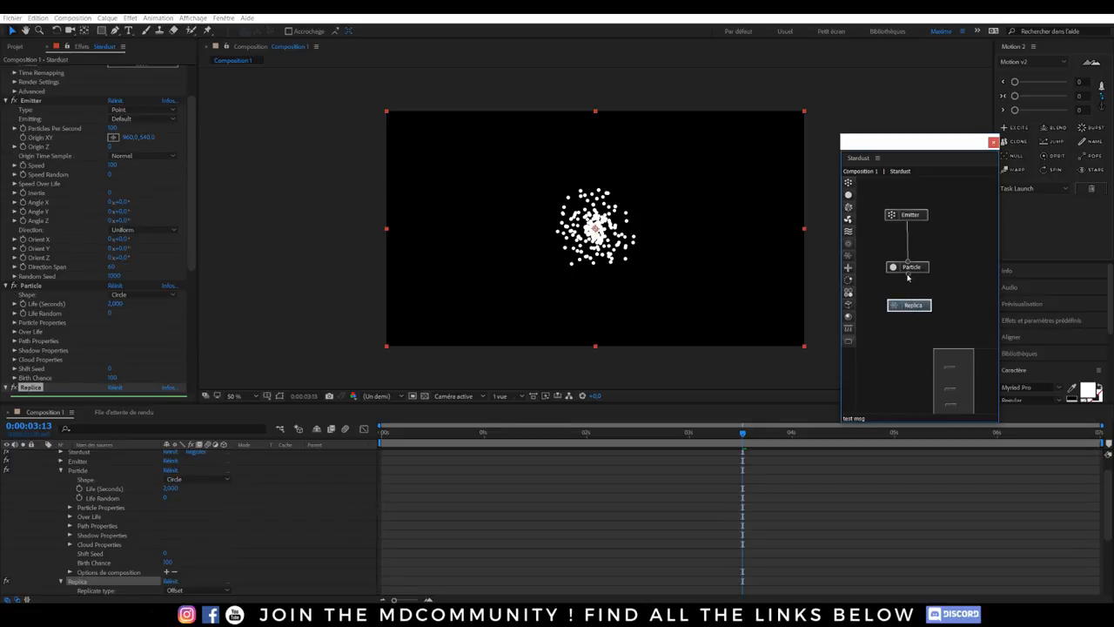
Add a Replica node after the Particle node and show its replicate settings
click(912, 304)
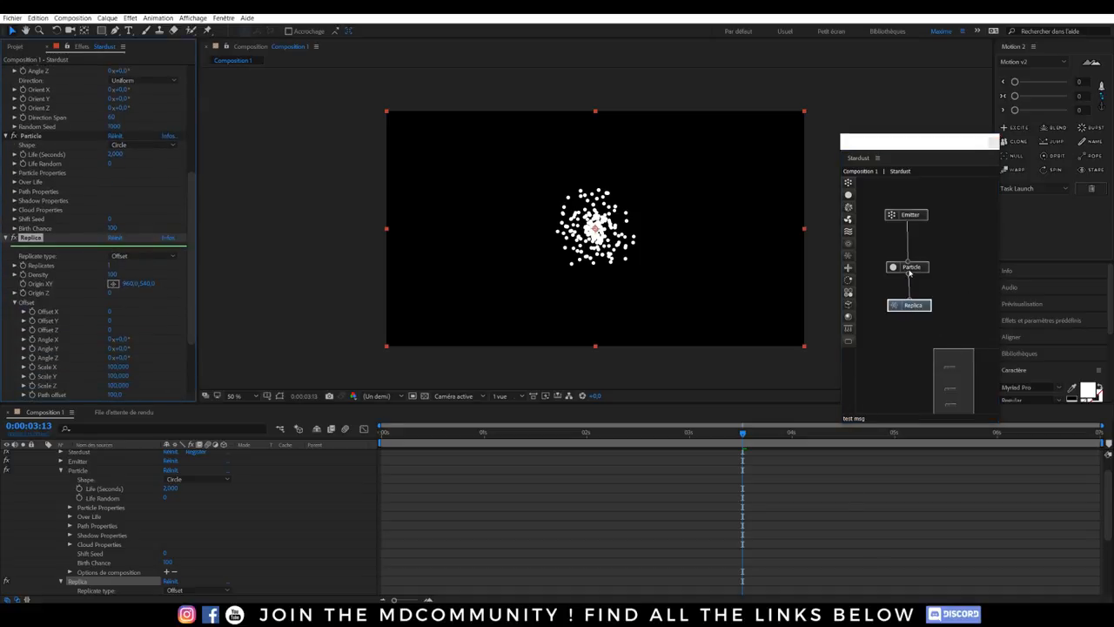
click(907, 216)
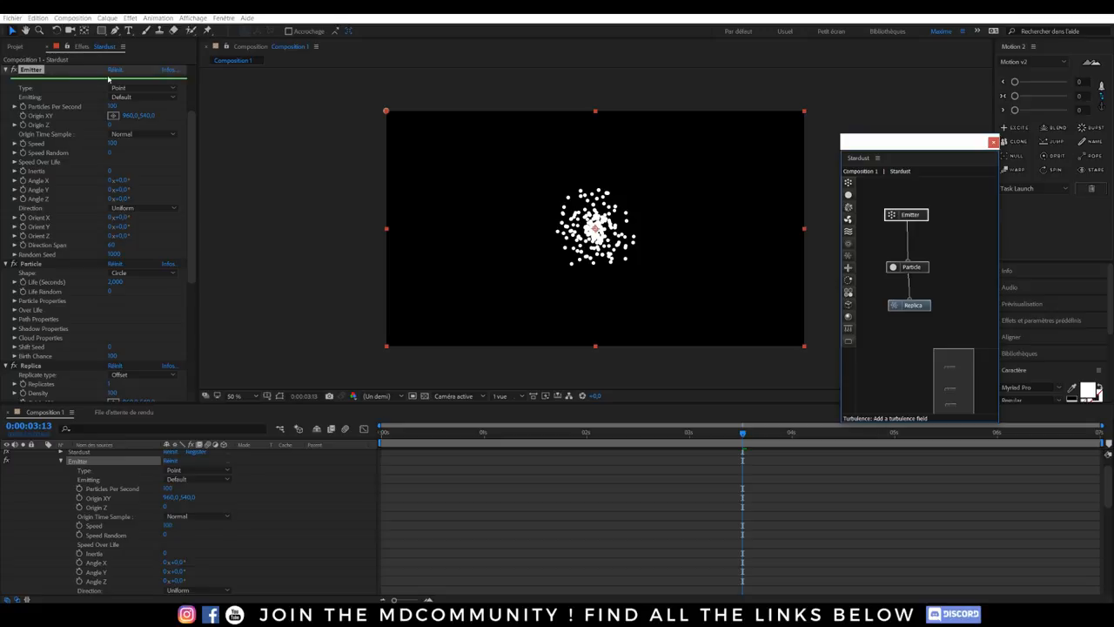
mouse_move(955, 219)
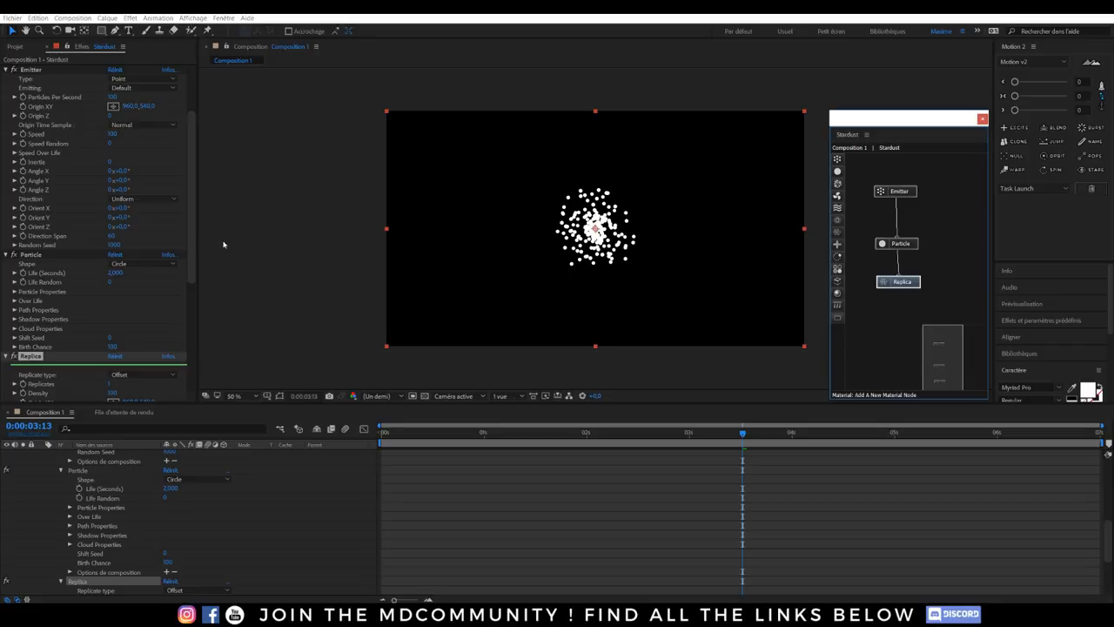
scroll(down, 3)
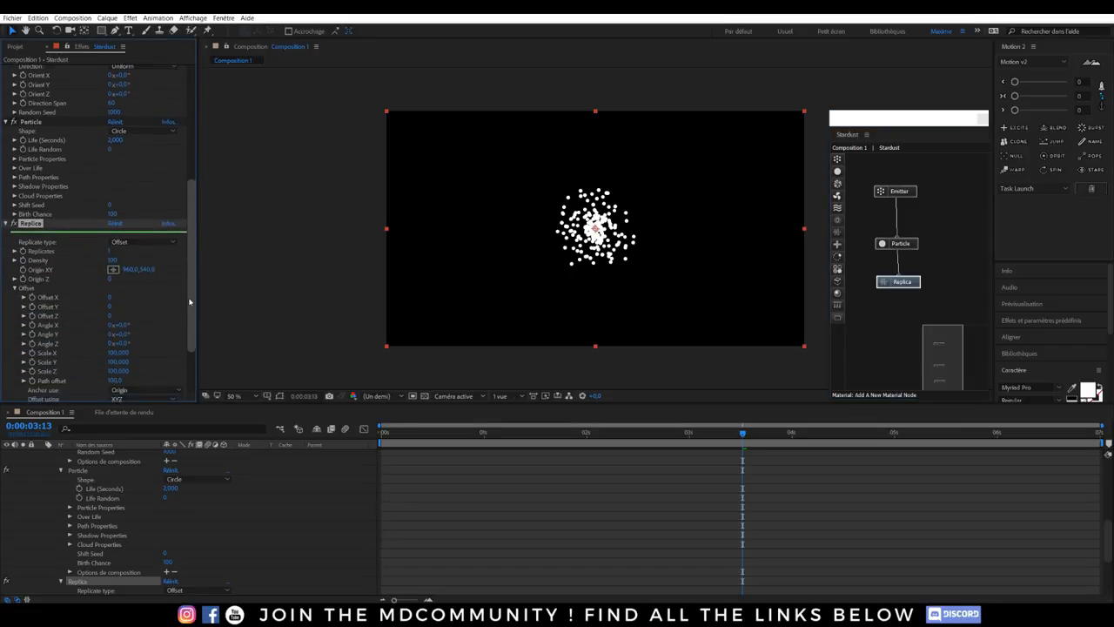
scroll(down, 3)
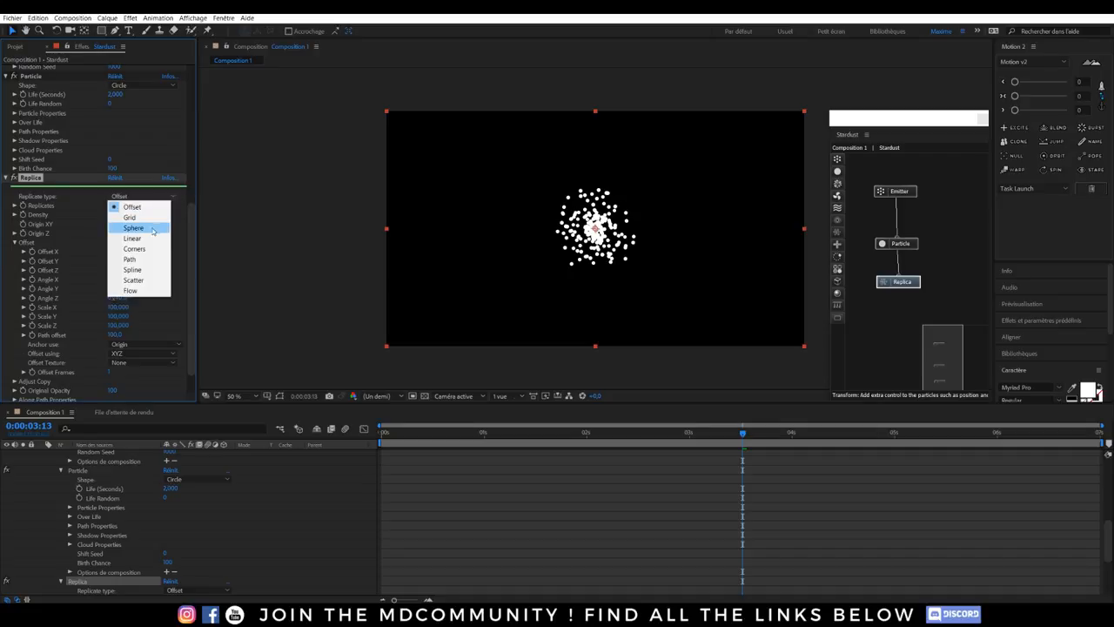
Change the Replica node's replicate type from Offset to Sphere
click(132, 227)
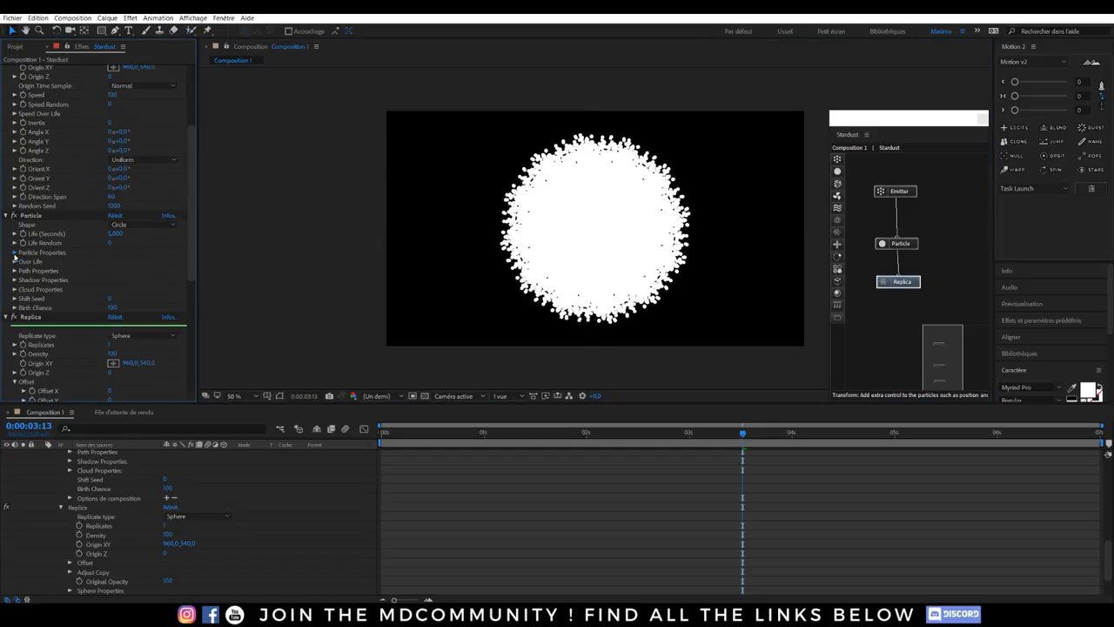
click(13, 250)
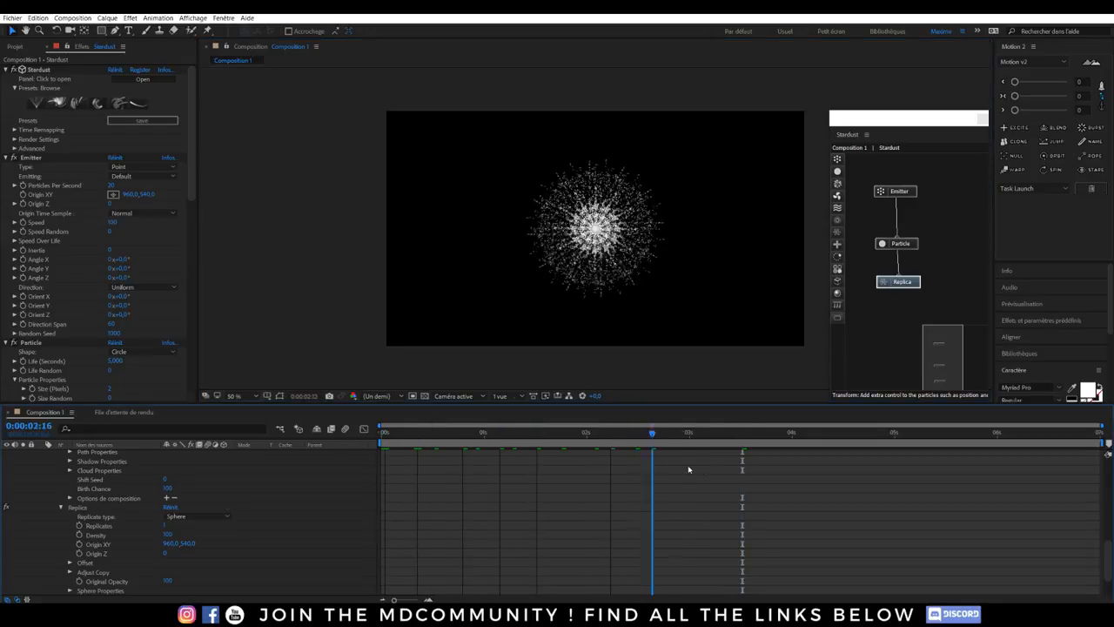
Scrub the timeline forward to watch the particles spread outward
click(467, 432)
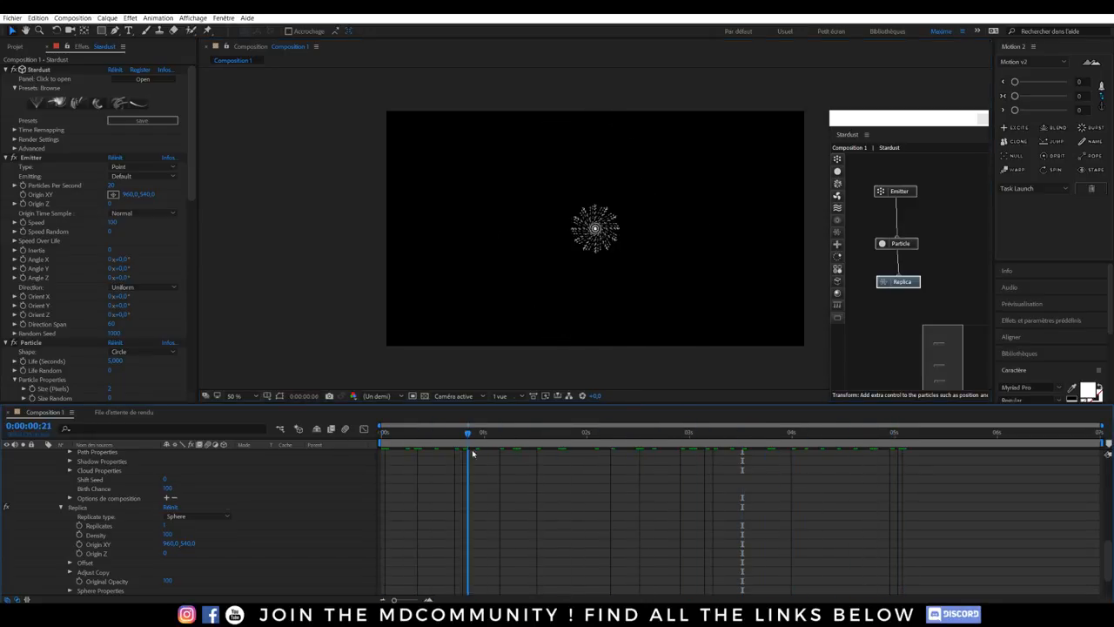
drag(466, 432, 950, 431)
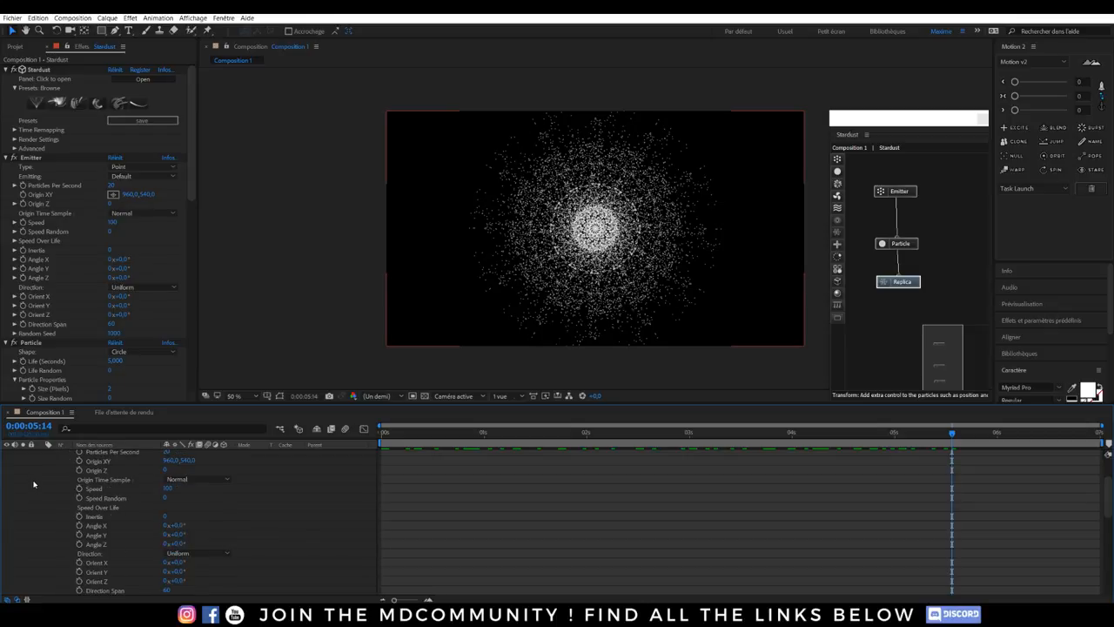
Create a new camera layer above the Stardust solid via Créer > Caméra
click(59, 453)
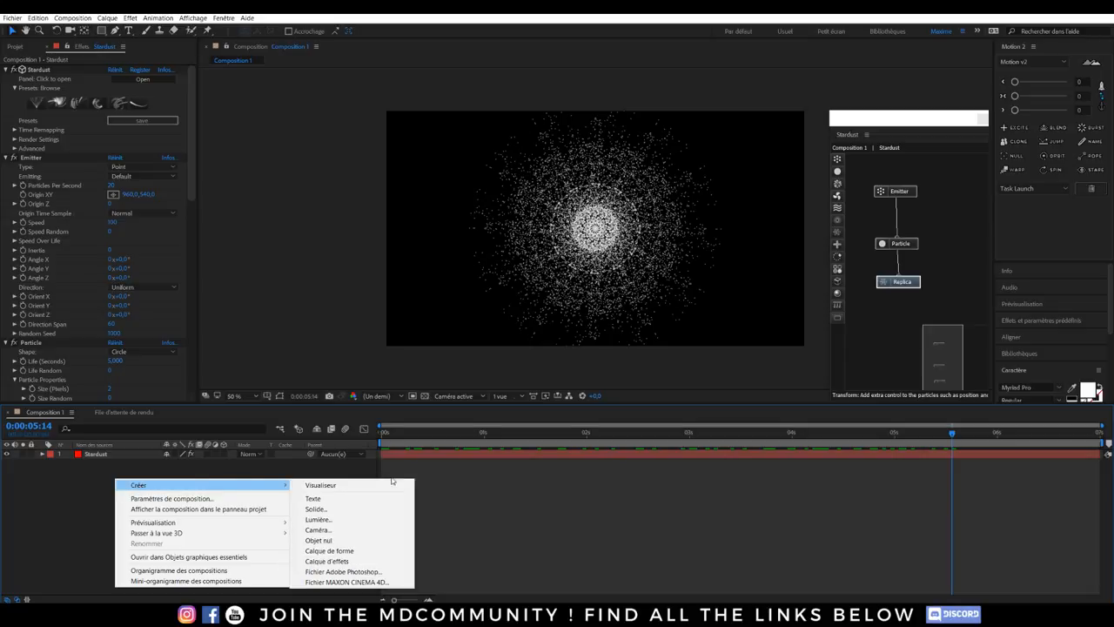
click(317, 529)
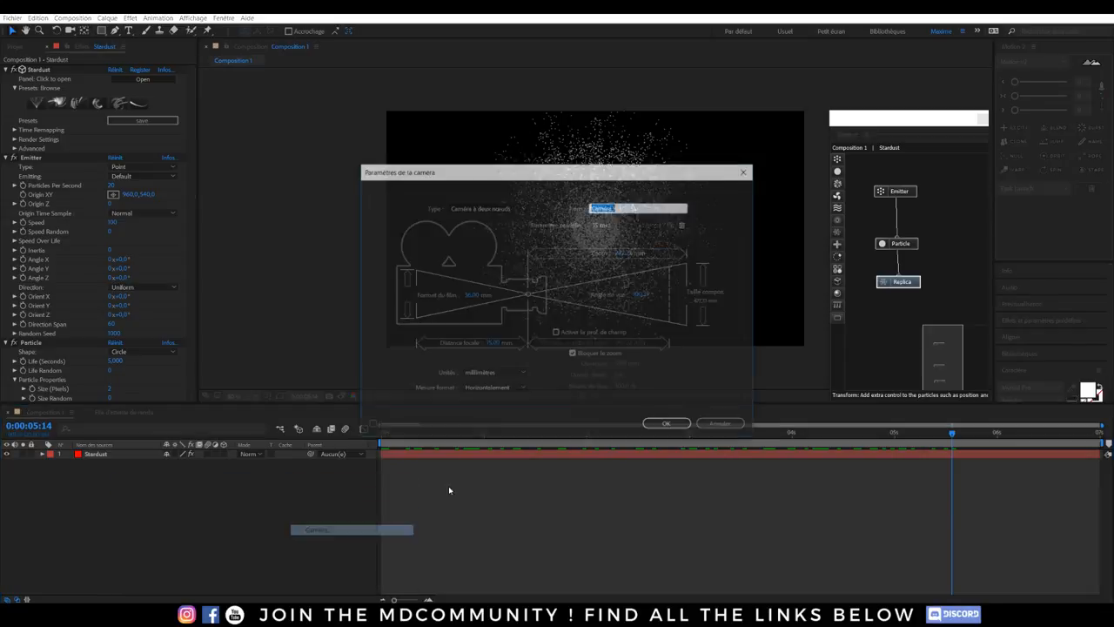
click(665, 423)
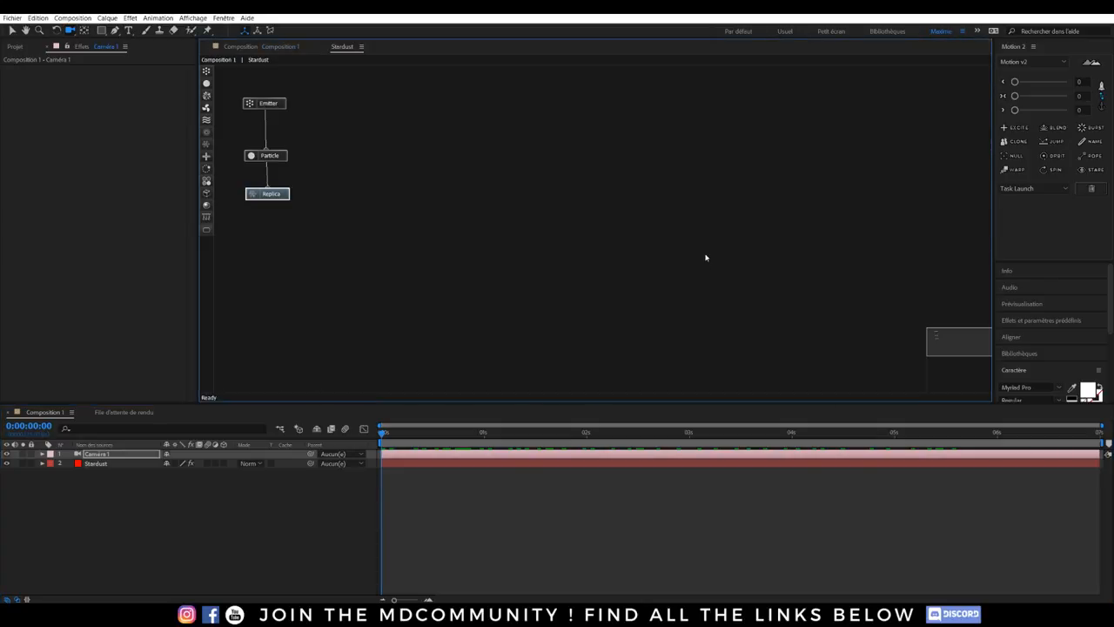
Bring the composition viewer back and select the Stardust layer to show its effect settings
click(222, 17)
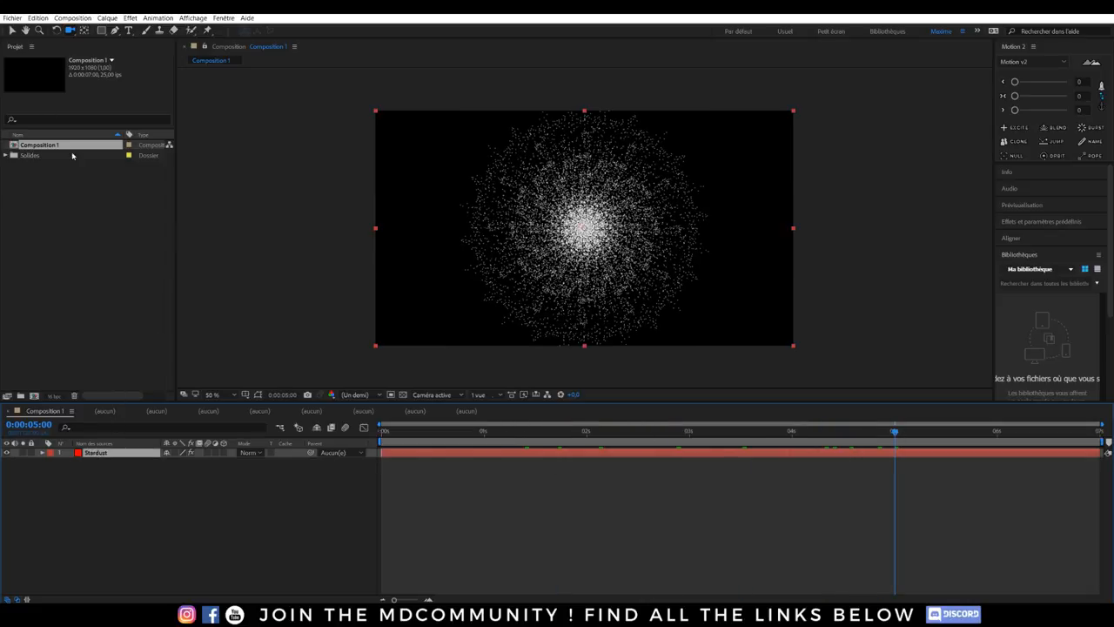
click(223, 17)
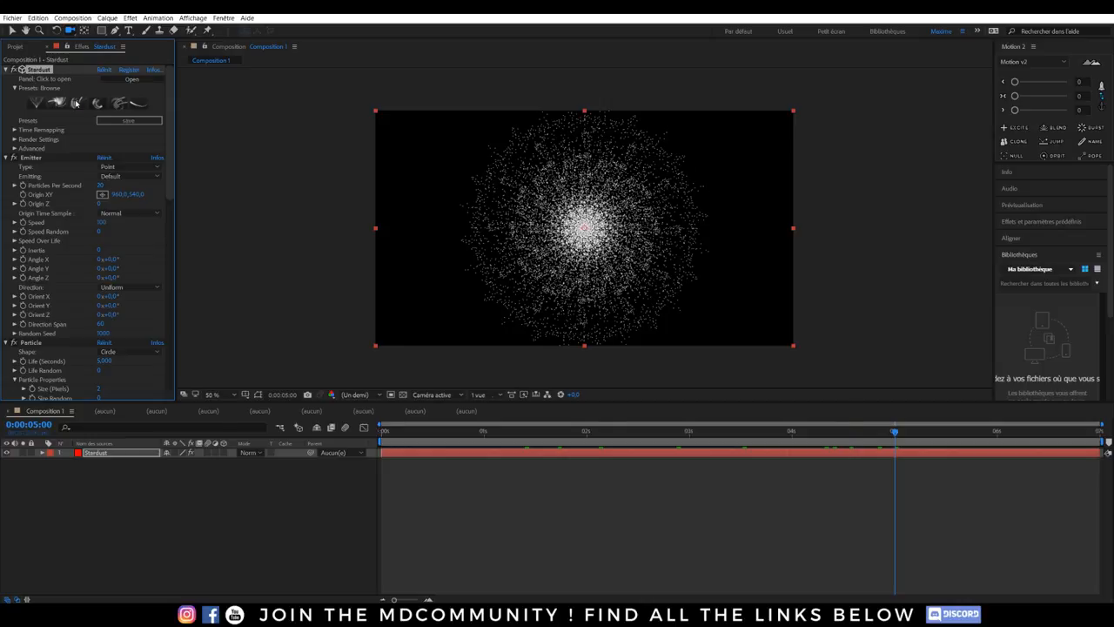
Open the Stardust Presets library from the effect controls
click(133, 80)
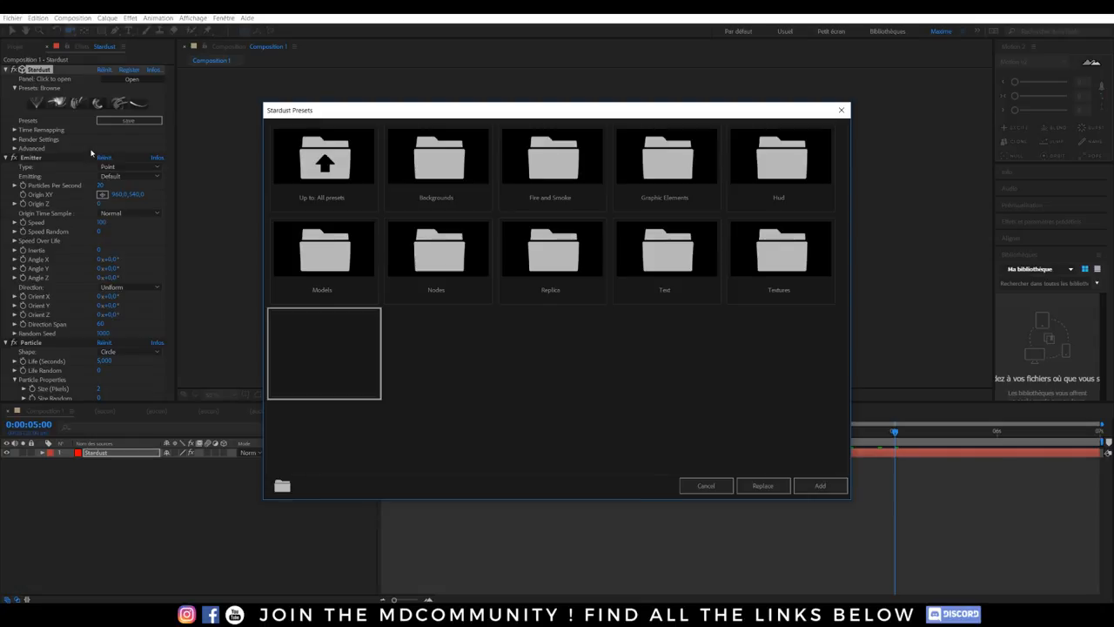
mouse_move(320, 524)
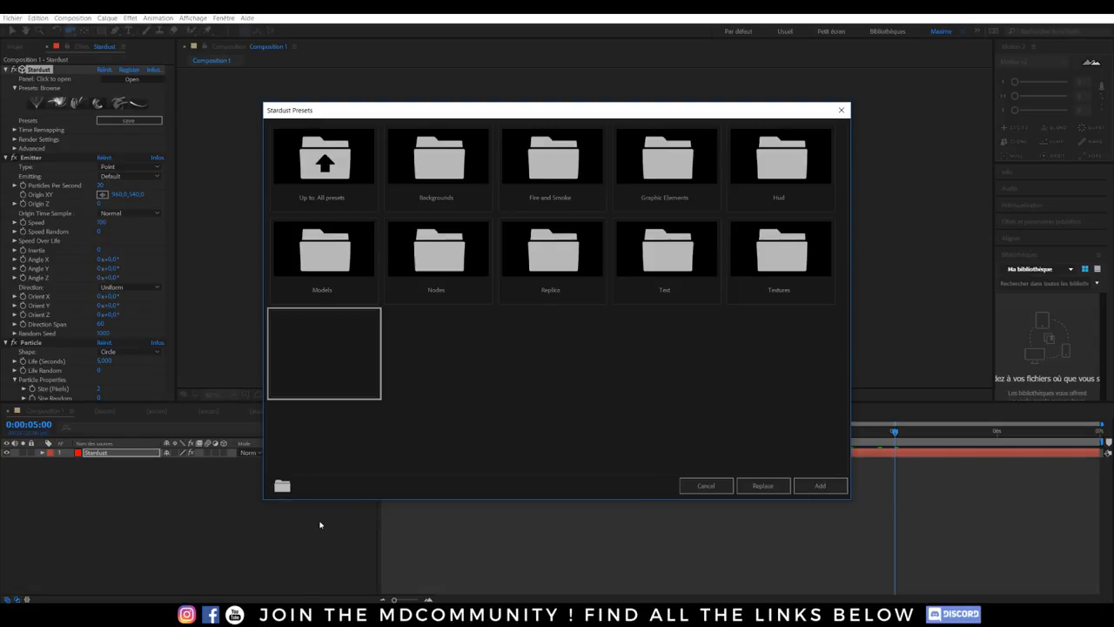
mouse_move(410, 390)
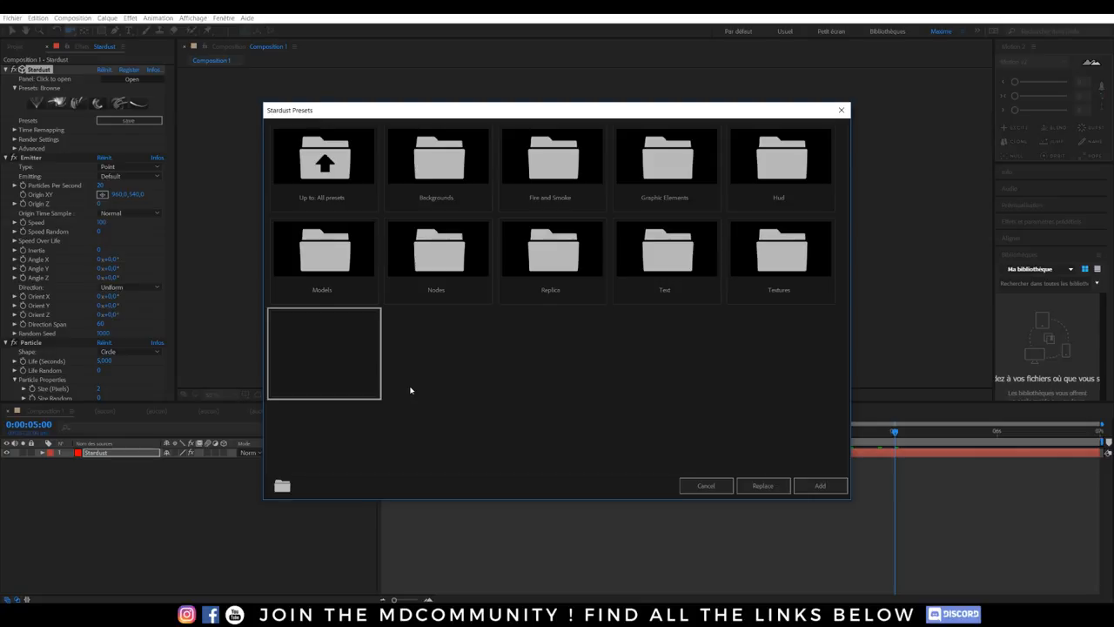
mouse_move(522, 163)
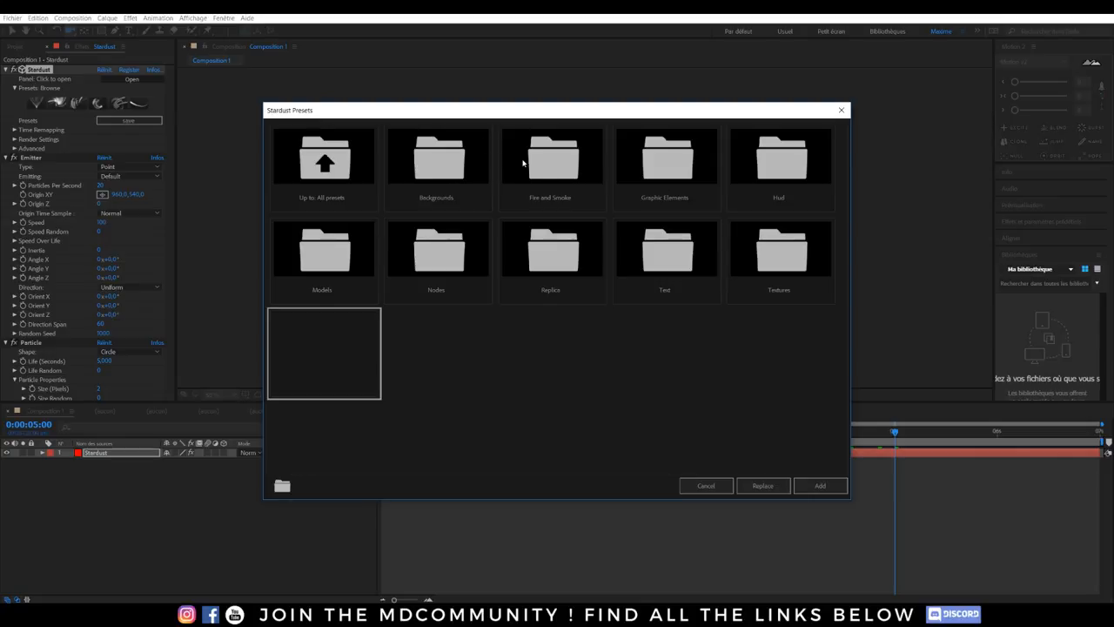
mouse_move(596, 292)
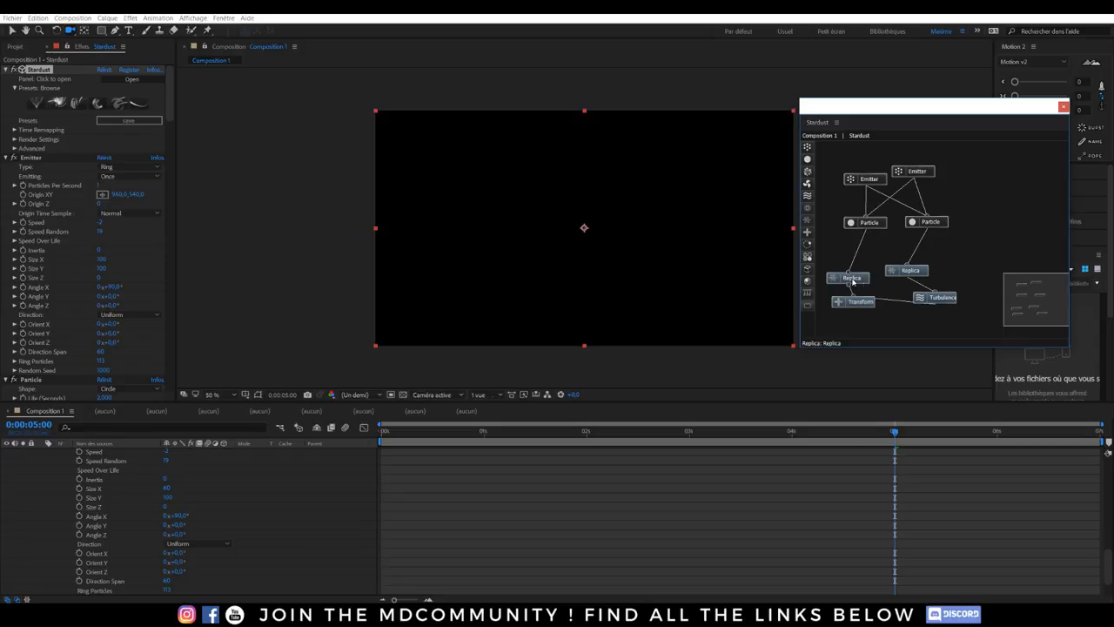
Reopen the Stardust preset browser on its top-level folders
click(942, 297)
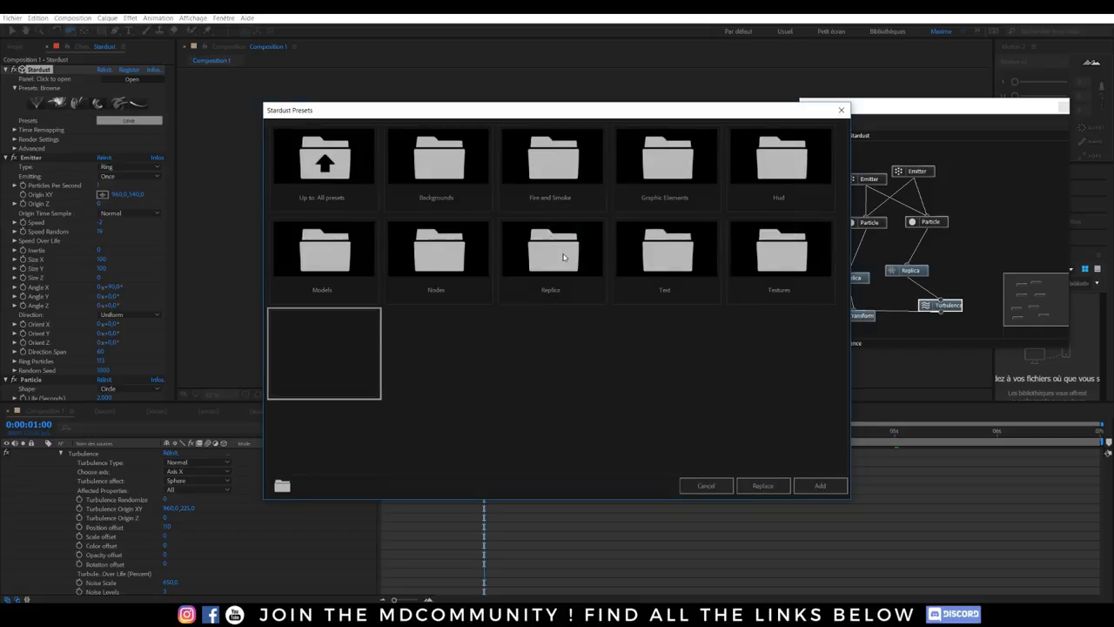
mouse_move(647, 165)
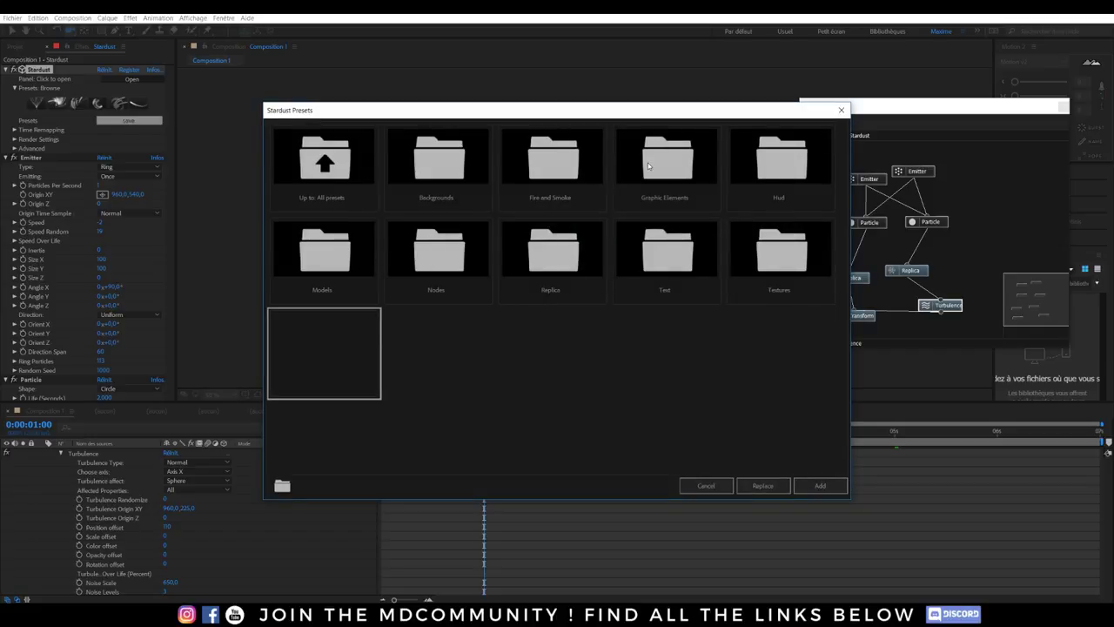
Replace the setup with the Circular preset from the Graphic Elements folder
double_click(665, 160)
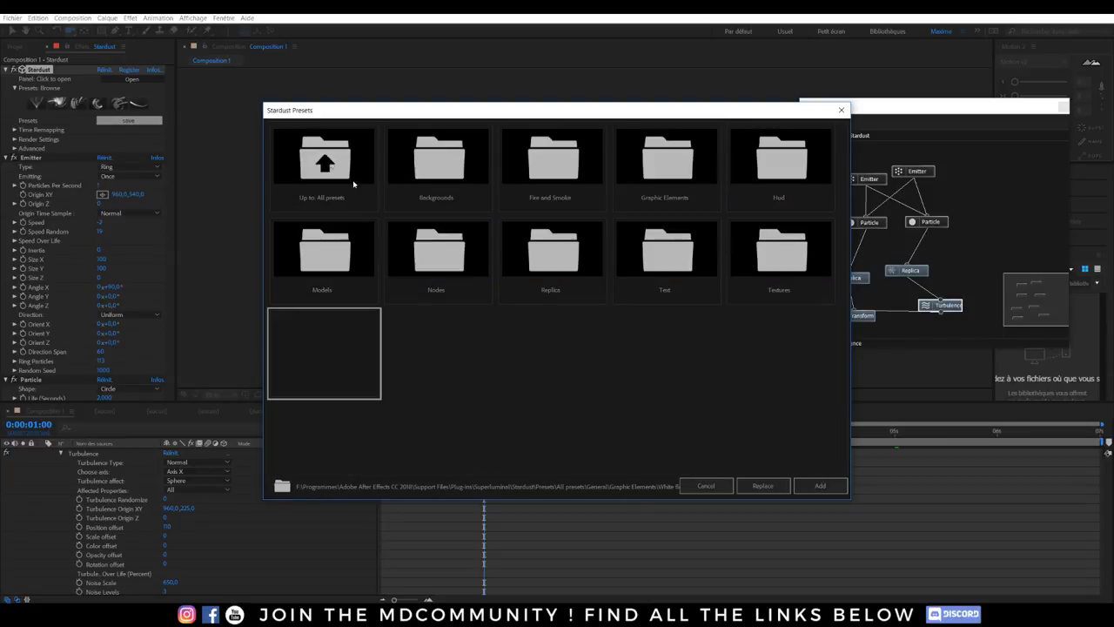
mouse_move(546, 259)
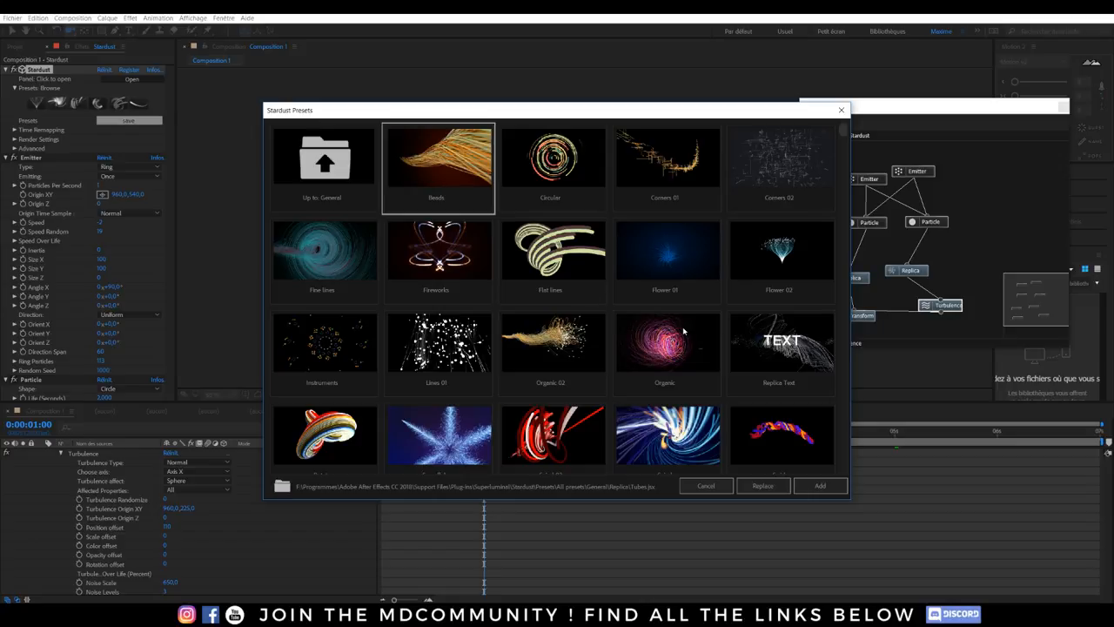
click(554, 165)
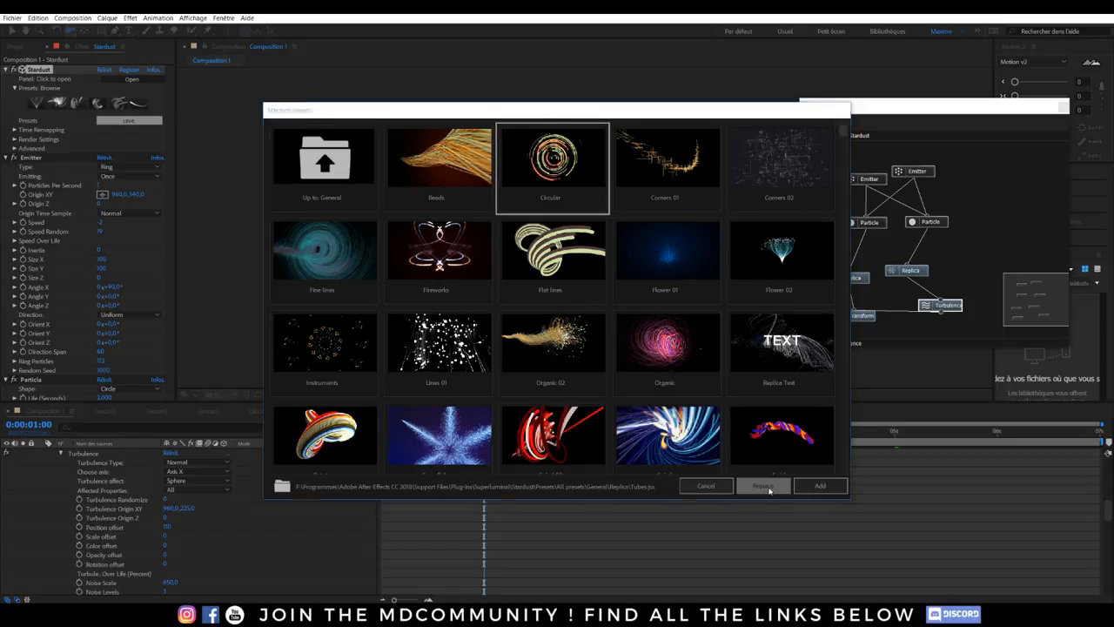
click(762, 486)
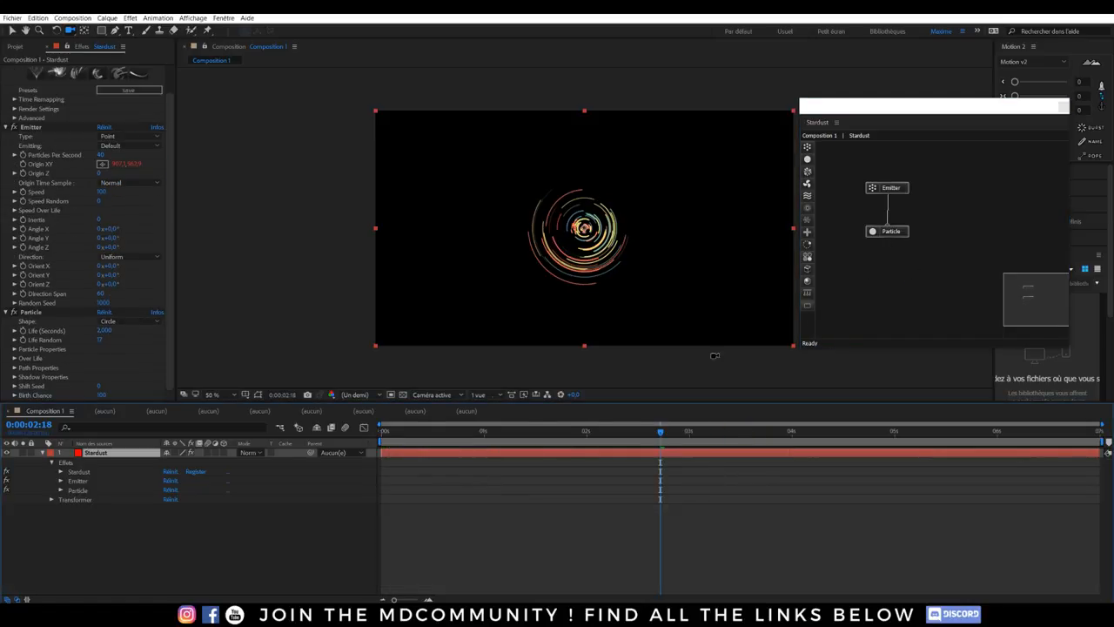
Preview the ring animation and add a Replica node after the Particle node, giving concentric rings
click(746, 430)
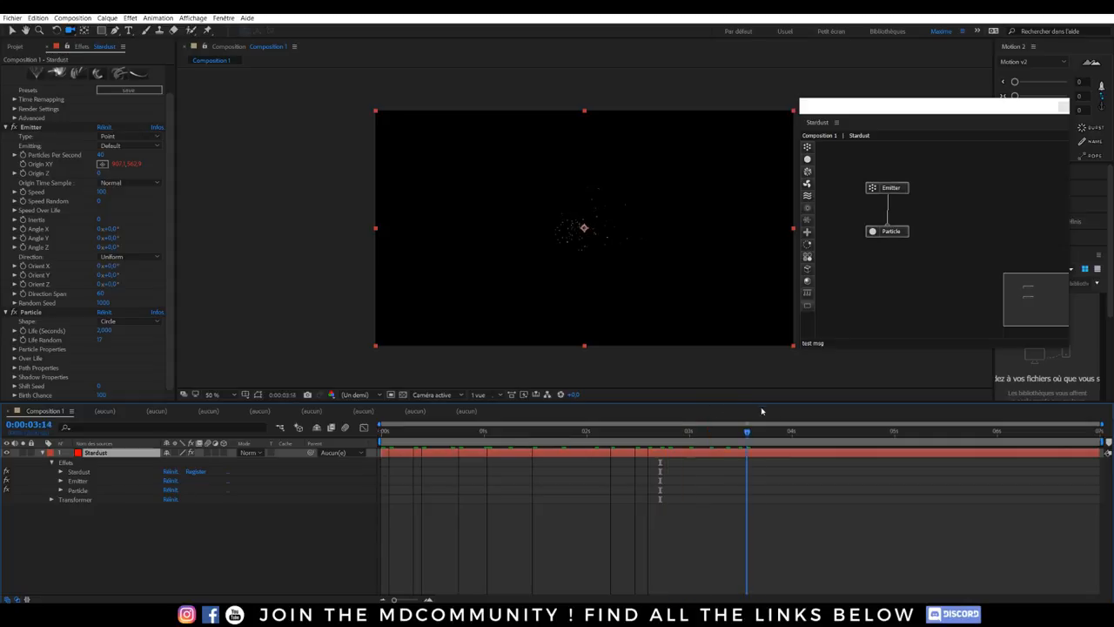
click(539, 431)
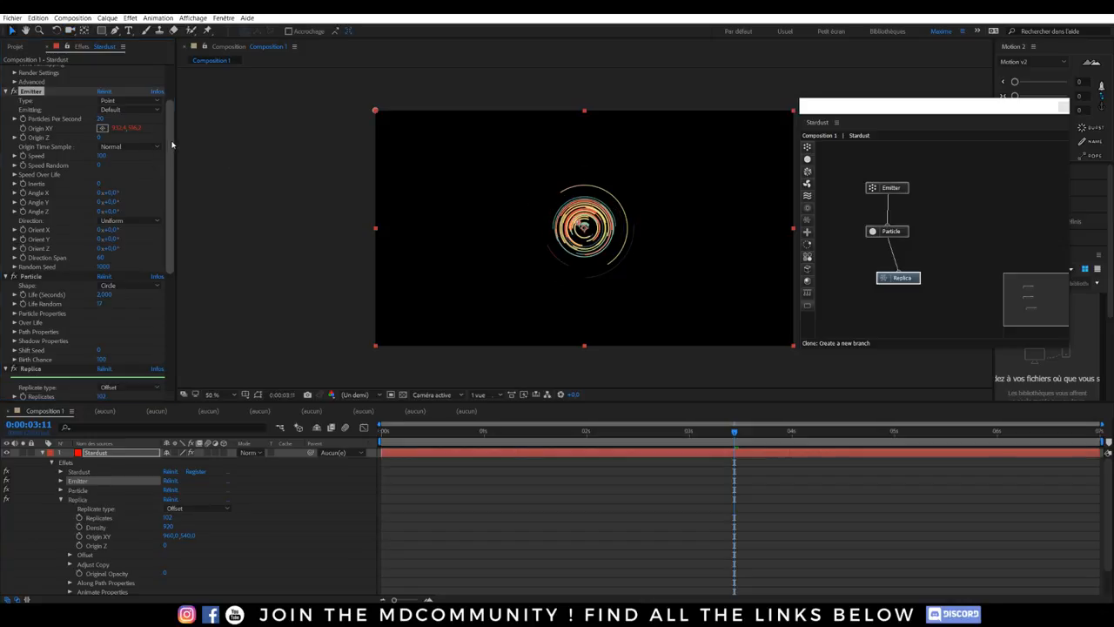
scroll(down, 3)
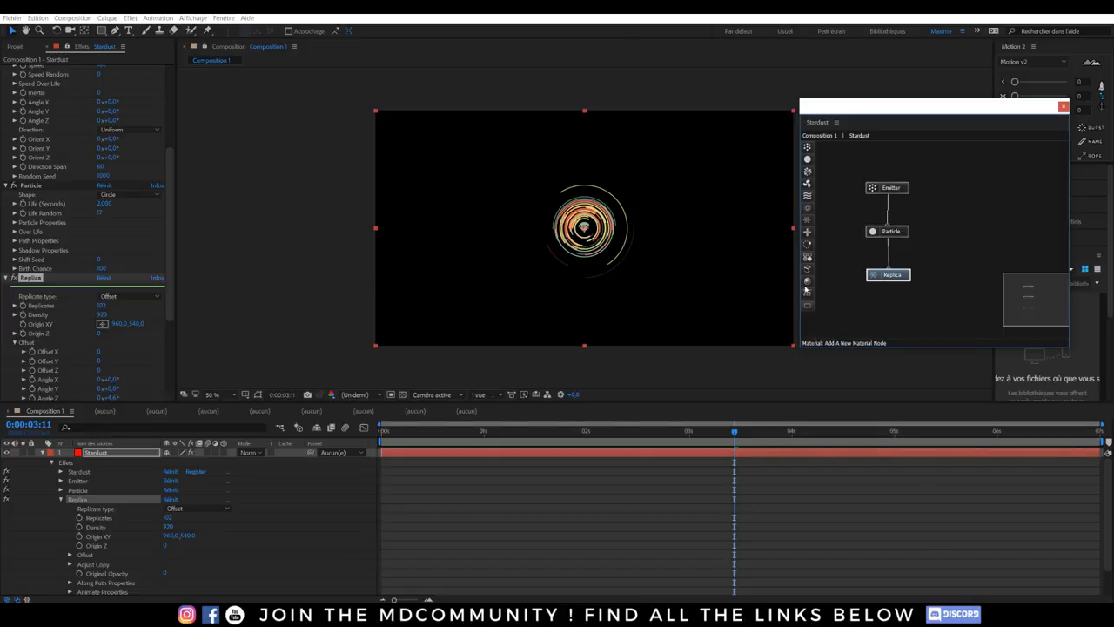
click(890, 275)
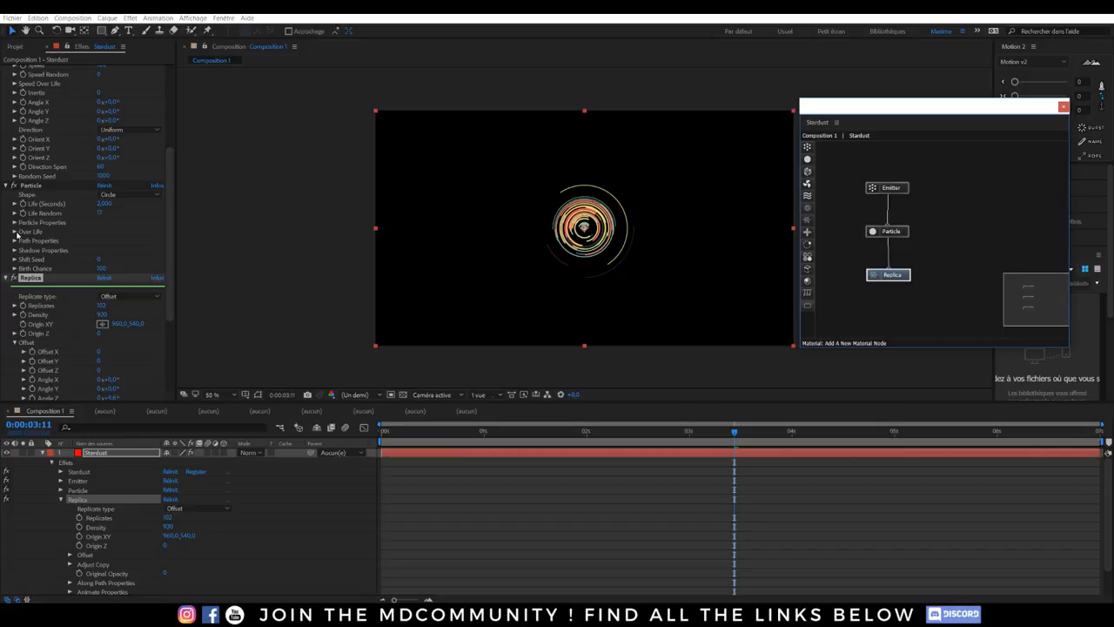
Switch the particles' Color Gradient to a blue preset so the rings turn blue
click(14, 222)
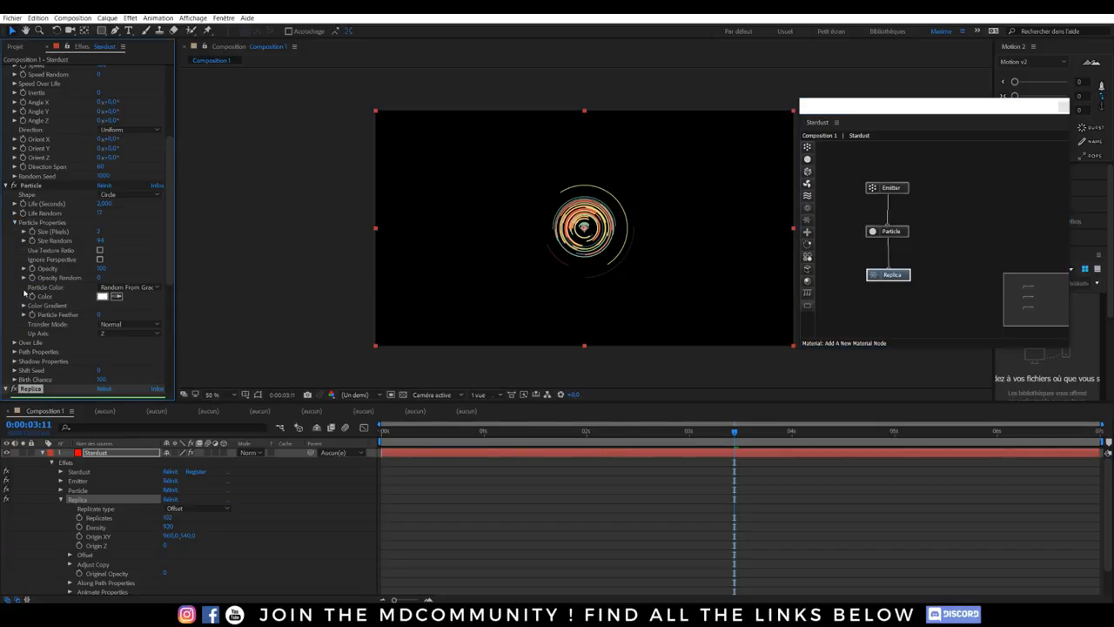
click(24, 306)
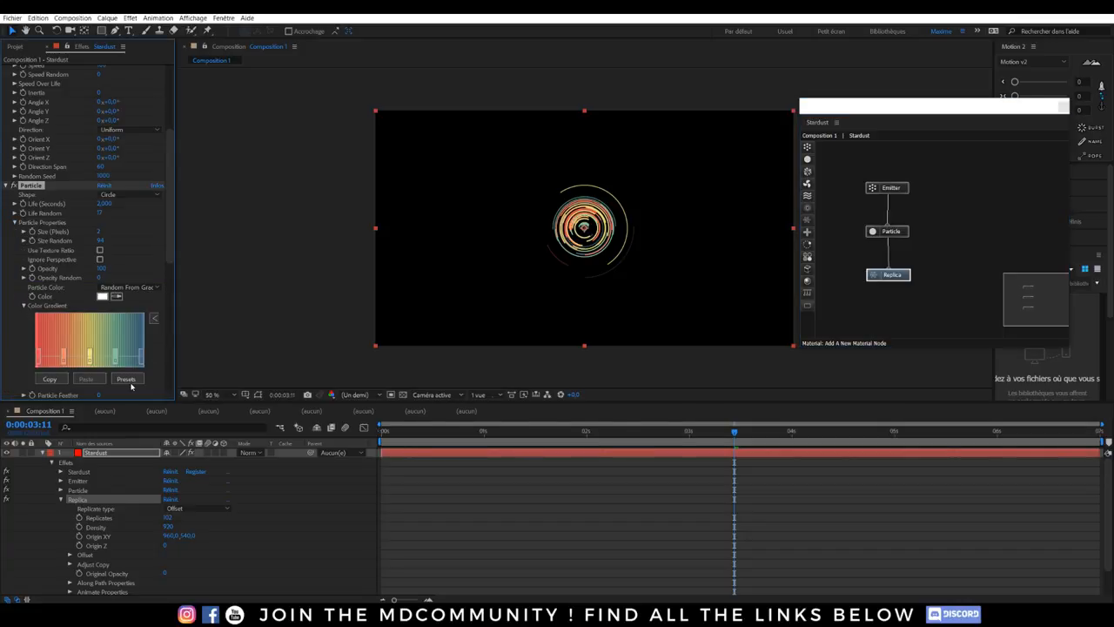
click(125, 380)
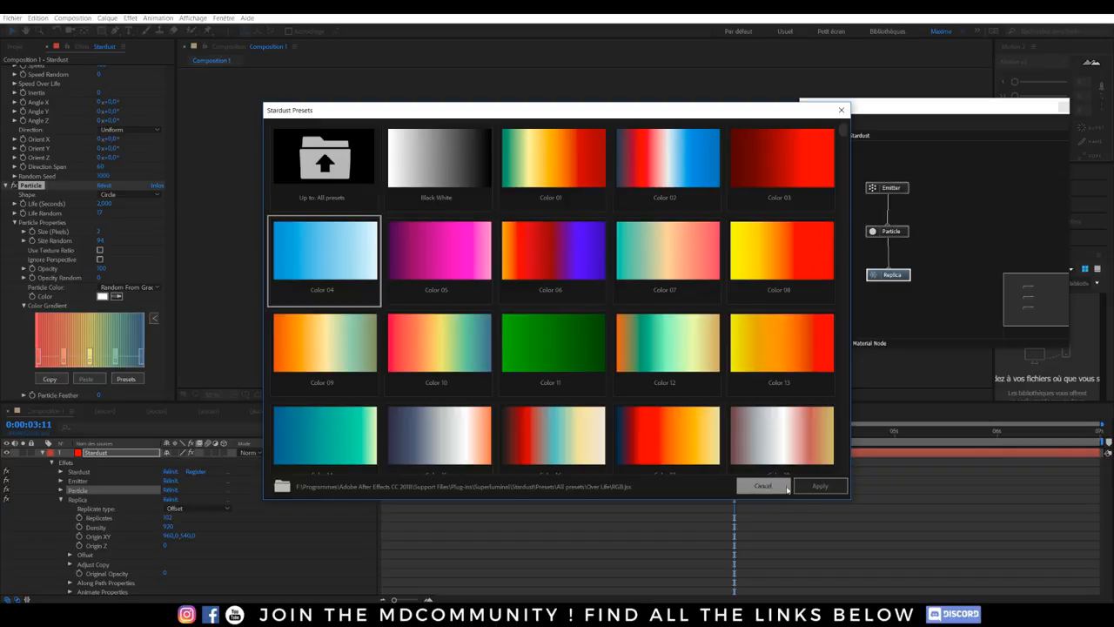
click(818, 485)
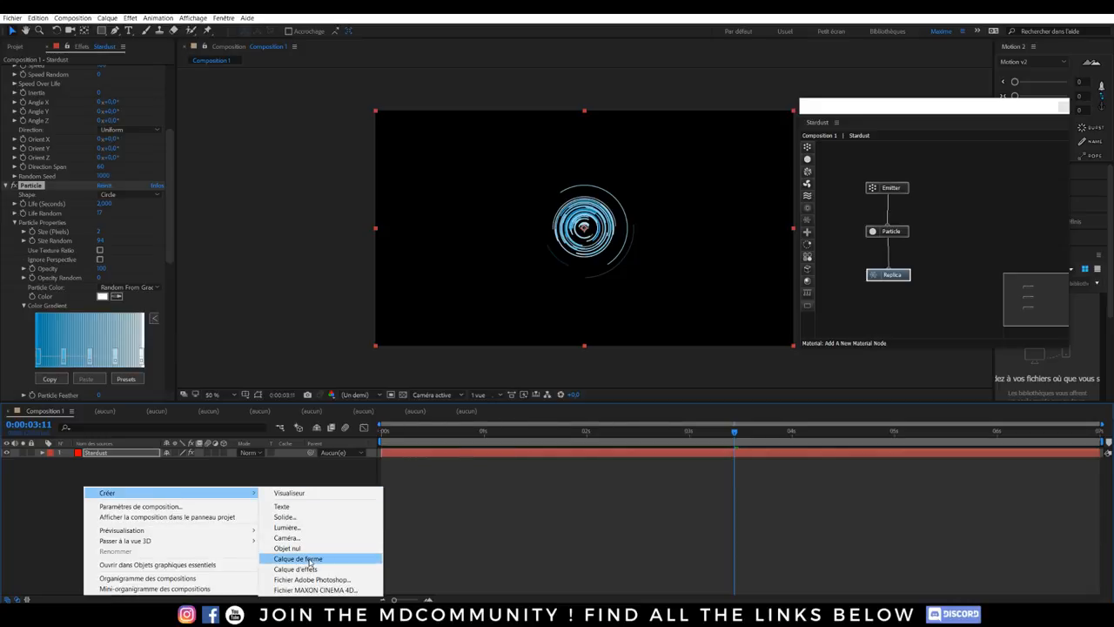
Add a Camera 1 layer with default settings and scrub the timeline to watch the 3D swirls
click(285, 536)
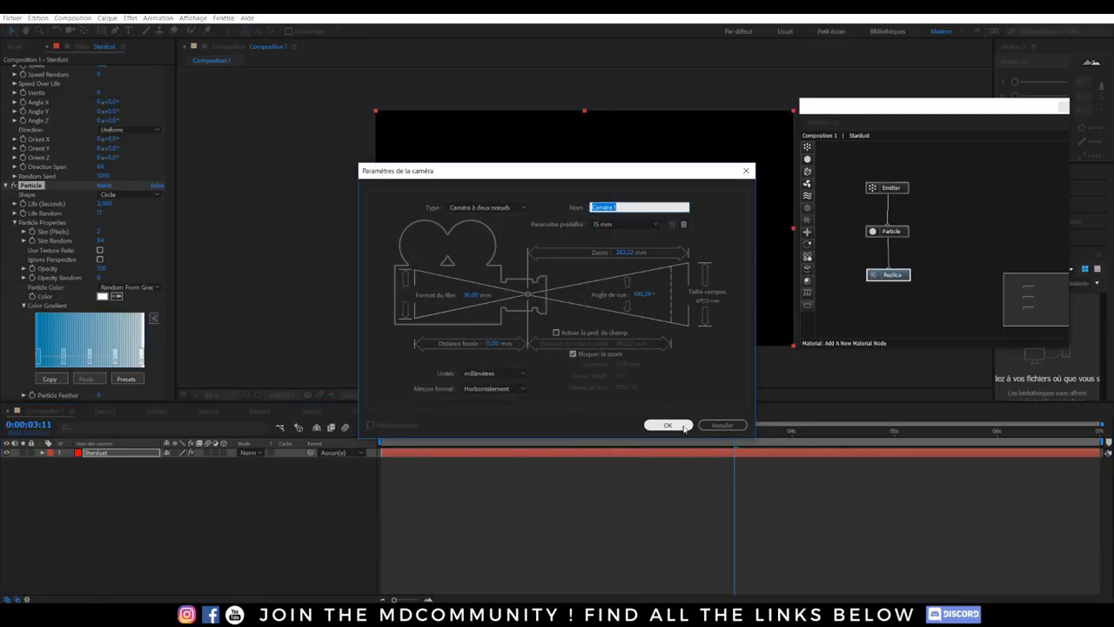
click(668, 425)
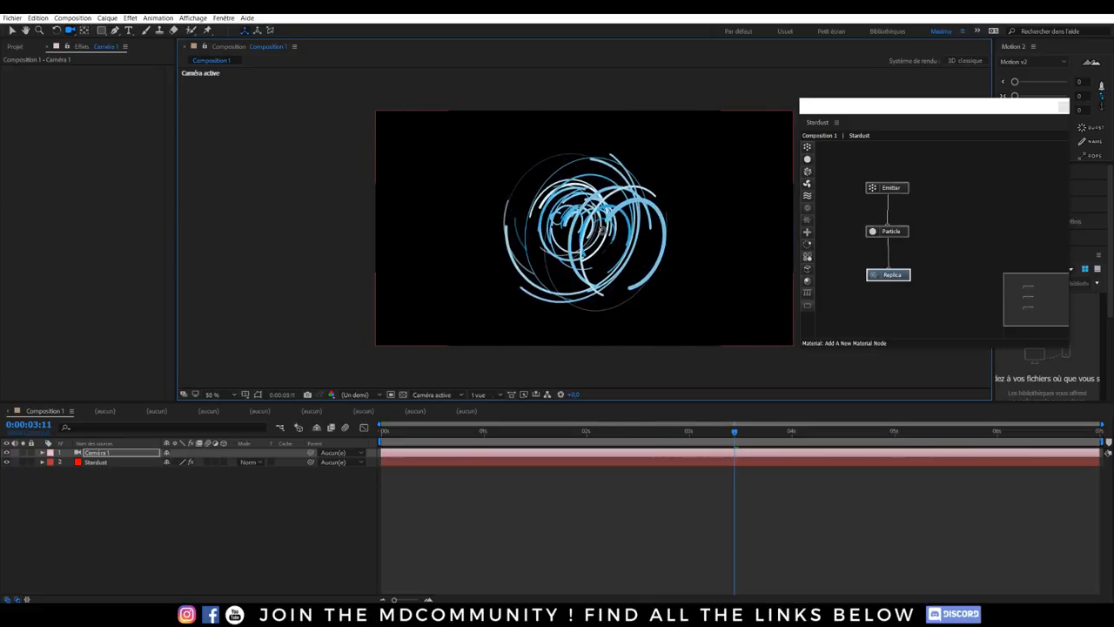
click(400, 430)
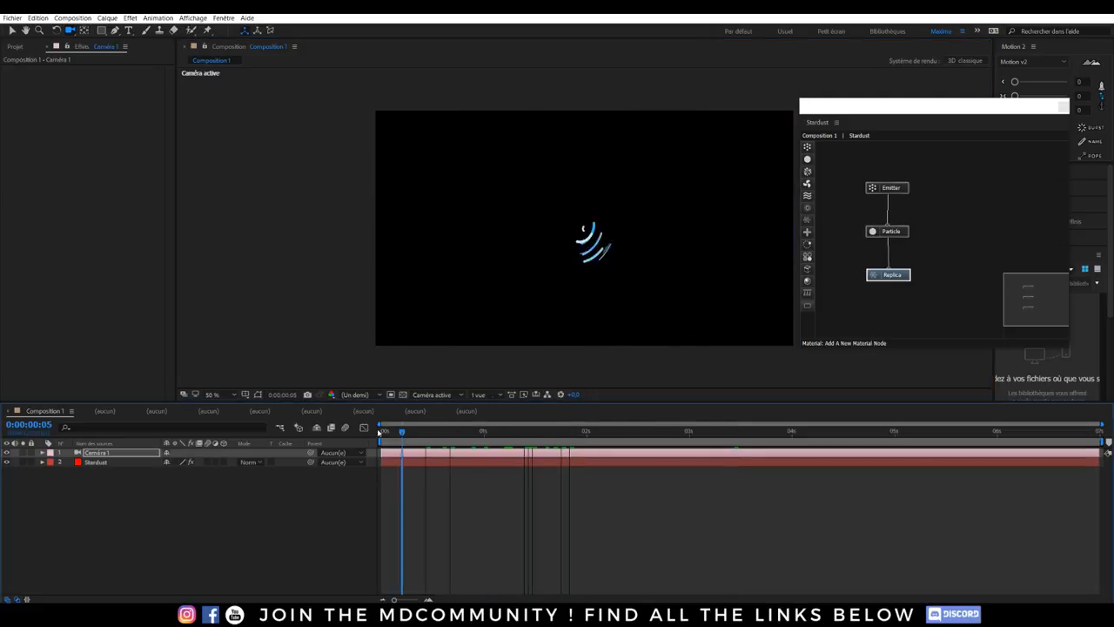
drag(401, 432, 762, 432)
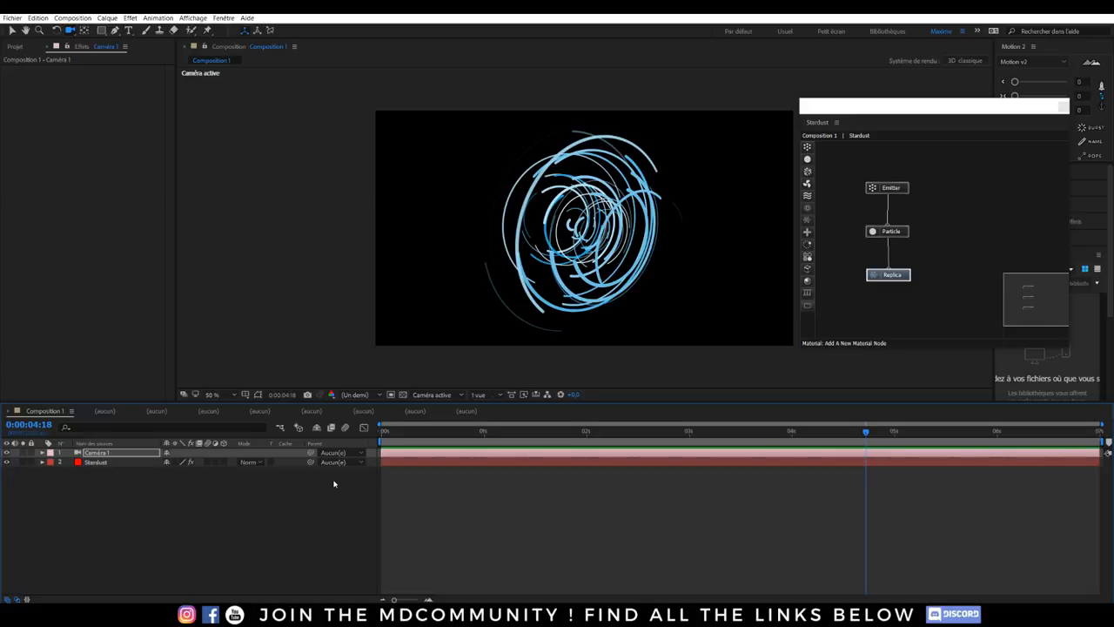
mouse_move(724, 139)
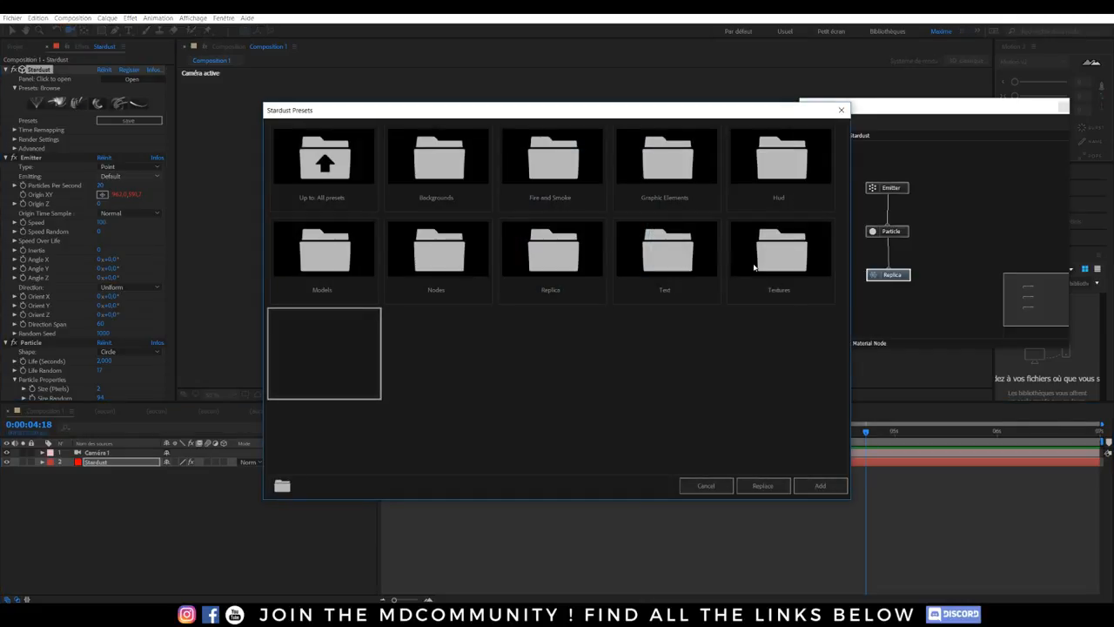
mouse_move(759, 310)
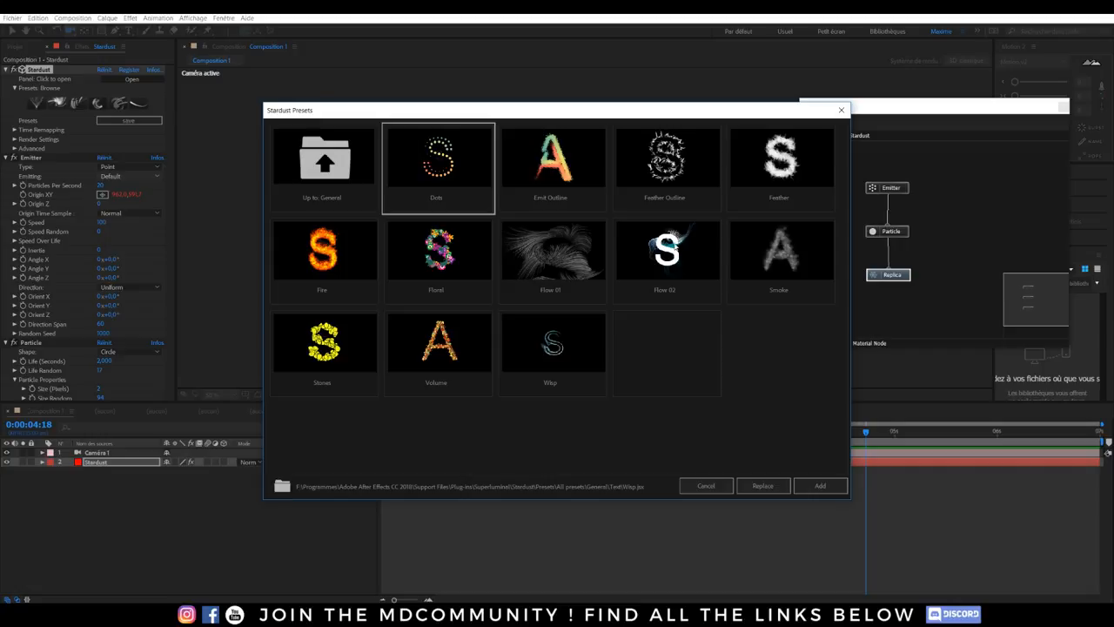
mouse_move(698, 172)
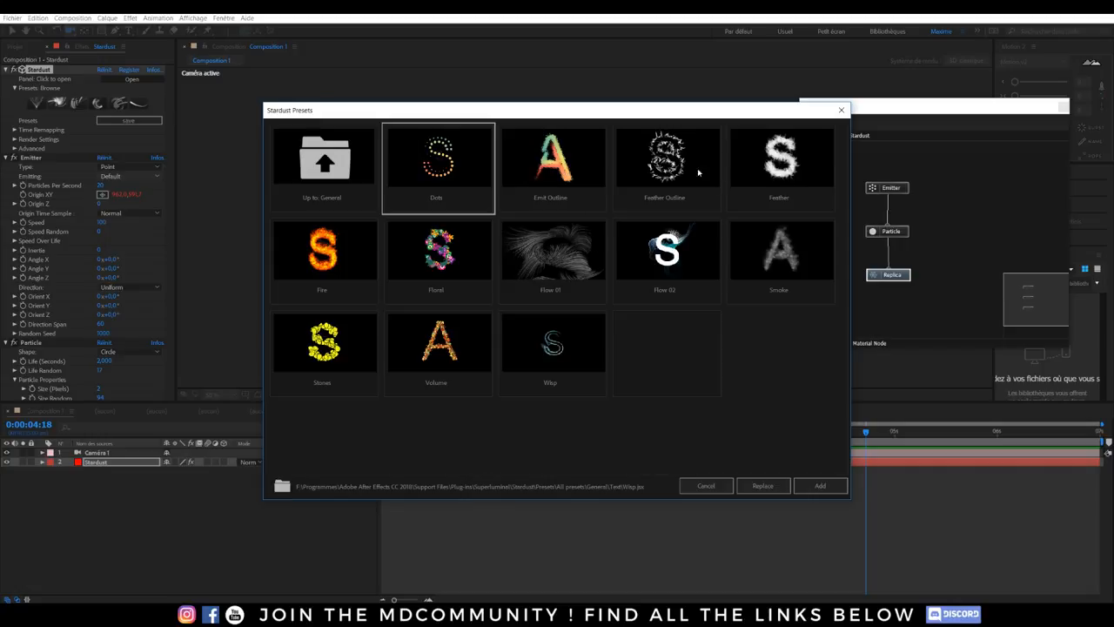
Browse the Graphic Elements presets and reopen the Stardust preset browser on the sphere folder
double_click(322, 165)
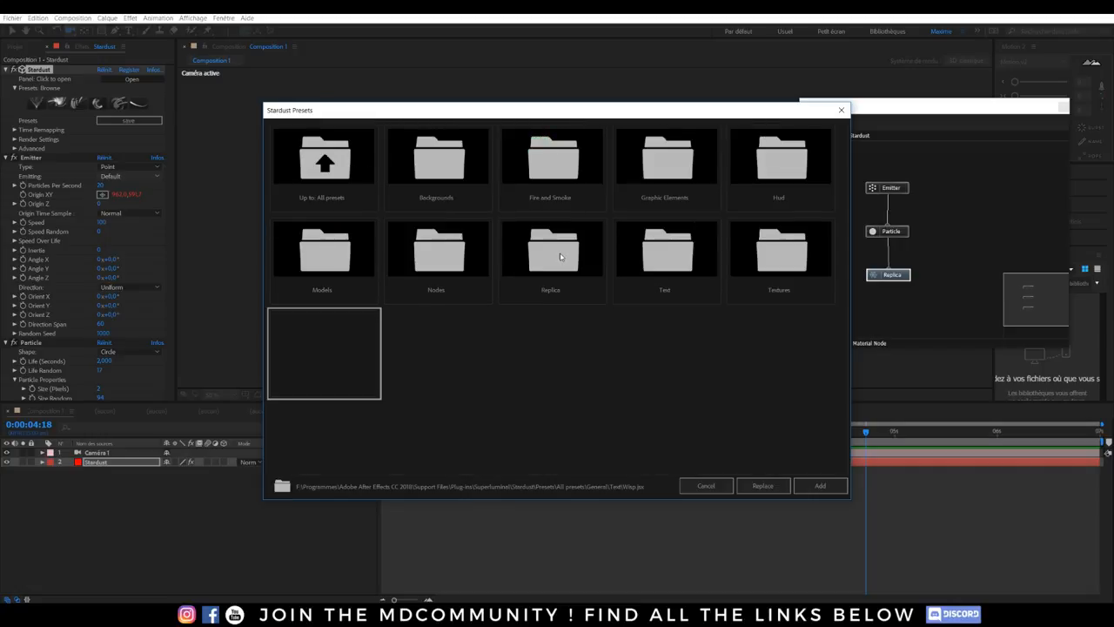
mouse_move(666, 292)
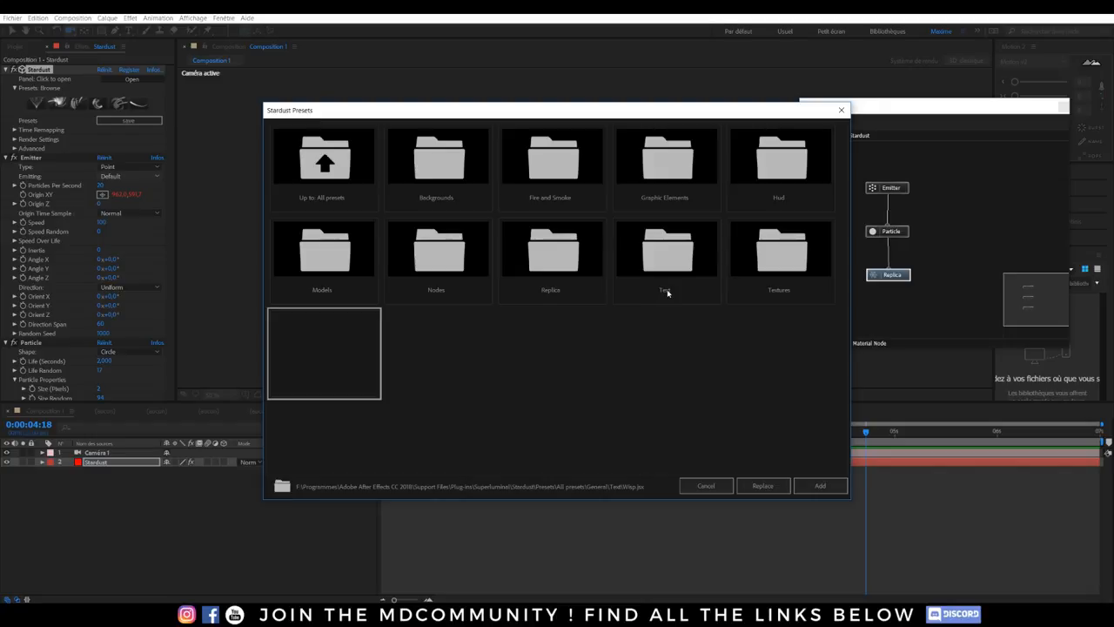
double_click(549, 251)
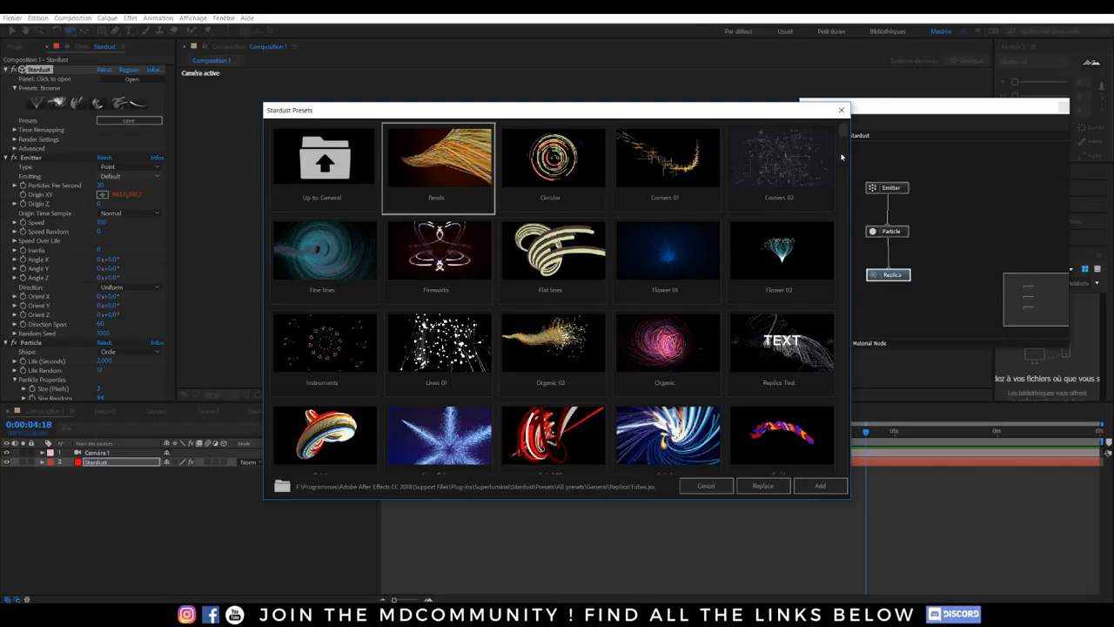
scroll(down, 3)
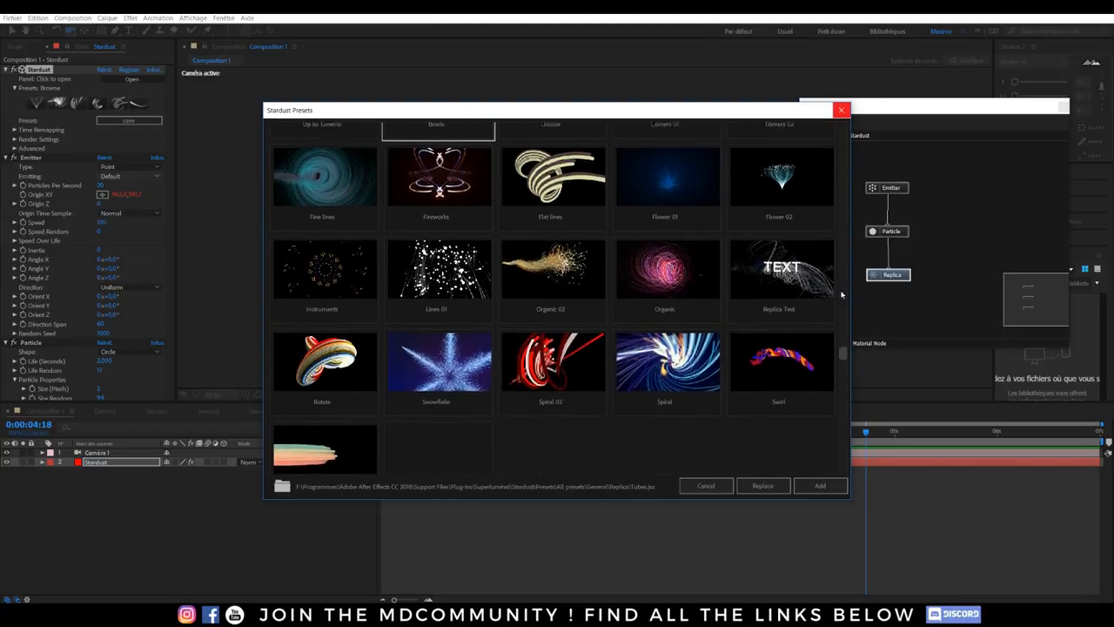
scroll(up, 3)
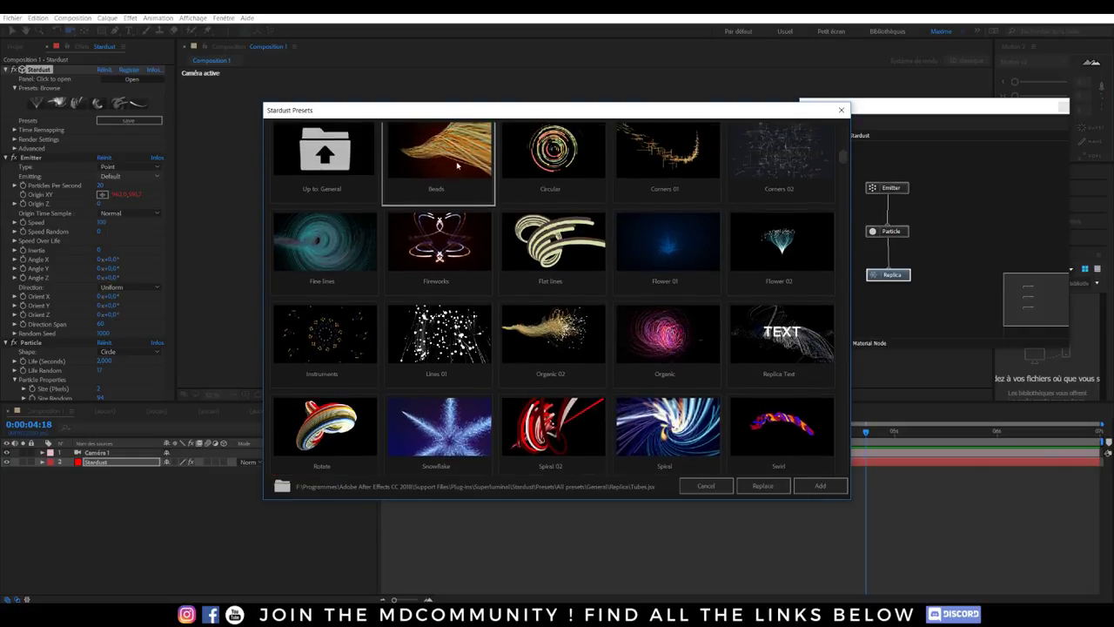
mouse_move(321, 250)
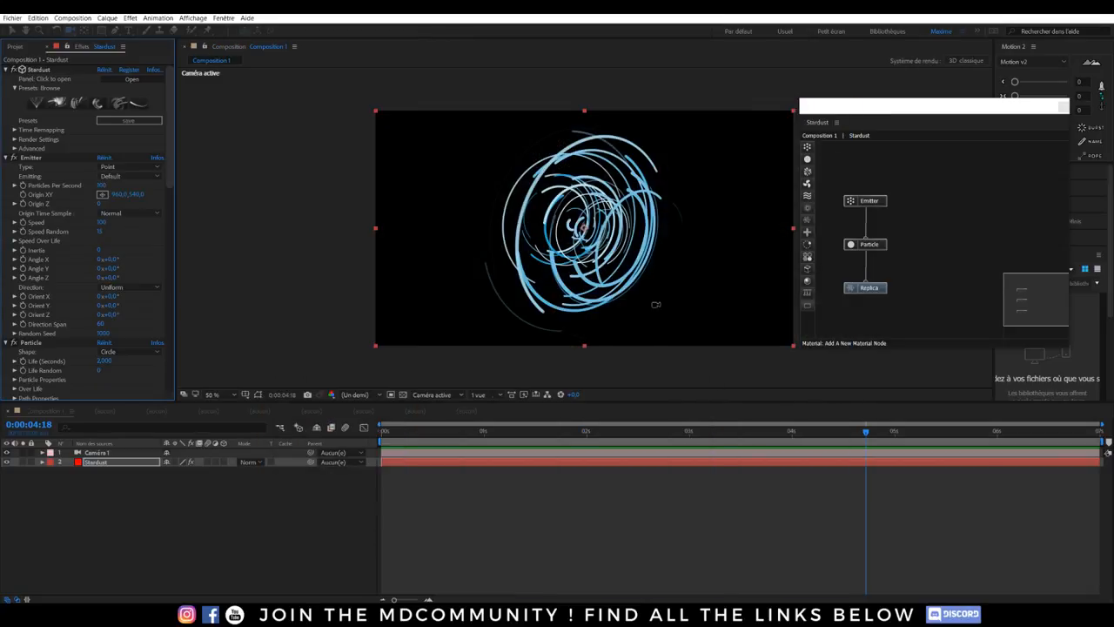
click(584, 430)
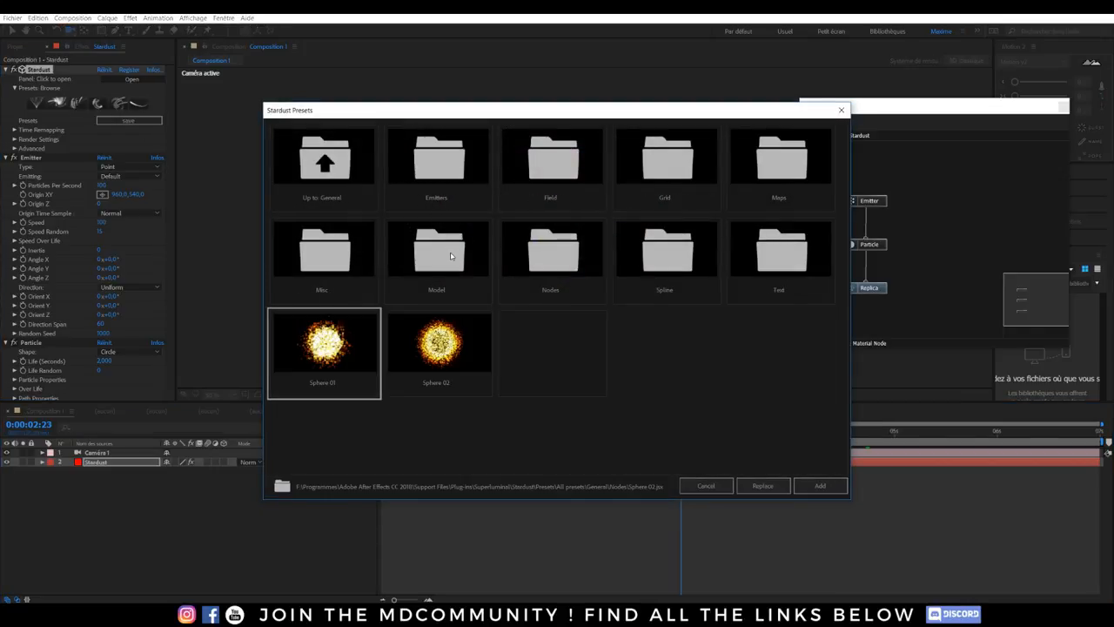
mouse_move(543, 164)
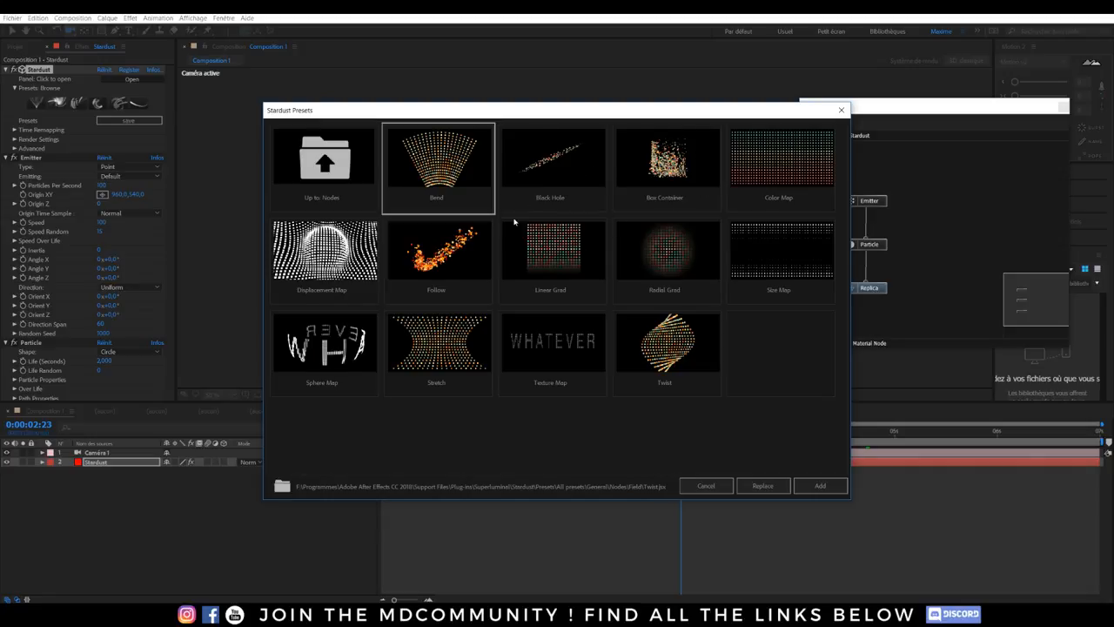
mouse_move(525, 319)
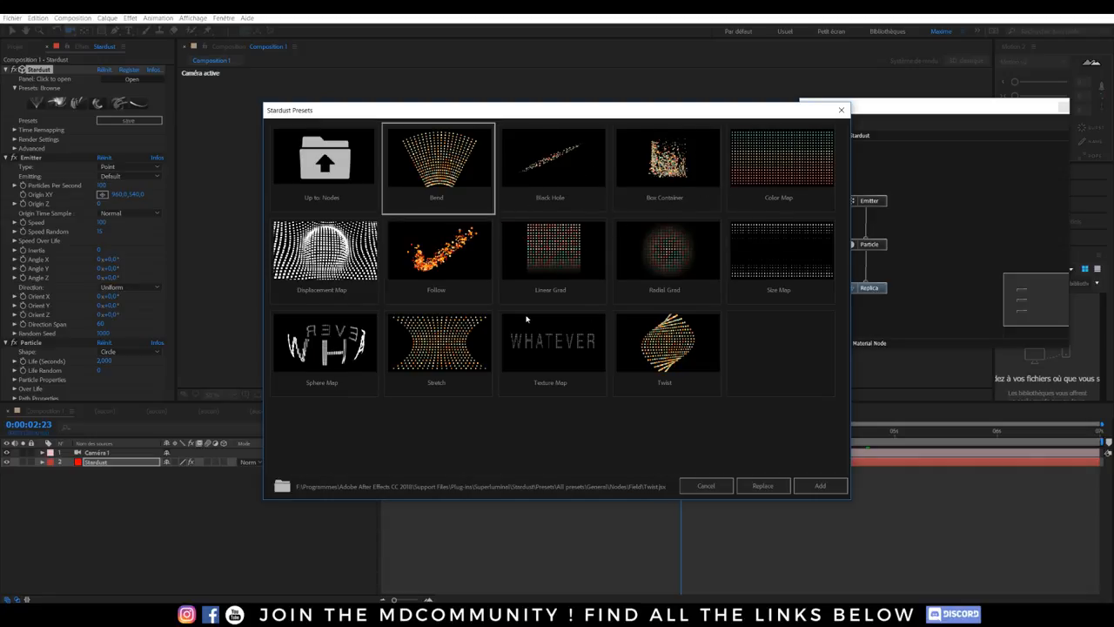
Navigate up to All presets and replace the setup with a white-dot texture preset
double_click(320, 165)
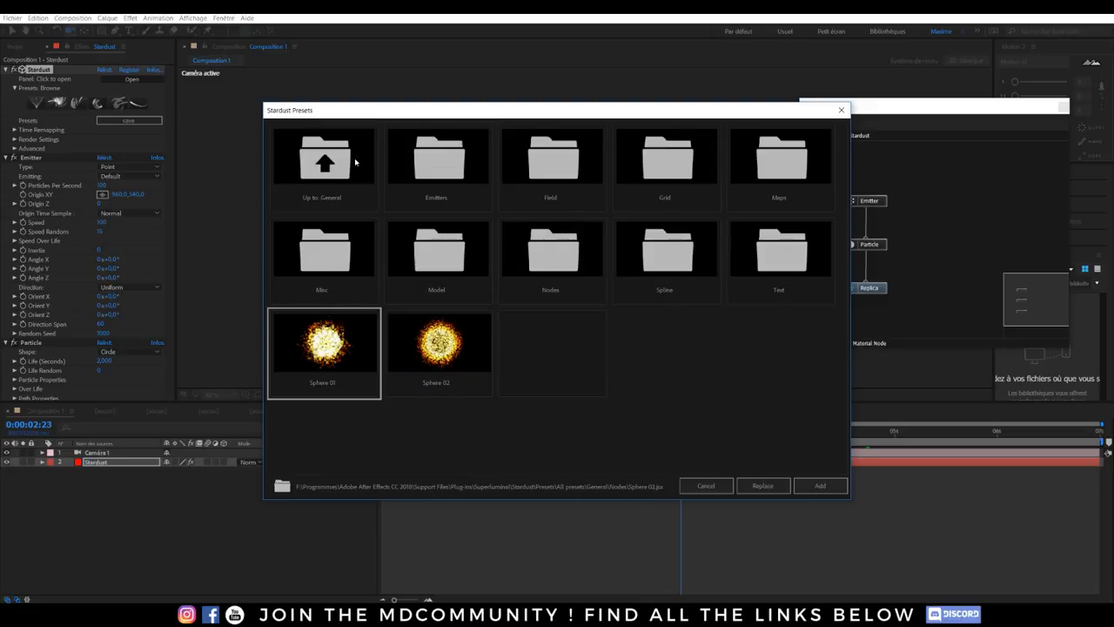
mouse_move(776, 167)
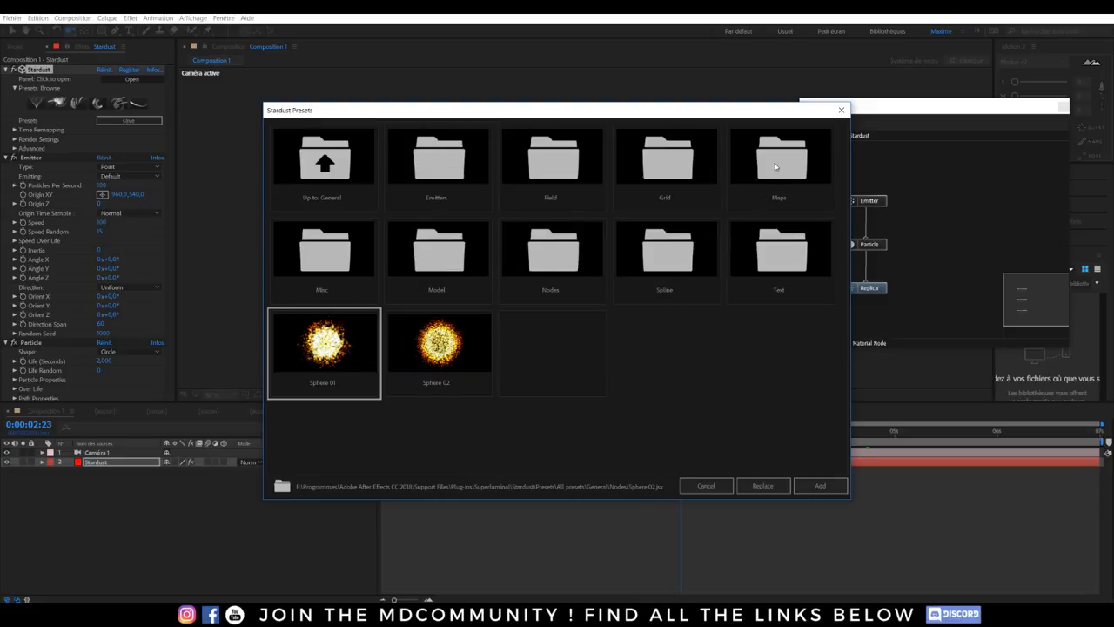
mouse_move(338, 265)
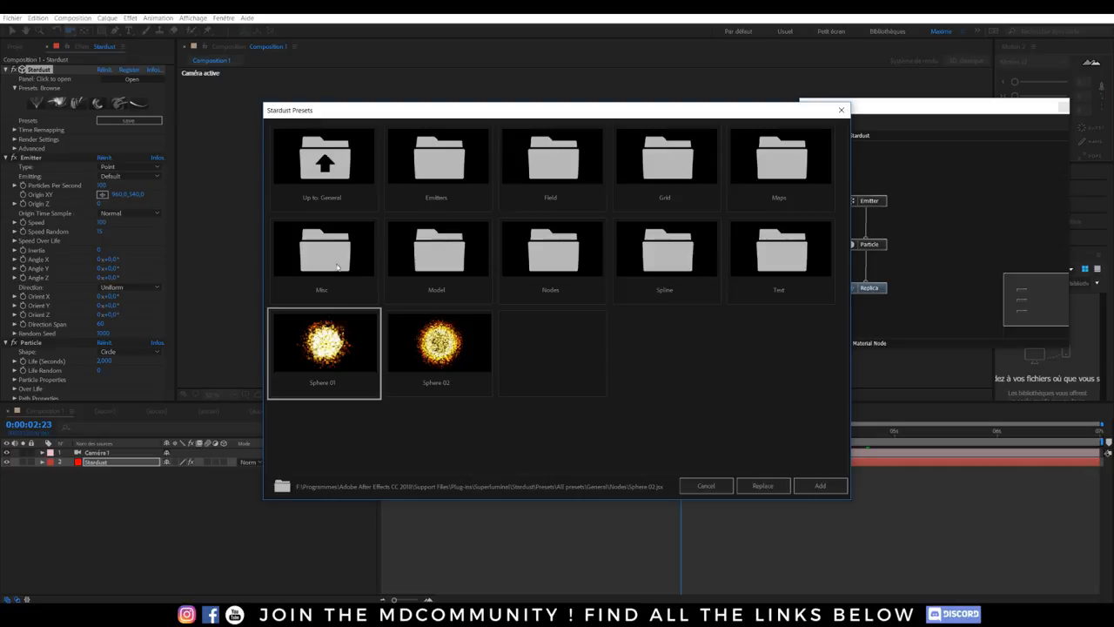
mouse_move(409, 230)
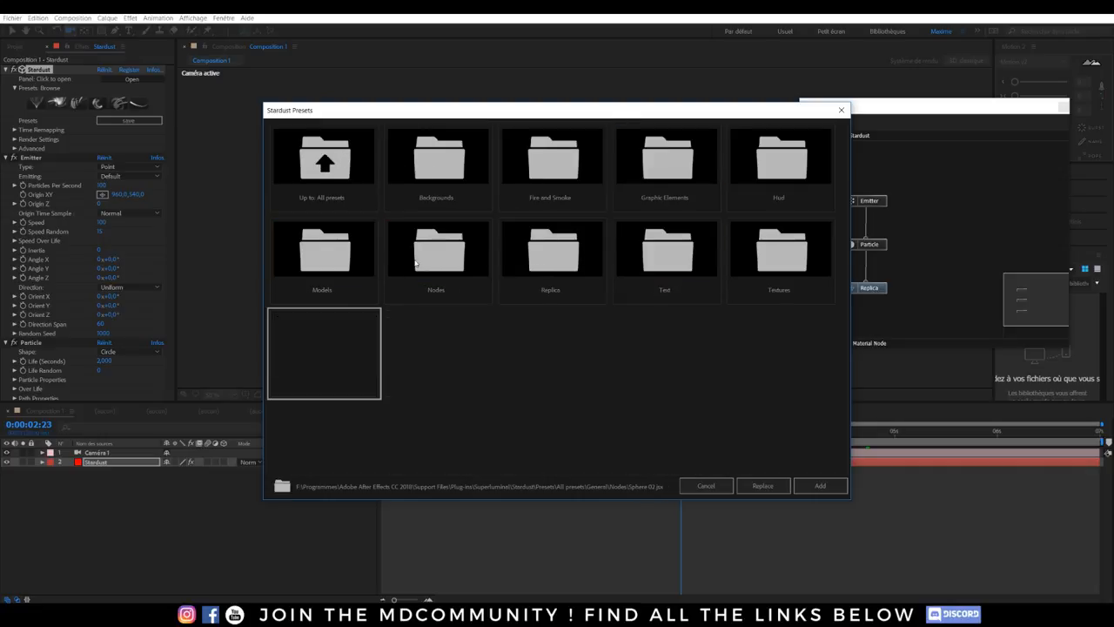
double_click(320, 252)
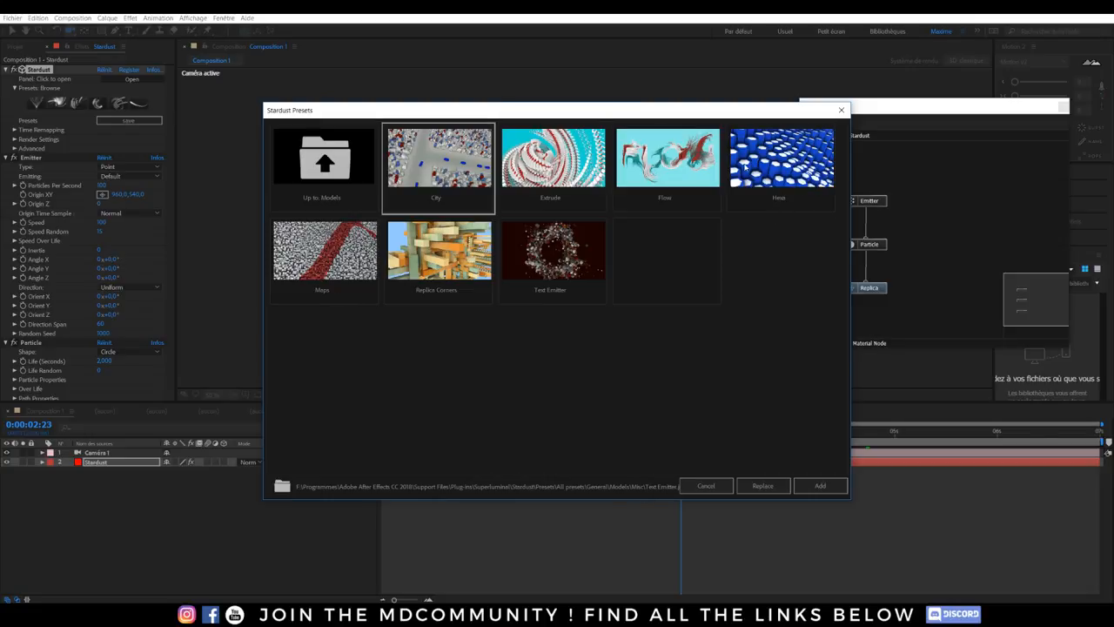
click(550, 158)
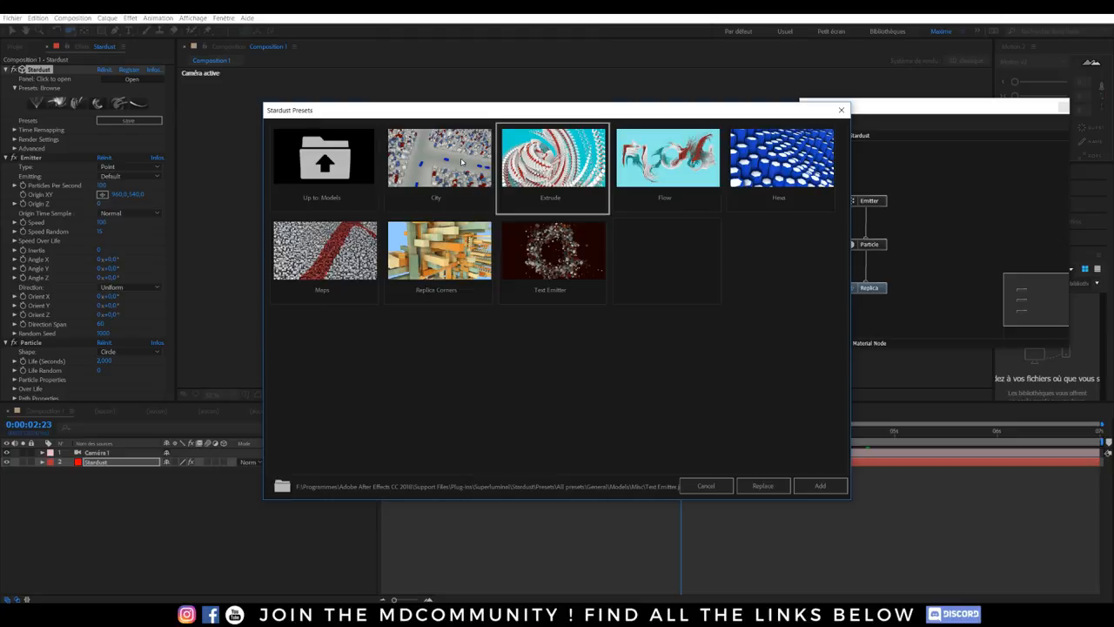
click(550, 252)
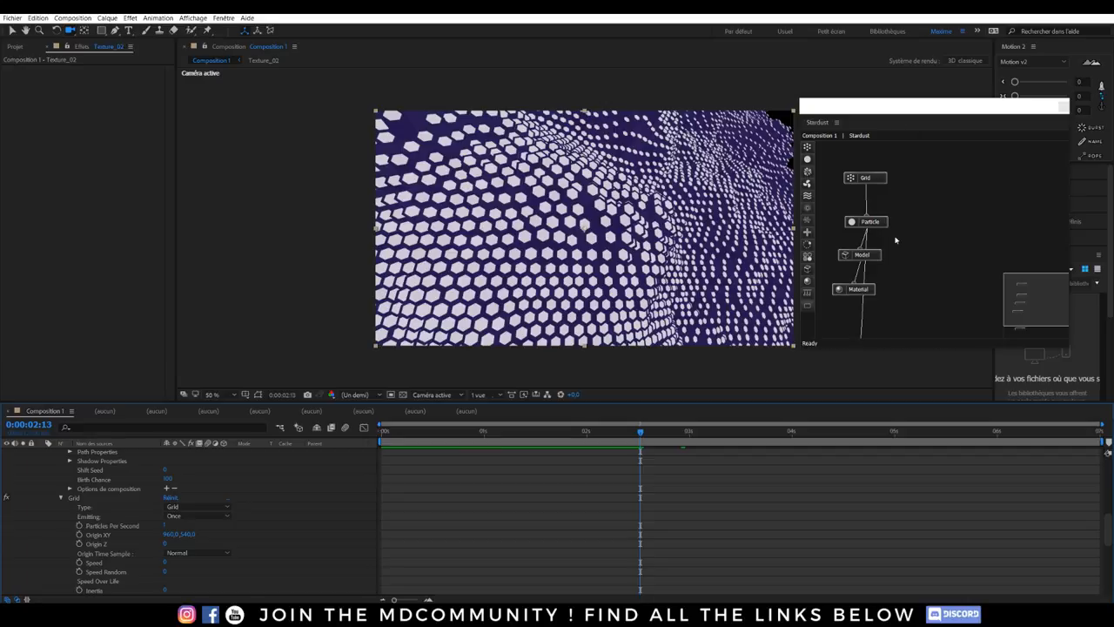
Enlarge the node graph, select the Model node and list its source choices File, Primitive, Text/Mask
drag(931, 106, 729, 67)
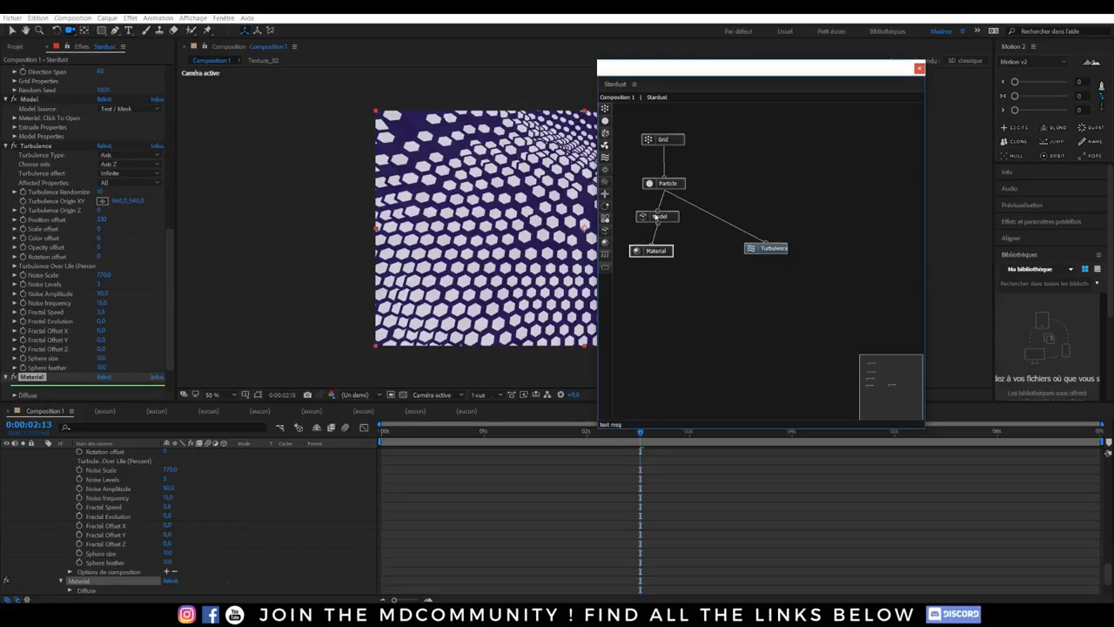
click(661, 226)
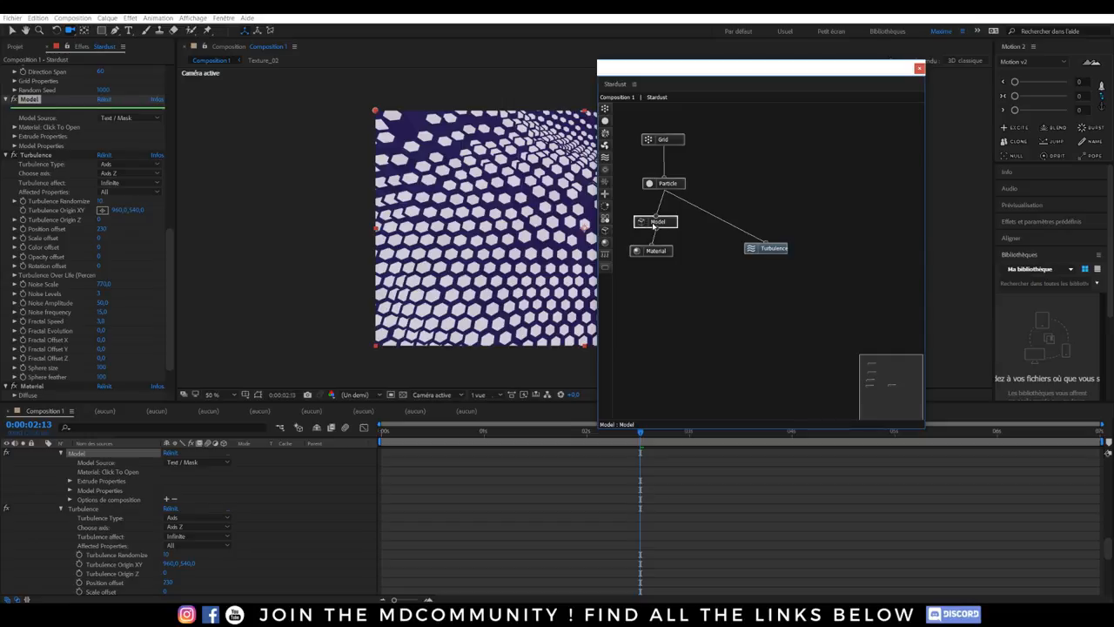
mouse_move(658, 221)
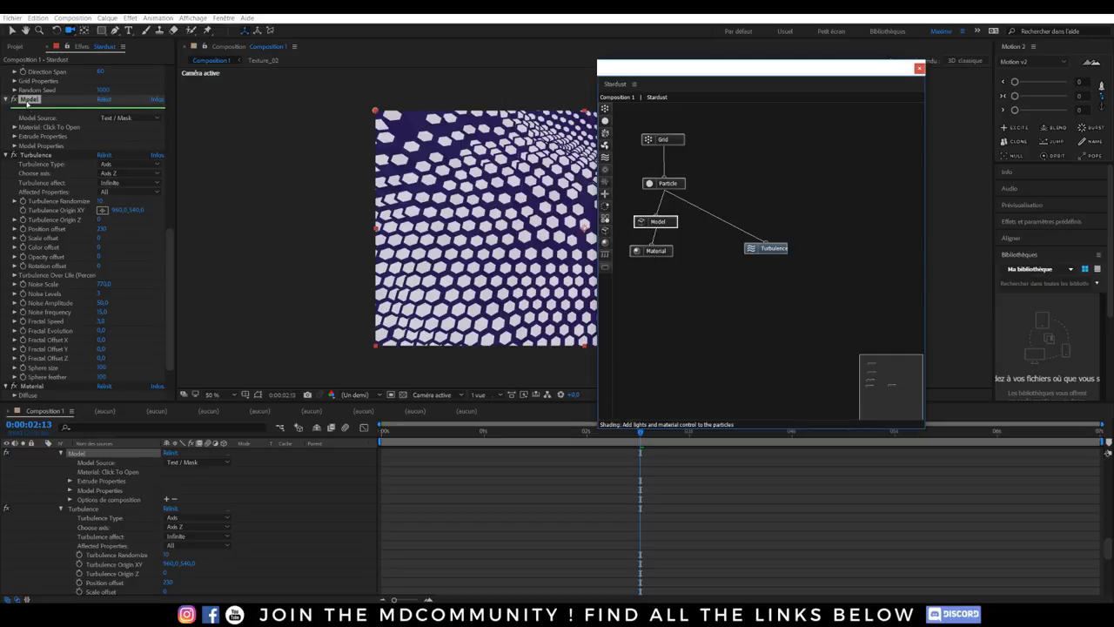
click(130, 118)
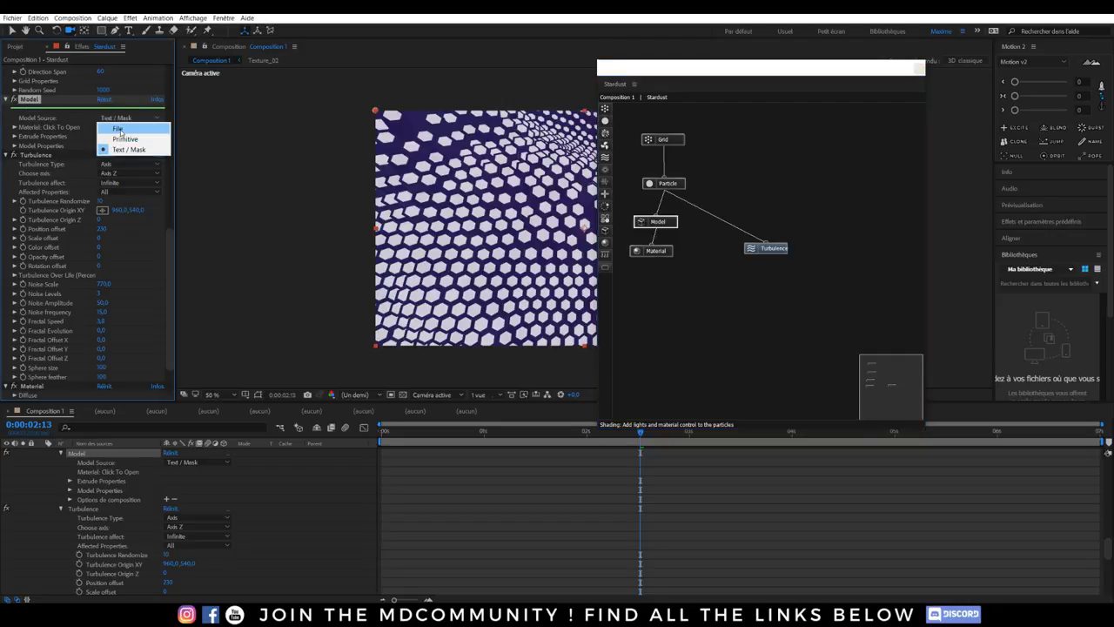
Switch the particle model to a Primitive Sphere, then select the Material node
click(126, 139)
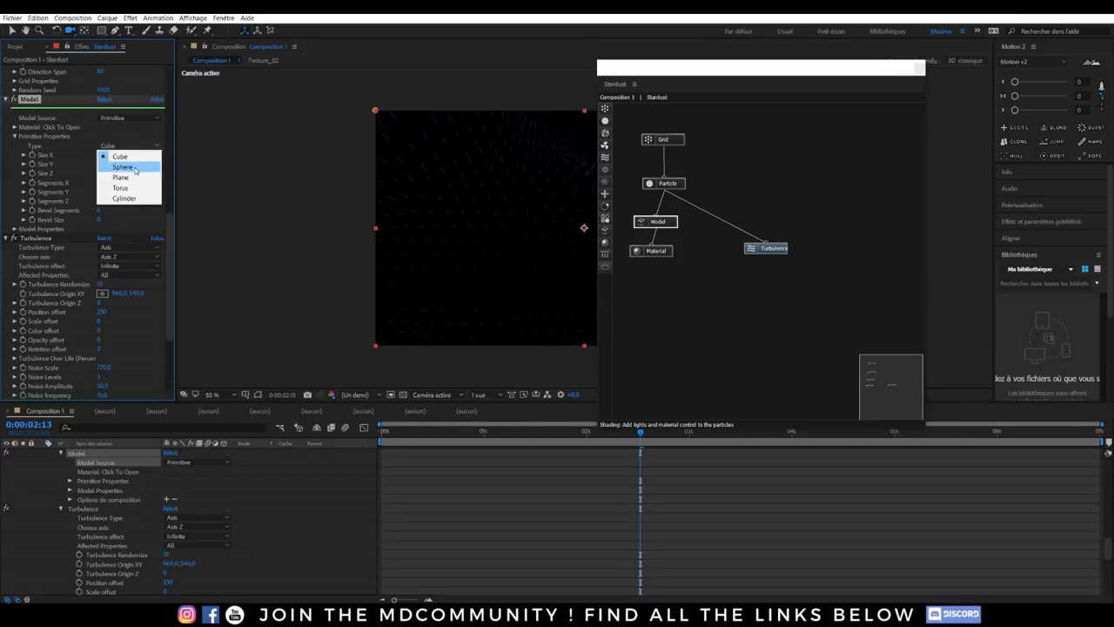
click(122, 167)
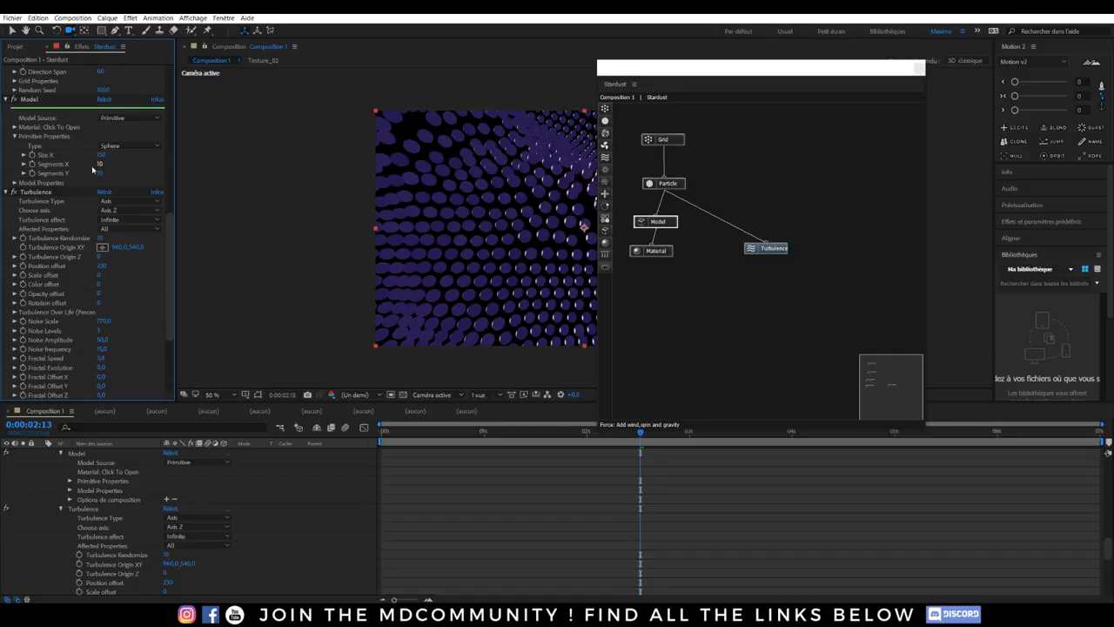
click(7, 182)
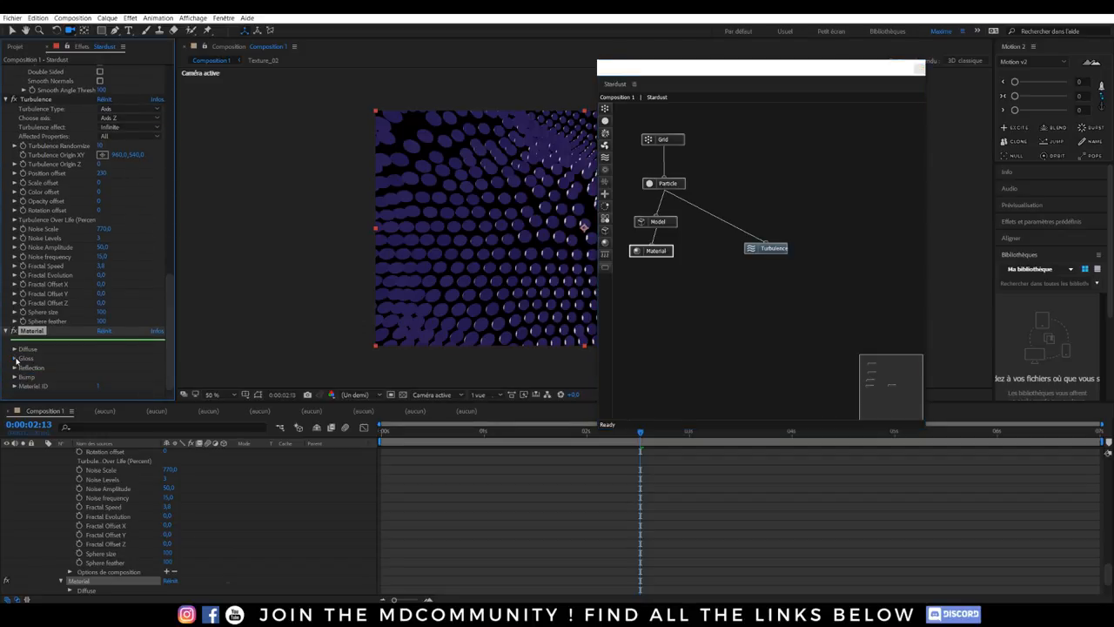
Set the Material's diffuse colour to purple and move the Material node beneath the Model node
click(28, 359)
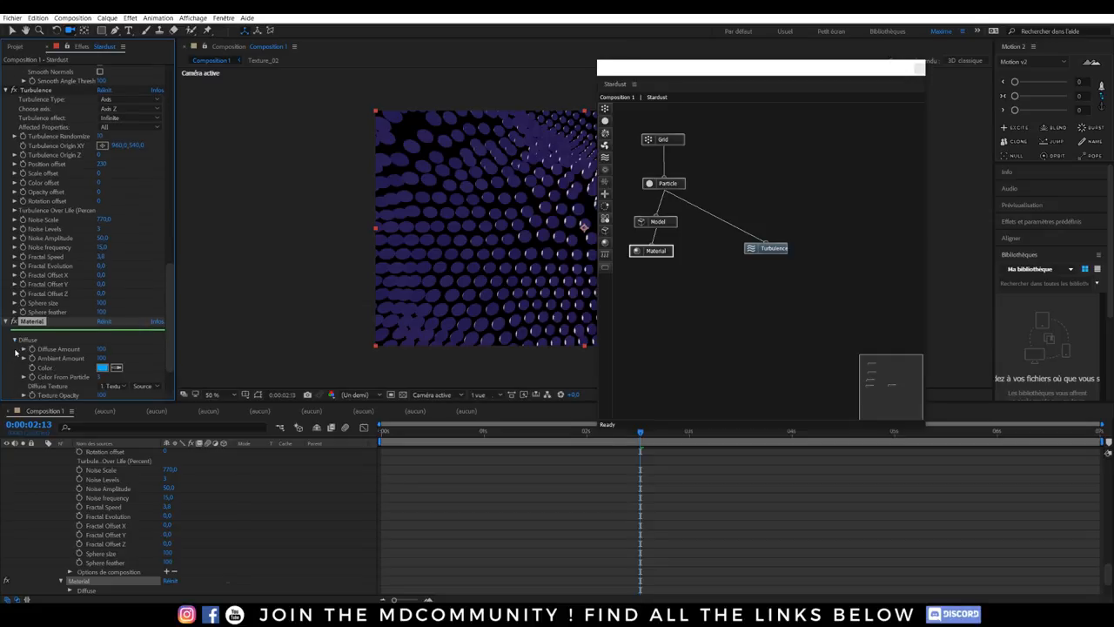
click(103, 367)
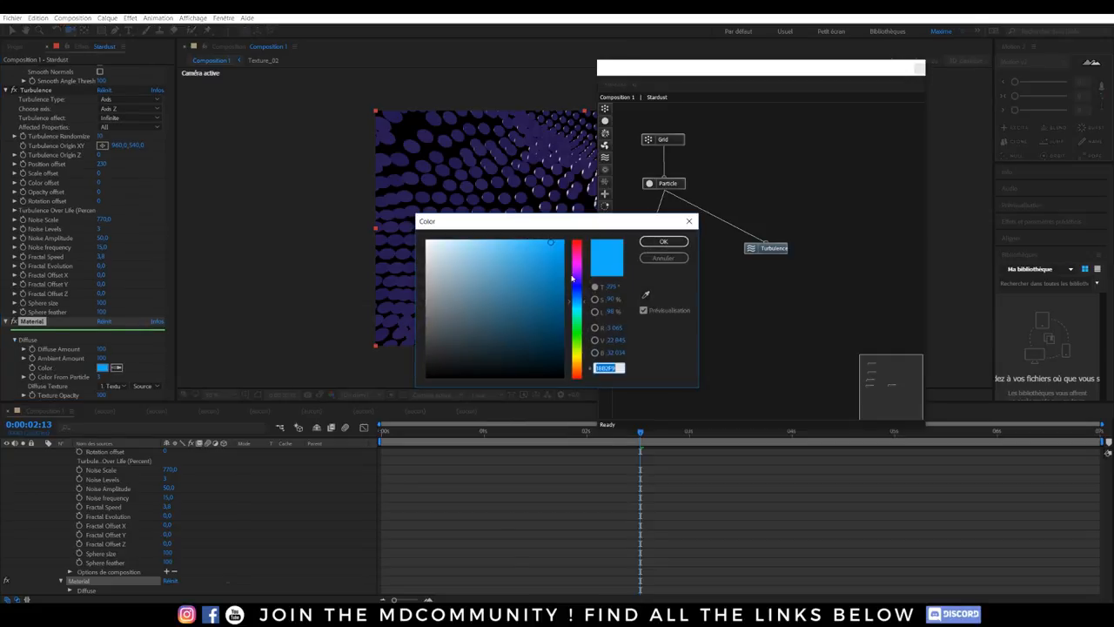
click(663, 241)
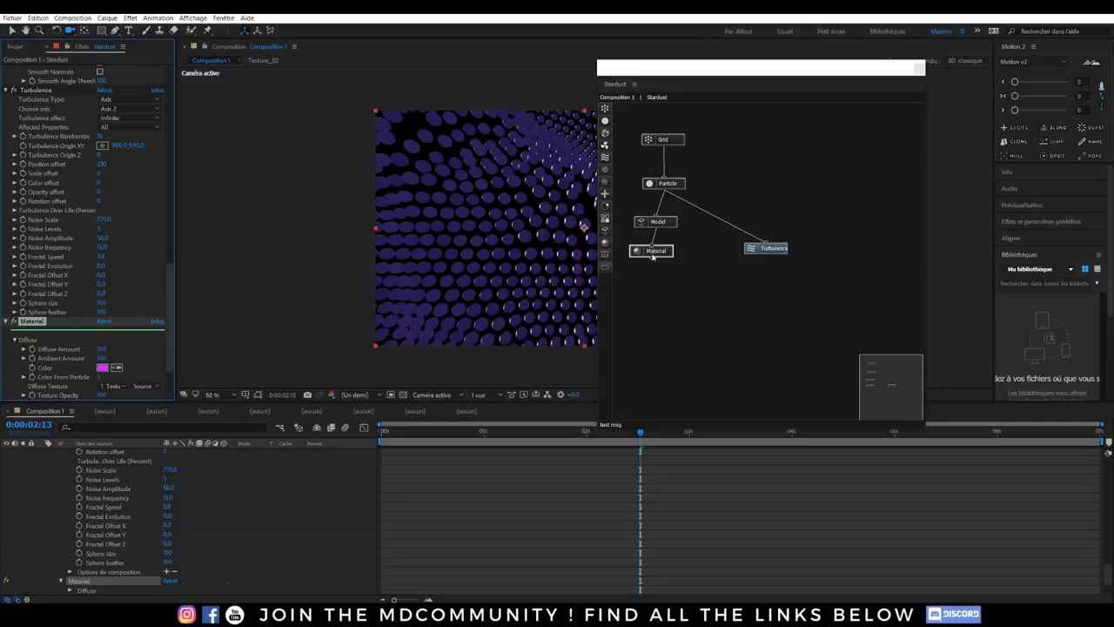
drag(651, 251, 662, 278)
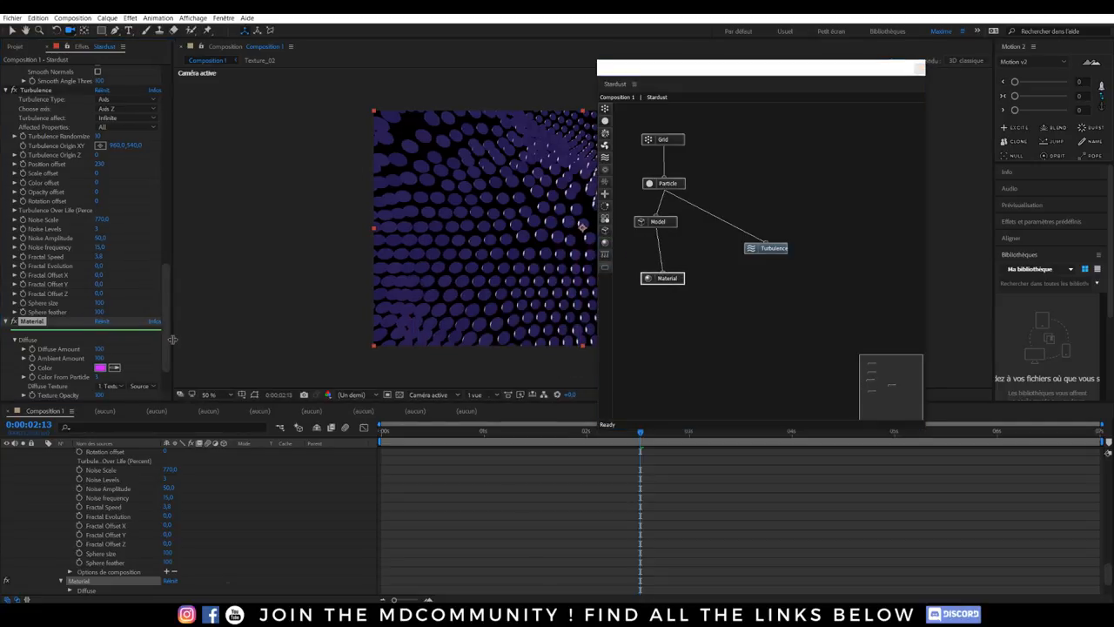
scroll(down, 3)
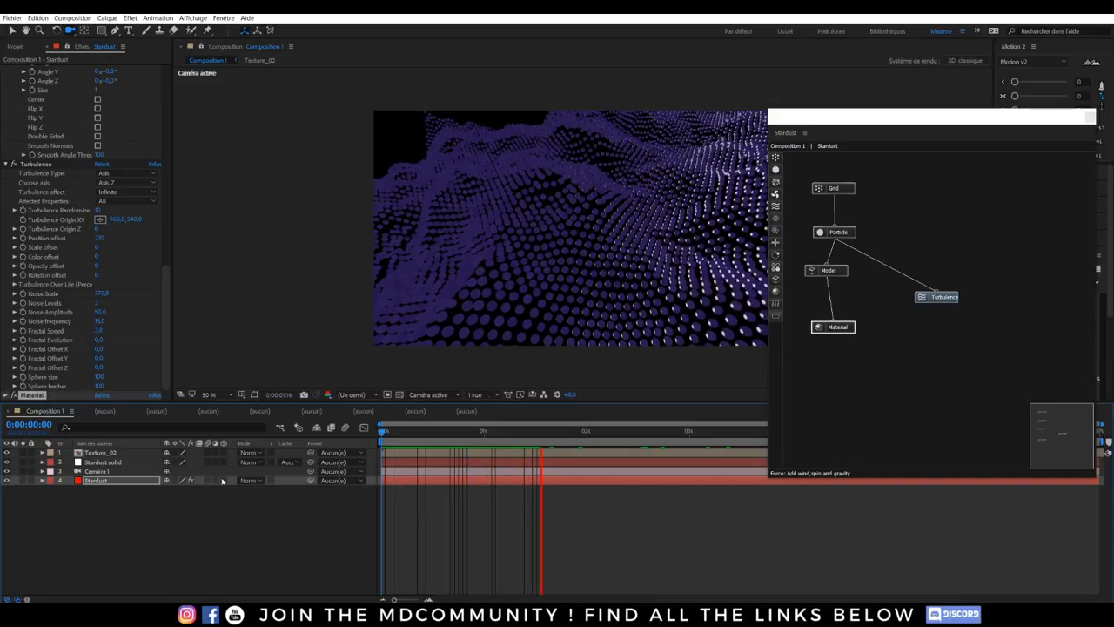
Move the playhead about two seconds later in the sphere-wave animation
click(585, 429)
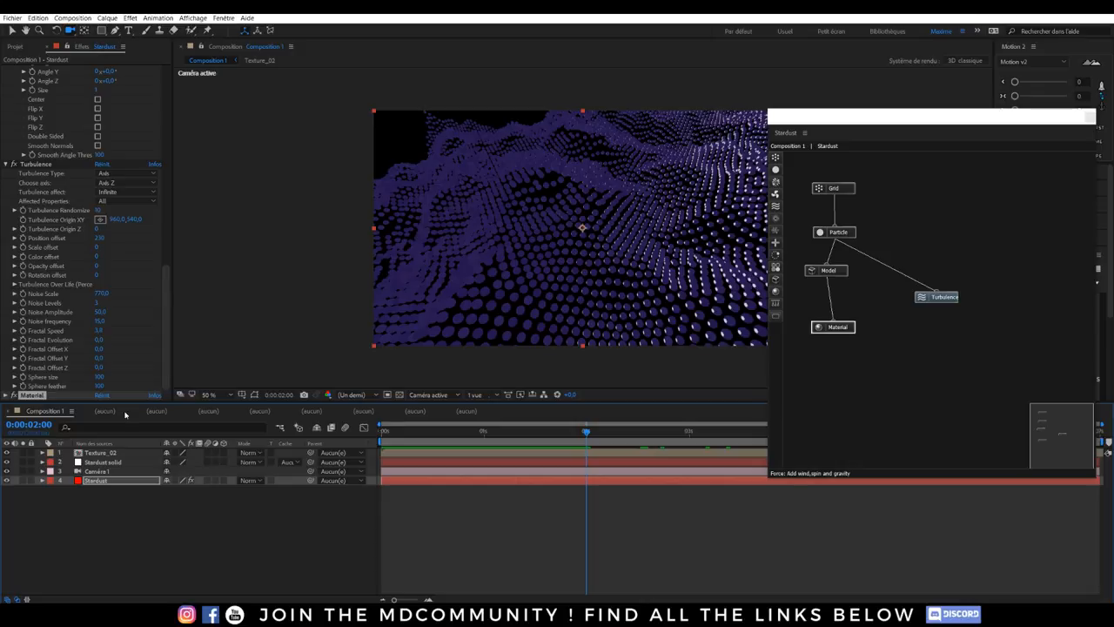
mouse_move(160, 287)
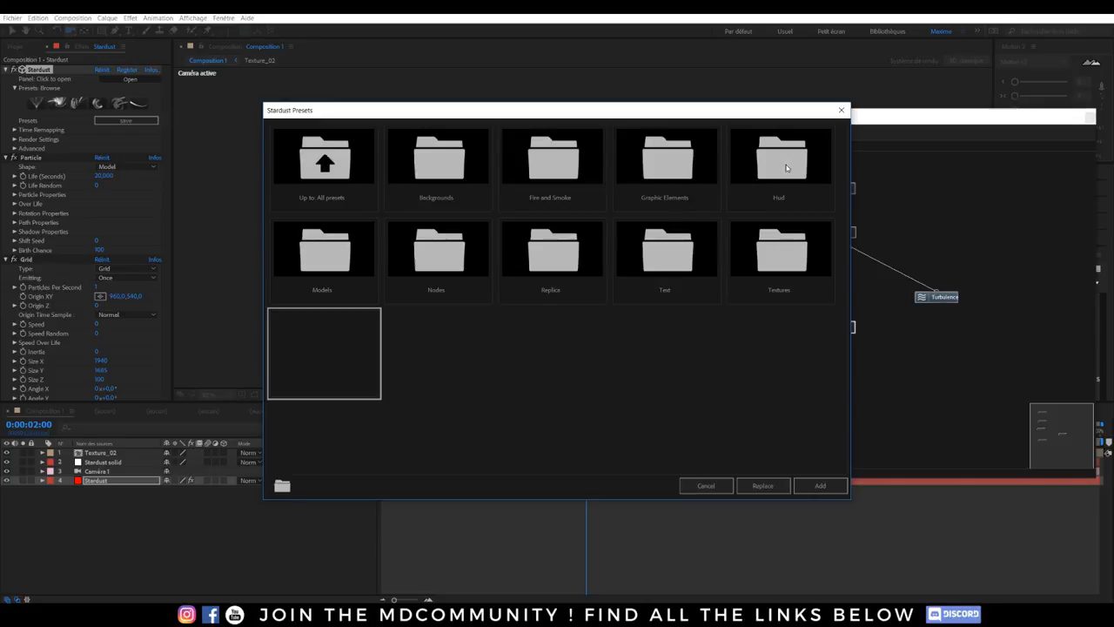
Browse back to All presets, enter Graphic Elements and choose the pink particle letter A preset
double_click(778, 159)
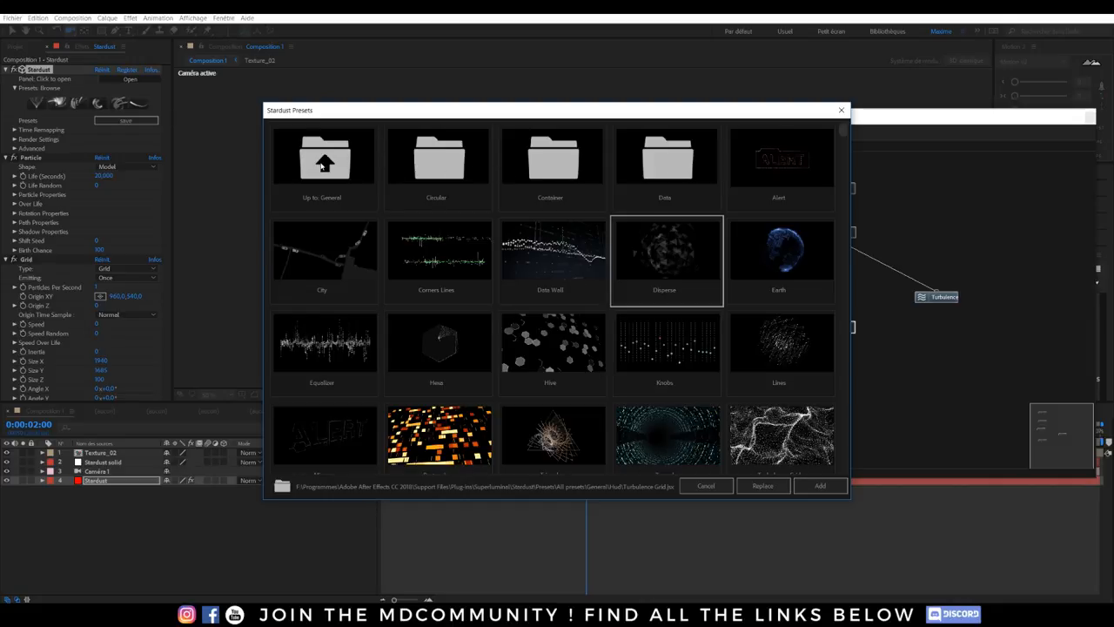
click(324, 160)
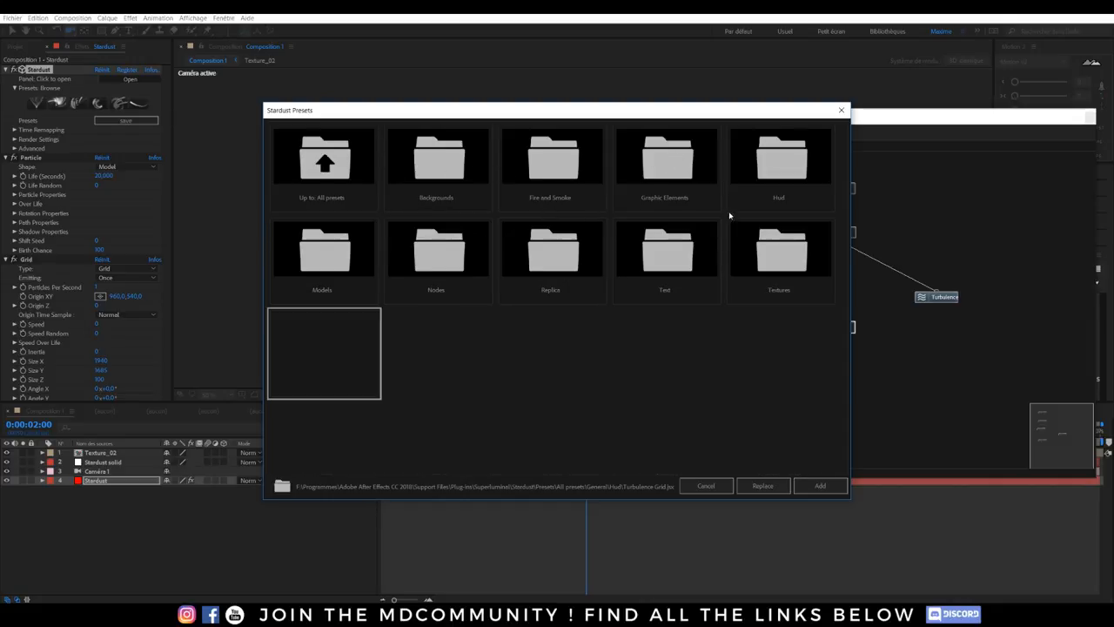
double_click(664, 160)
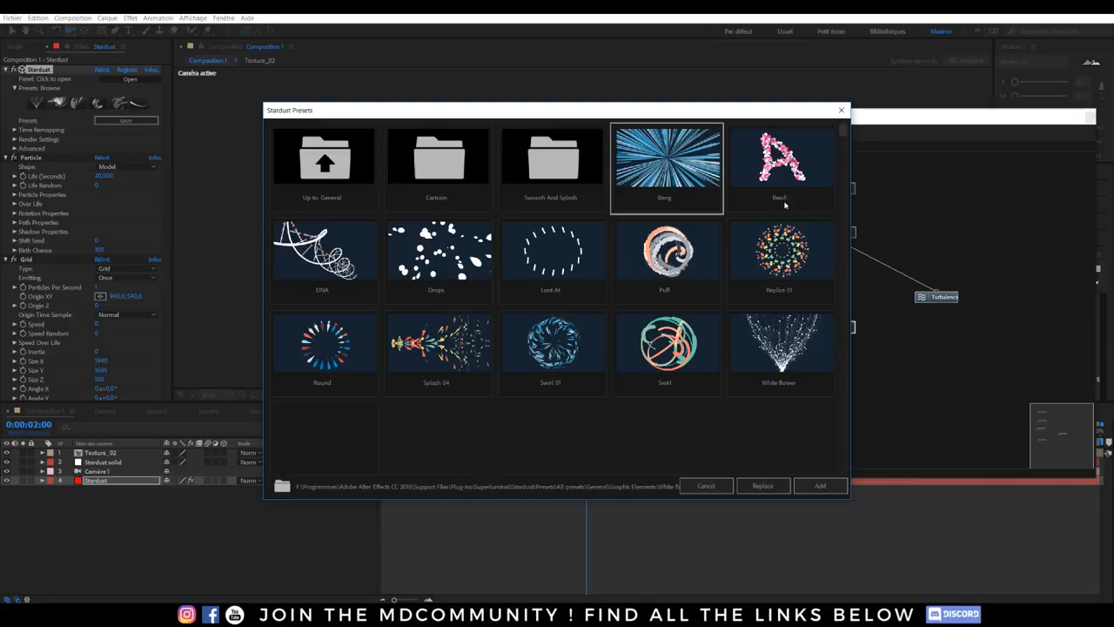
click(780, 166)
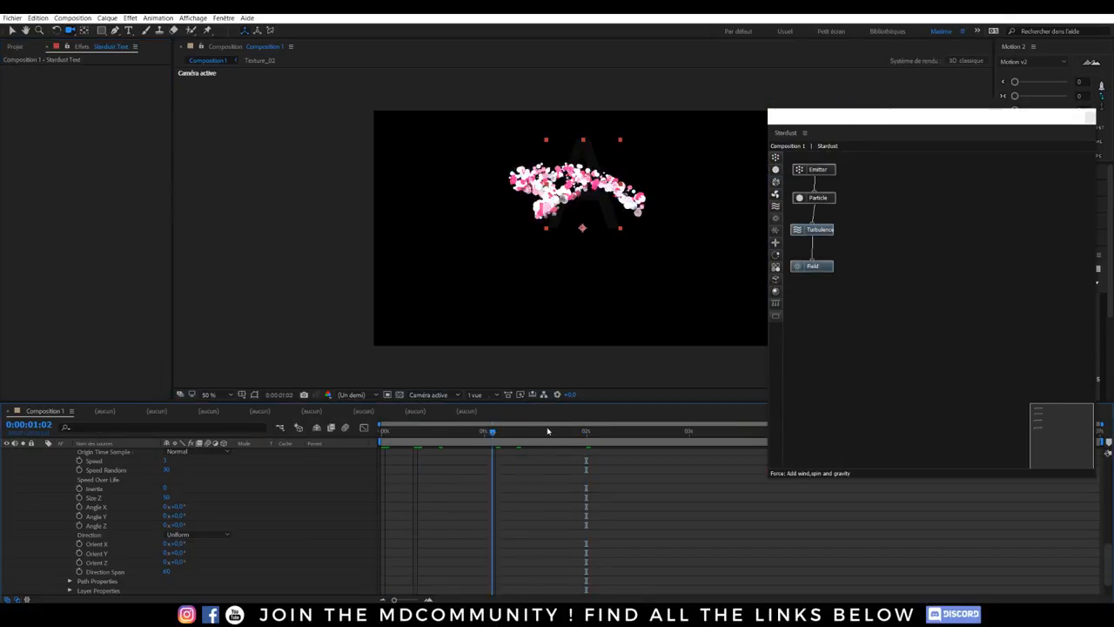
Edit the preset's text layer to HELLO and scrub the timeline to preview the particle letters forming
click(656, 431)
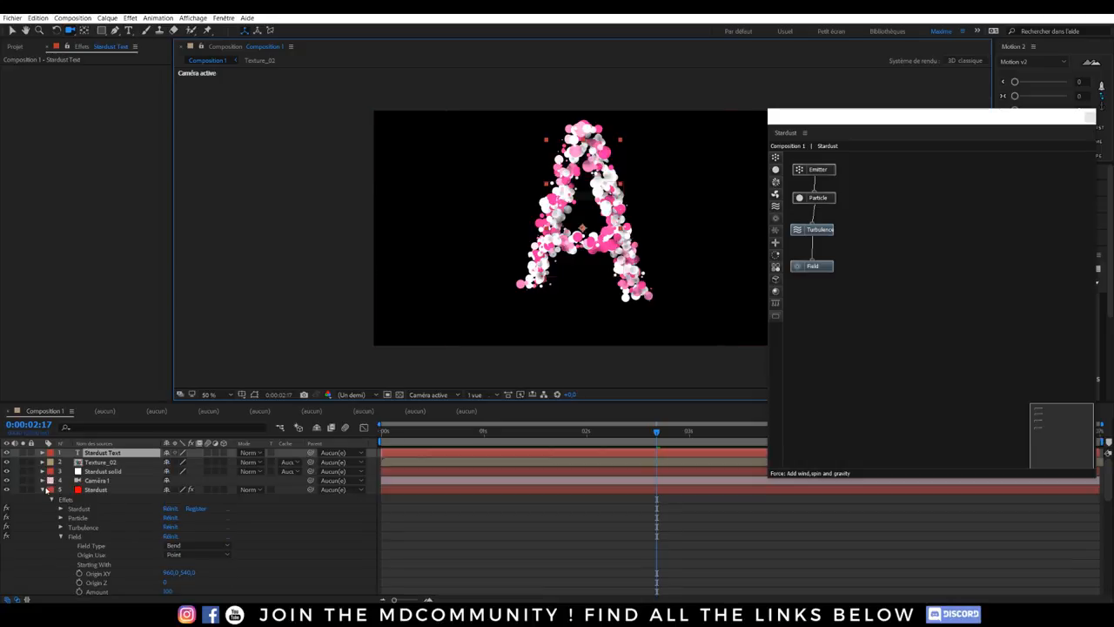
click(45, 489)
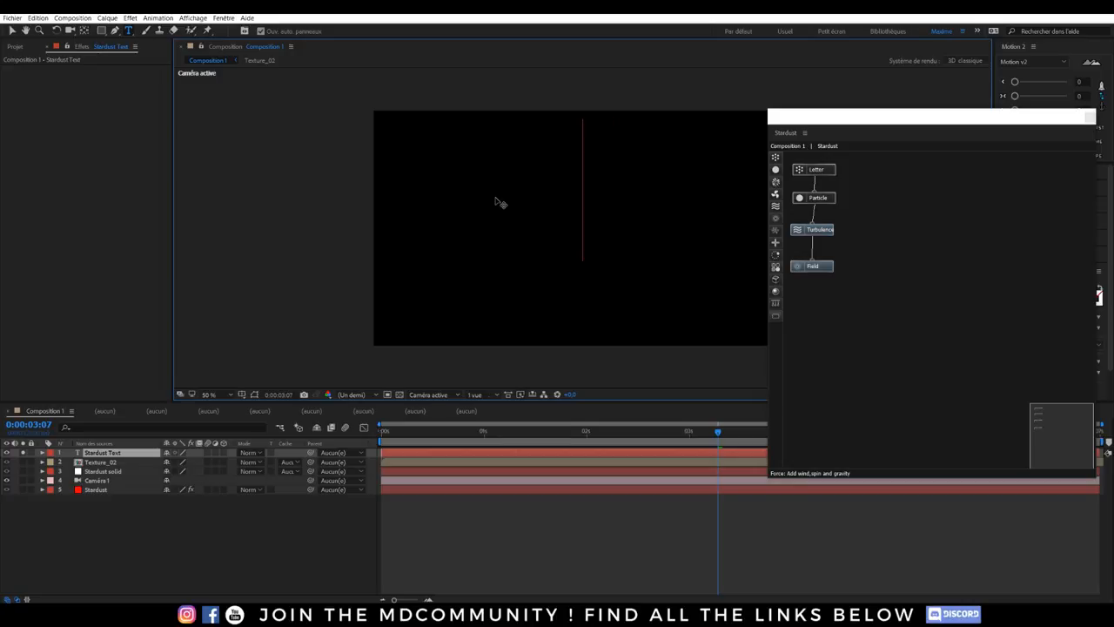
click(7, 453)
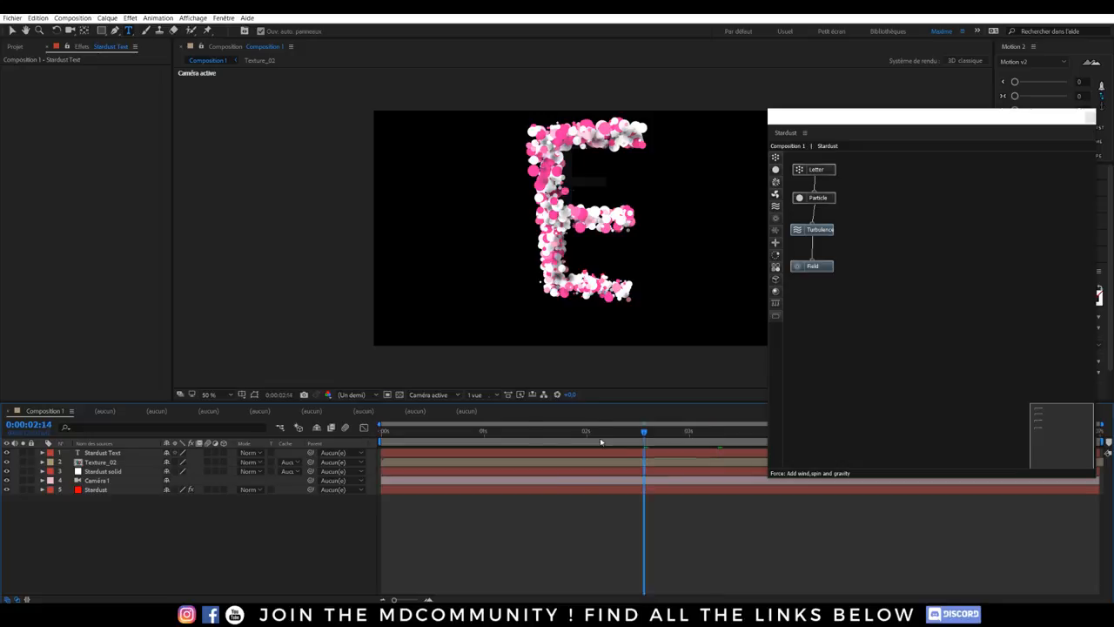
click(699, 432)
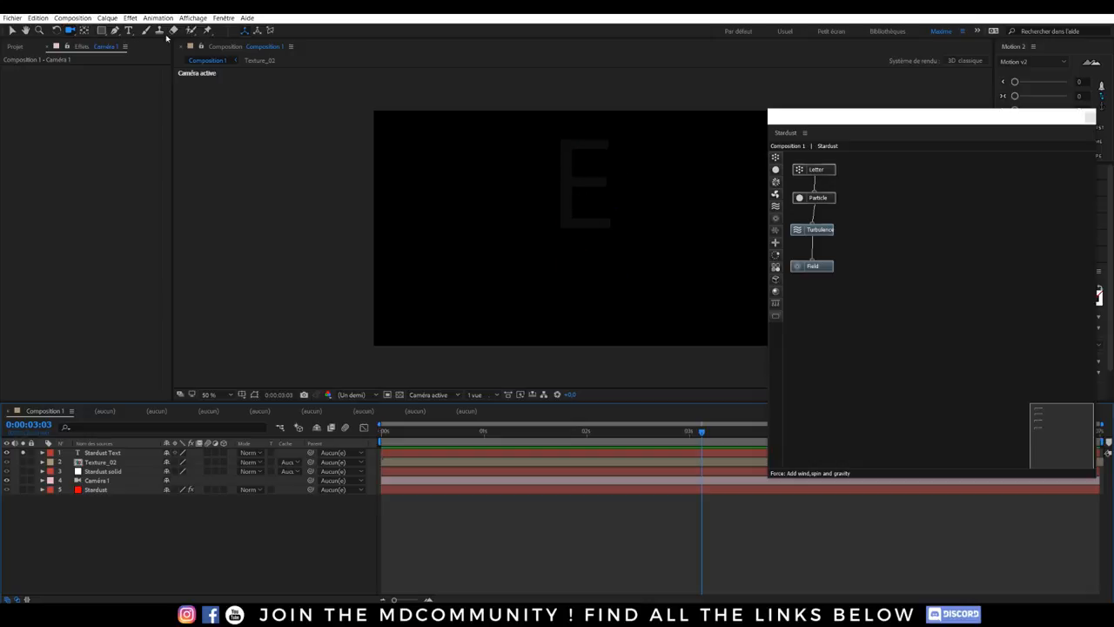
click(103, 453)
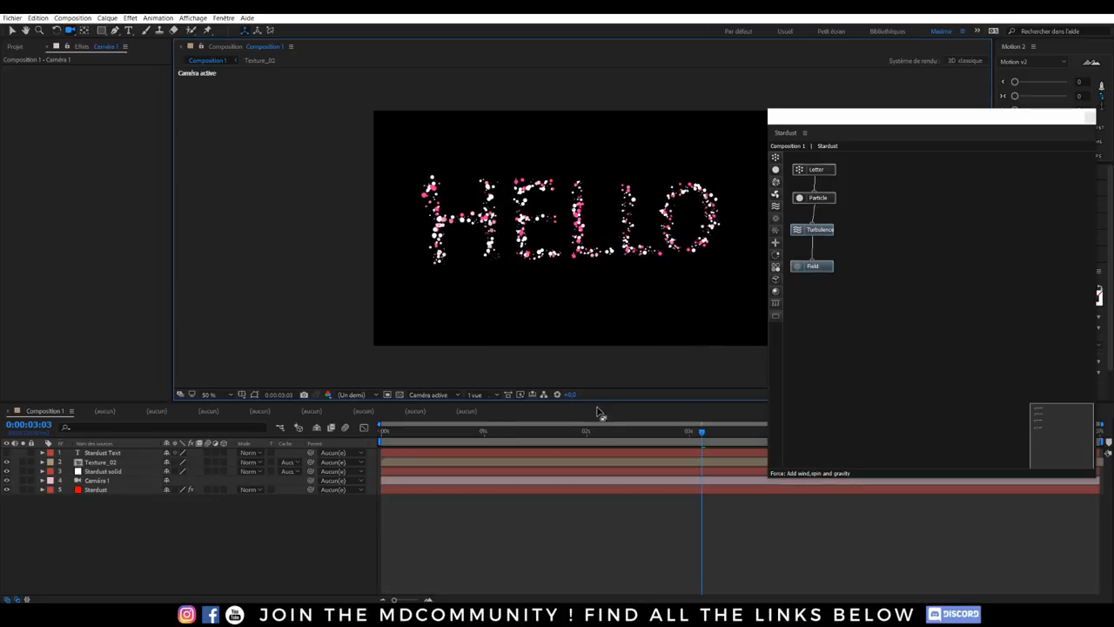
click(557, 432)
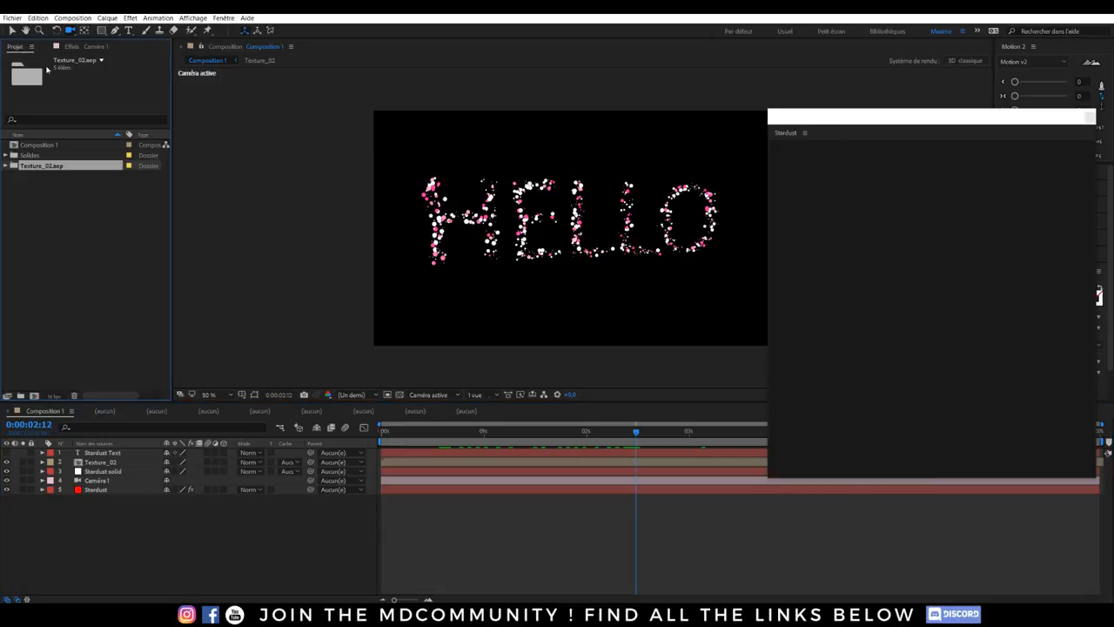
Reopen Stardust Presets, enter the Backgrounds folder and pick the Tunnel preset
click(96, 489)
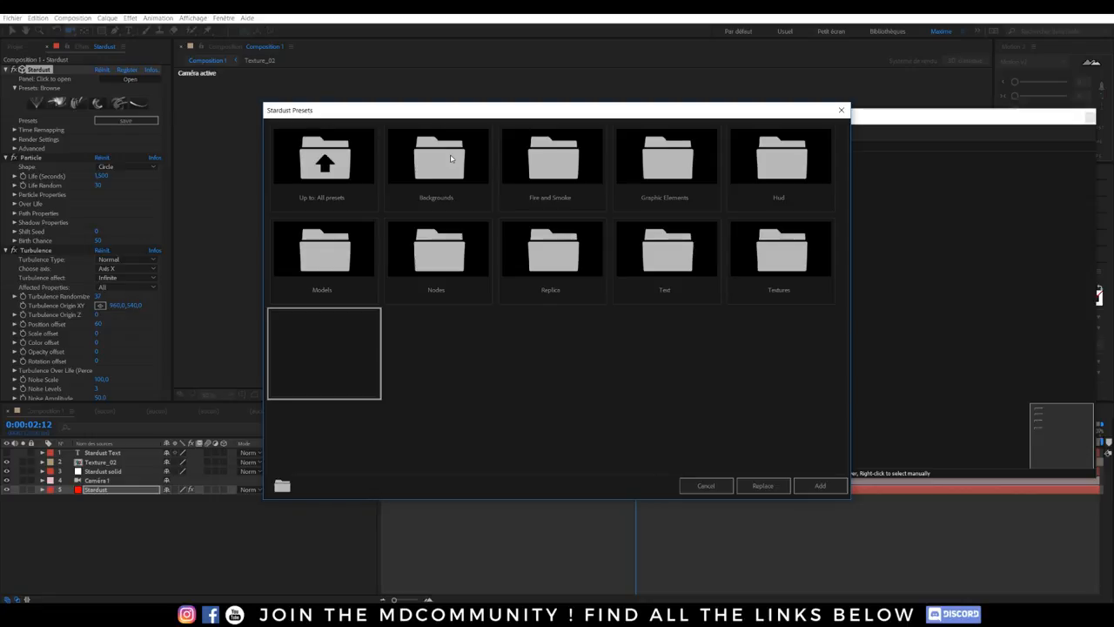
double_click(435, 165)
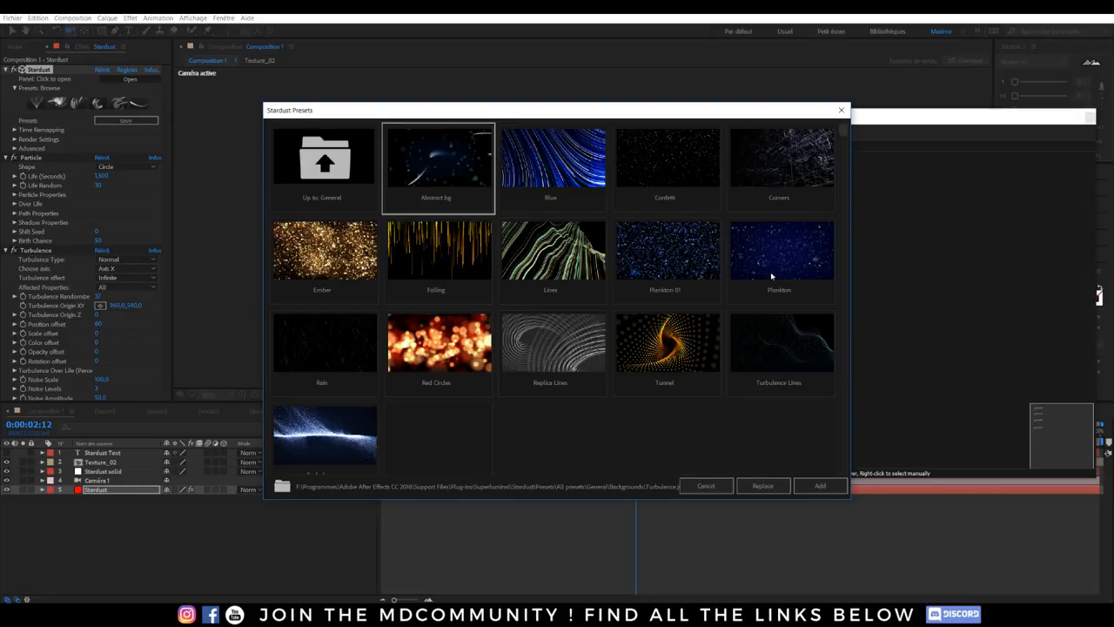
click(665, 348)
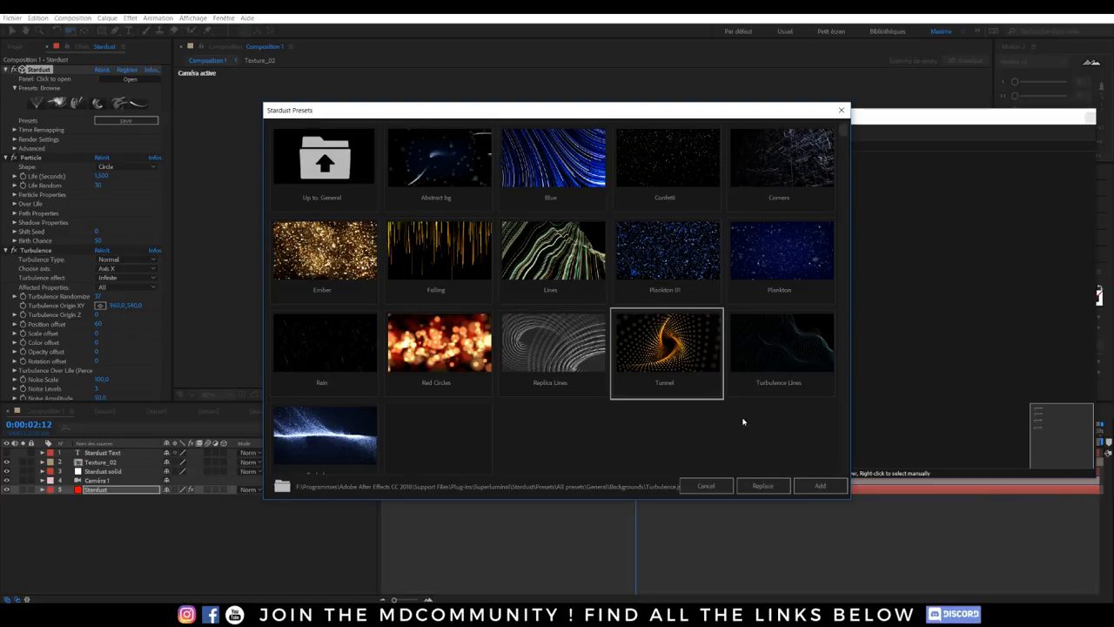
click(818, 485)
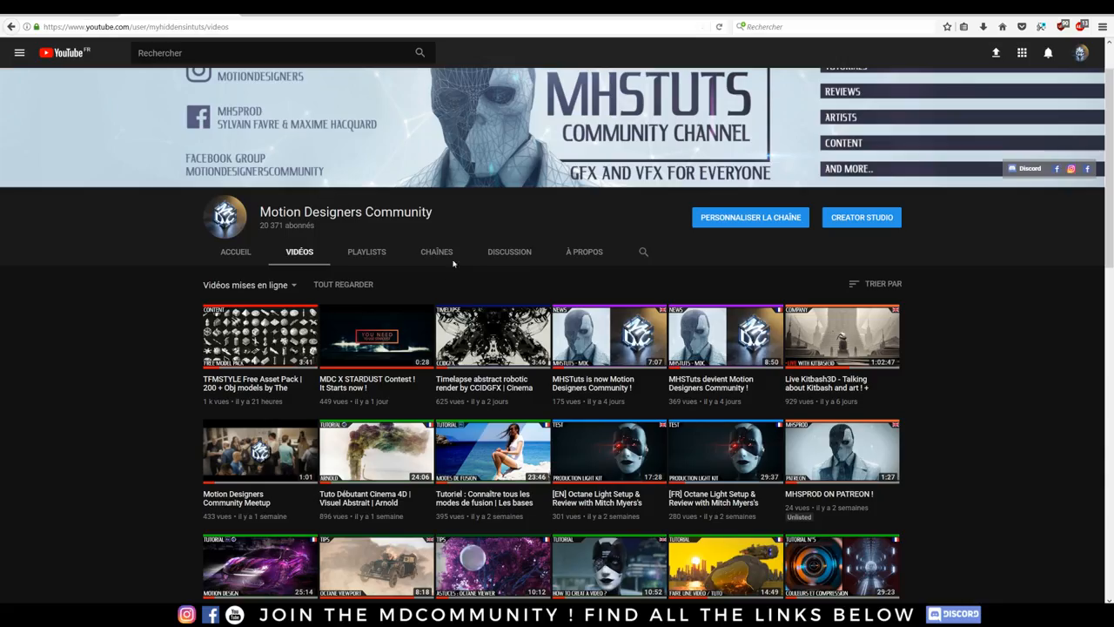
Open the MDC X STARDUST Contest video on the Motion Designers Community channel
click(376, 338)
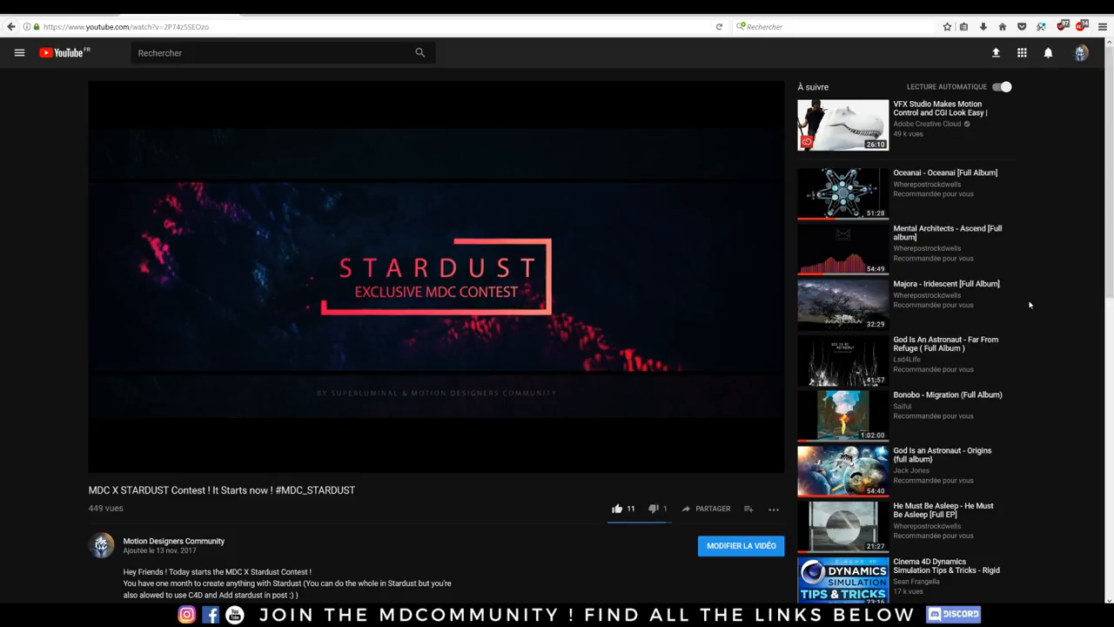
mouse_move(982, 309)
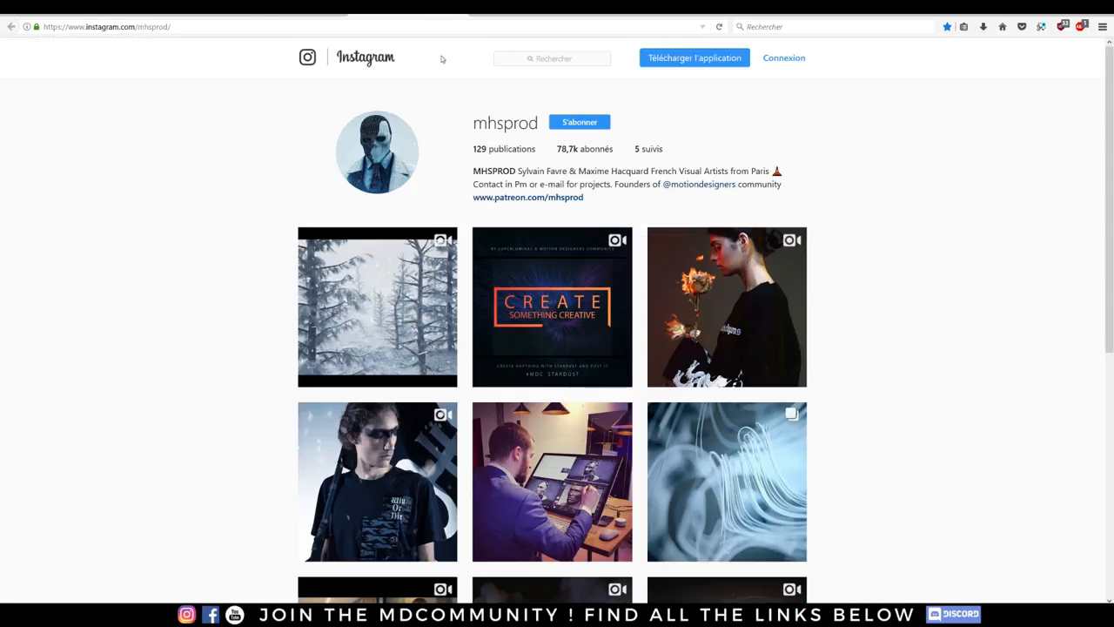
Search 'moti', open the Motion Designers Community account, its Stardust contest post and the #mdc_stardust hashtag
text(motiondesi)
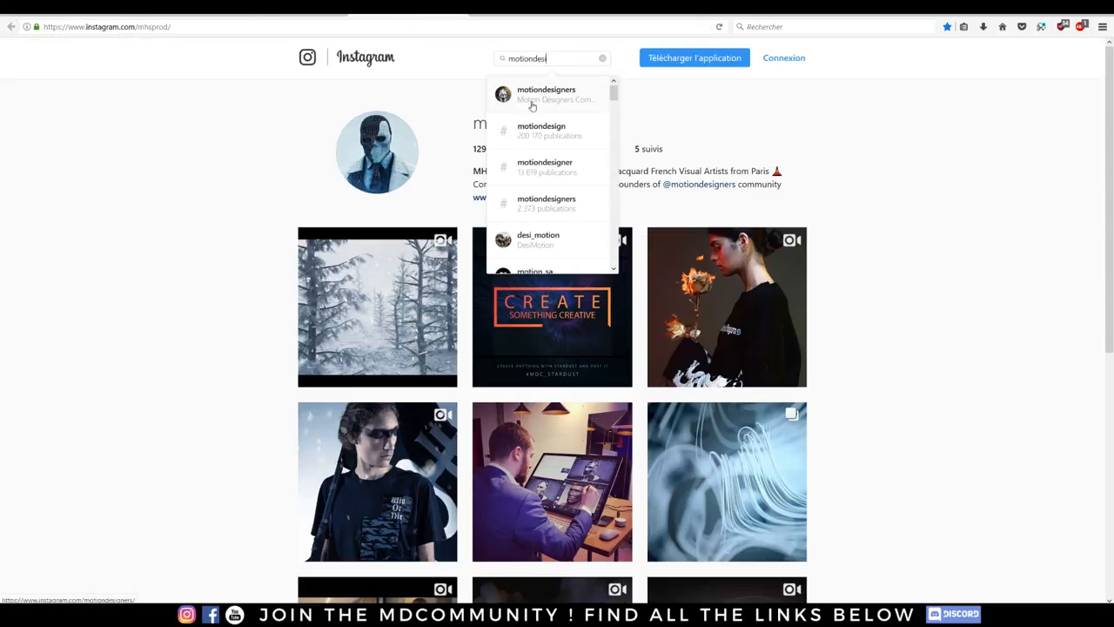
click(547, 94)
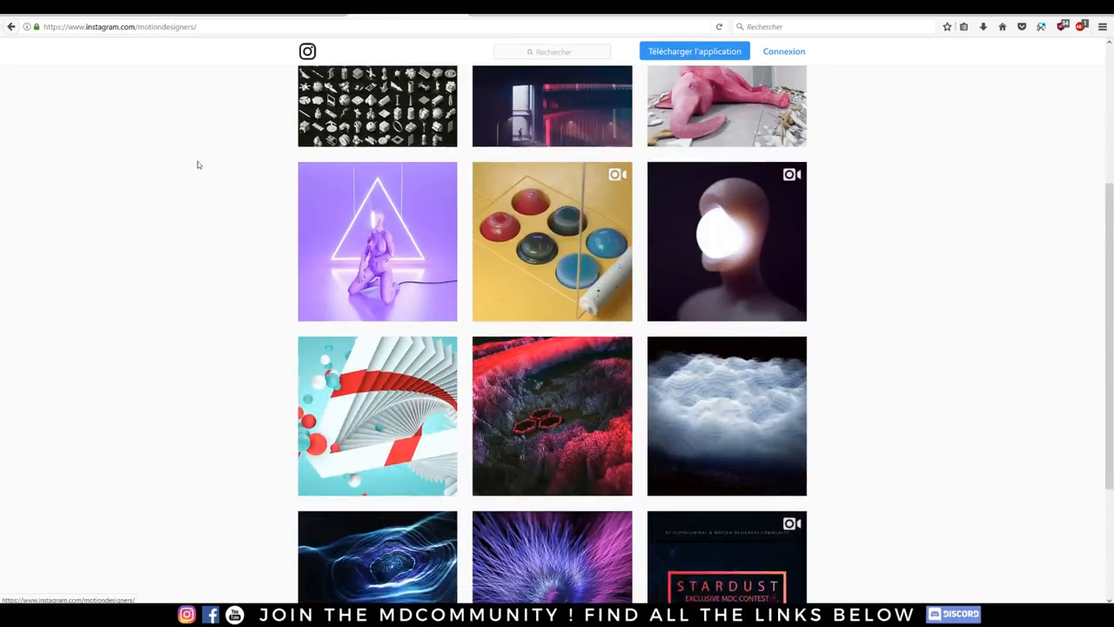
scroll(down, 3)
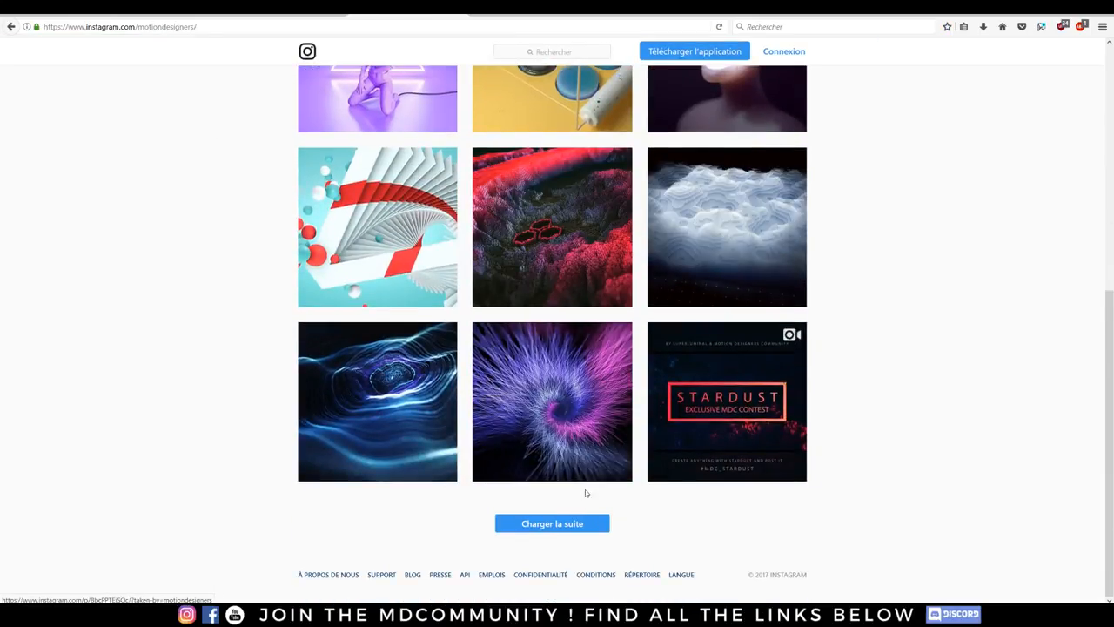
click(551, 400)
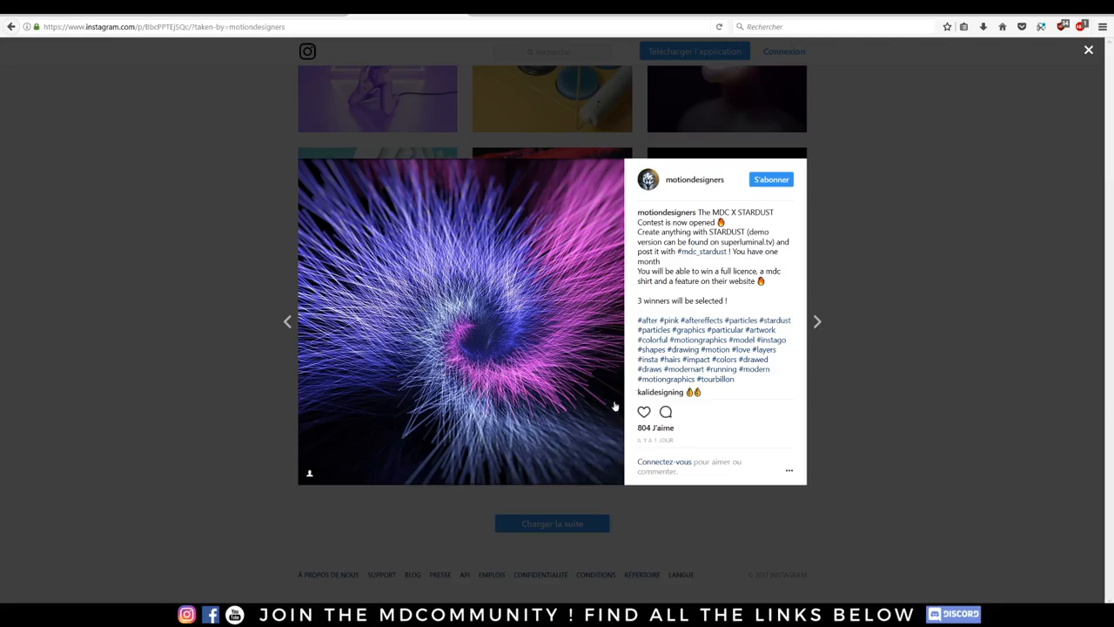
click(701, 251)
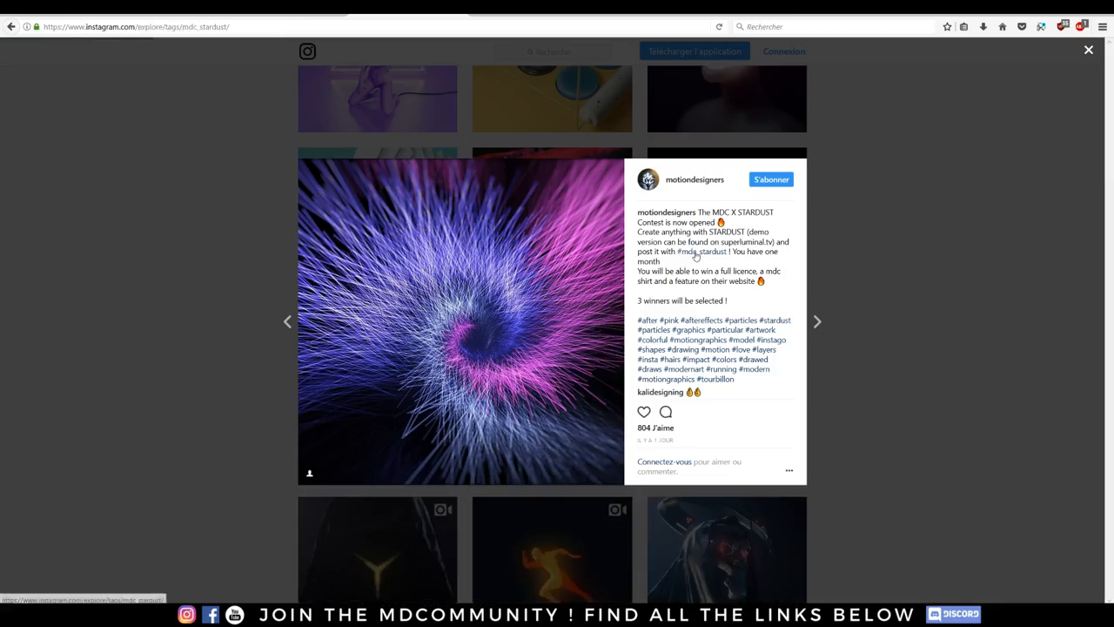
Browse the #mdc_stardust hashtag grid, opening and closing the blue symbols post
click(1087, 49)
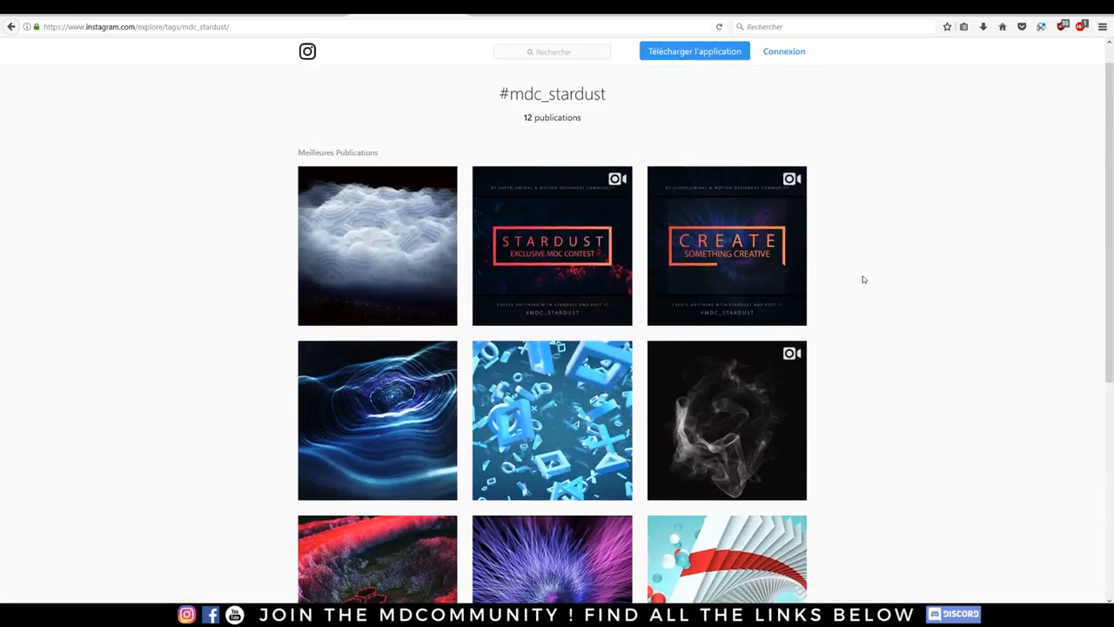
scroll(down, 3)
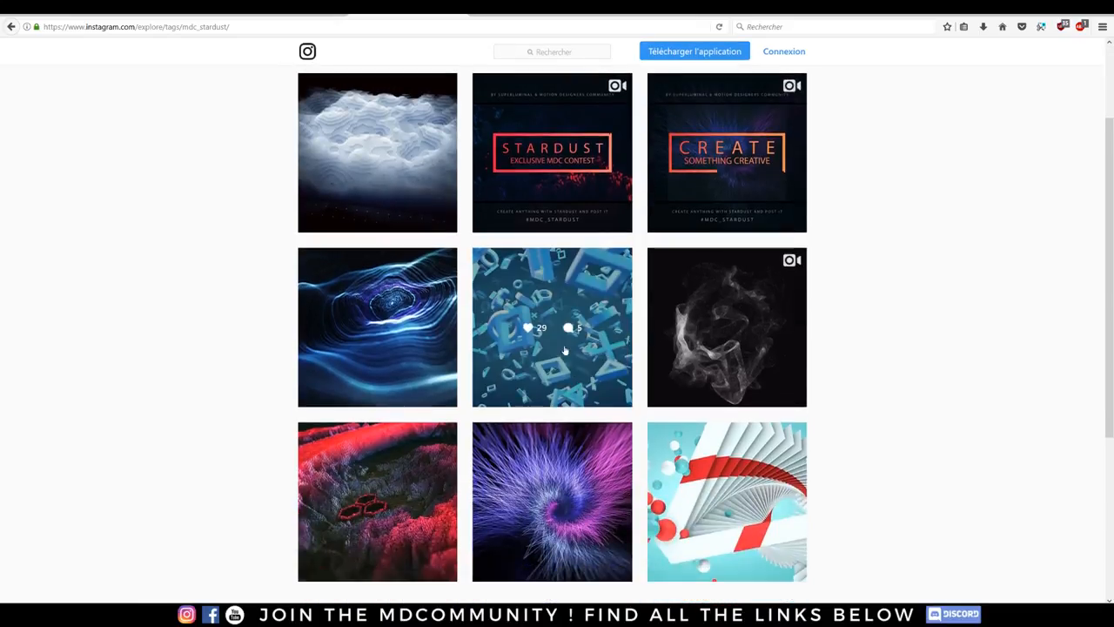
click(551, 327)
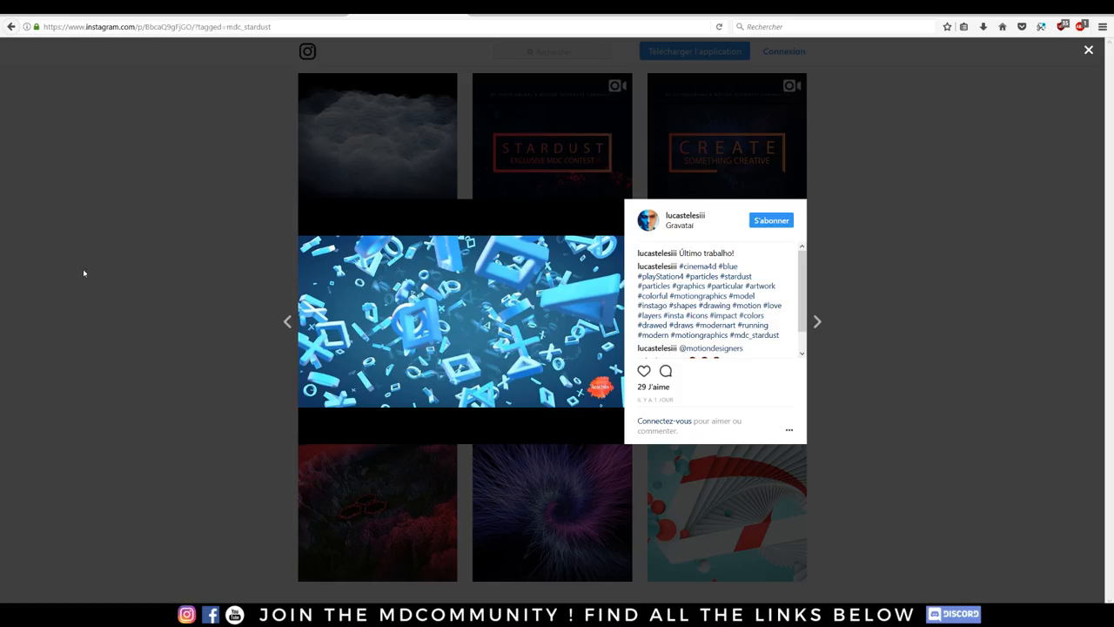
click(1088, 48)
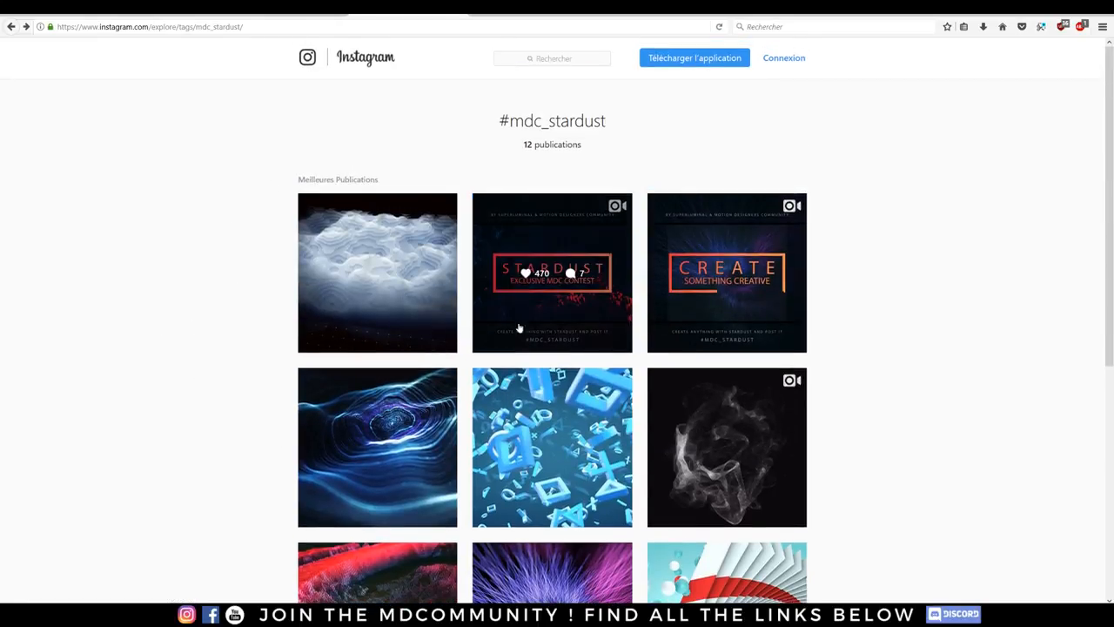
mouse_move(257, 299)
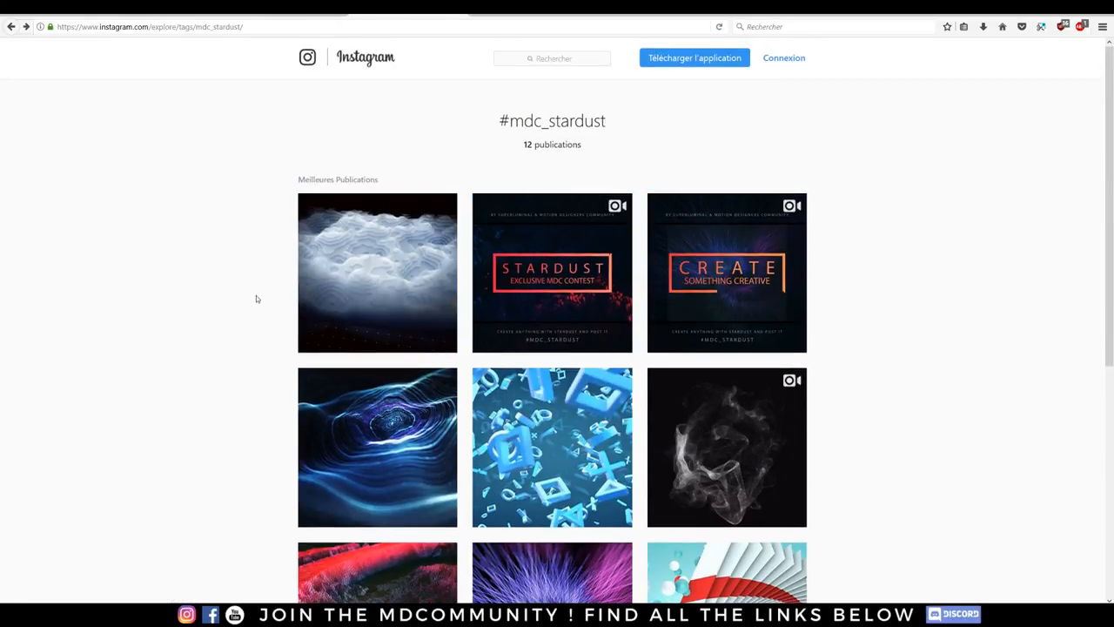